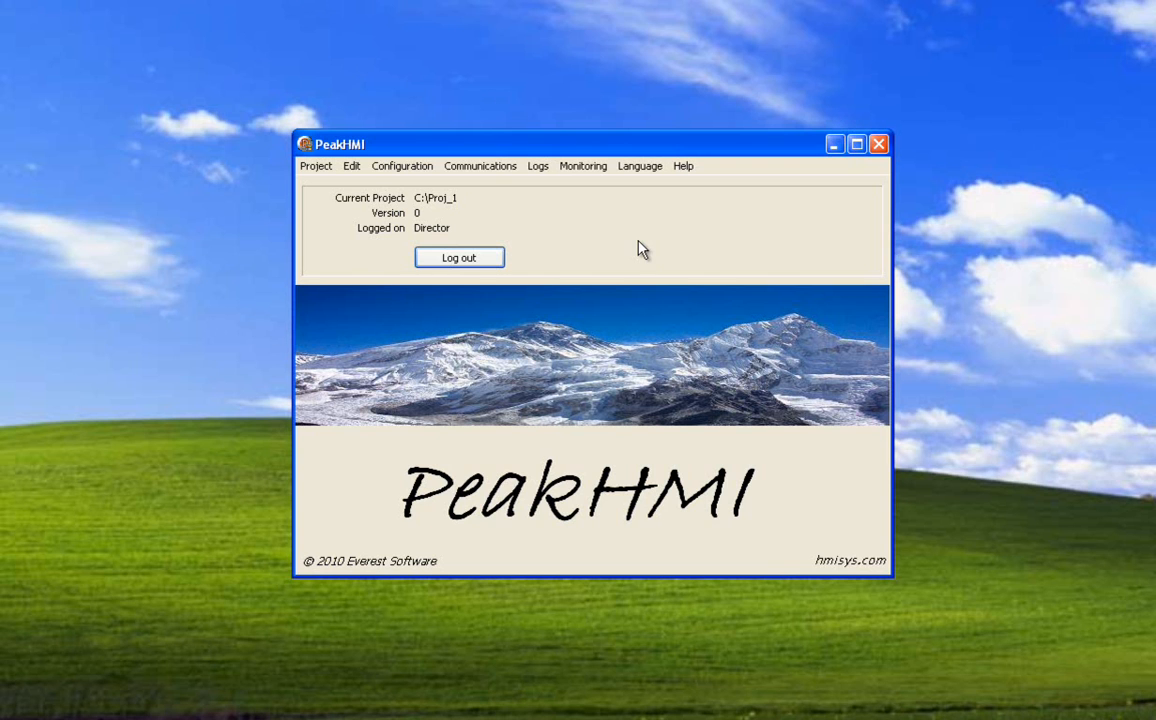
Create a new OPC client connection named OPC_1 from Communications > OPC Clients.
left_click(480, 166)
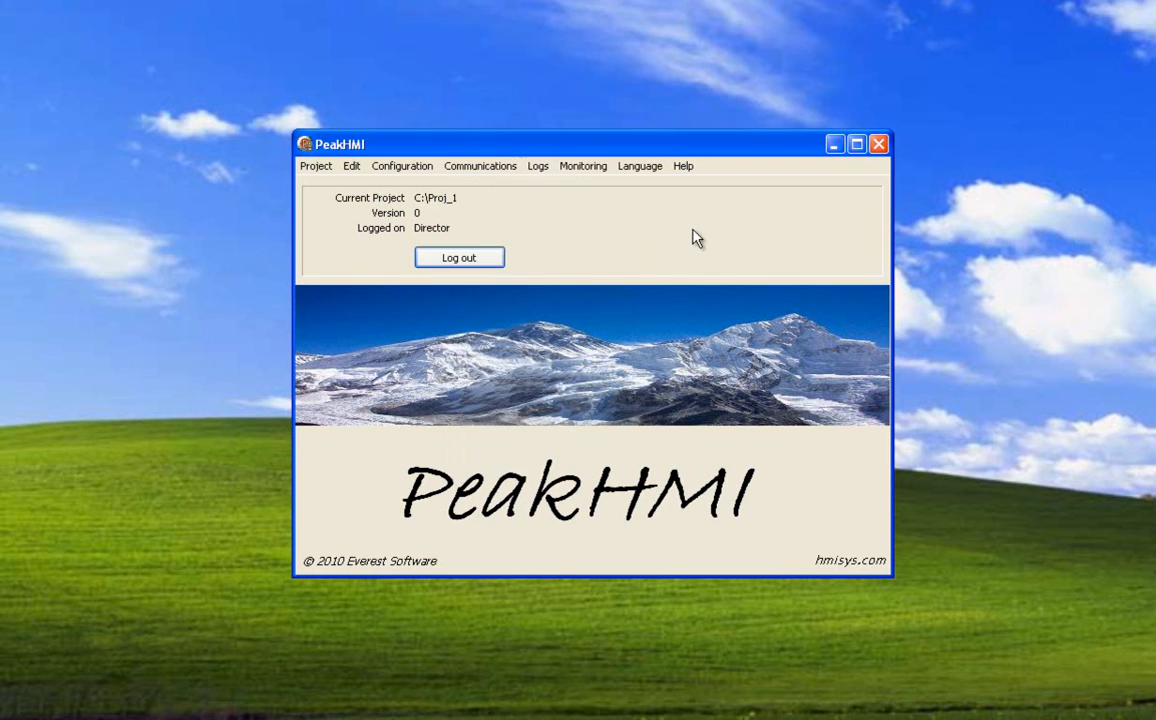
left_click(402, 166)
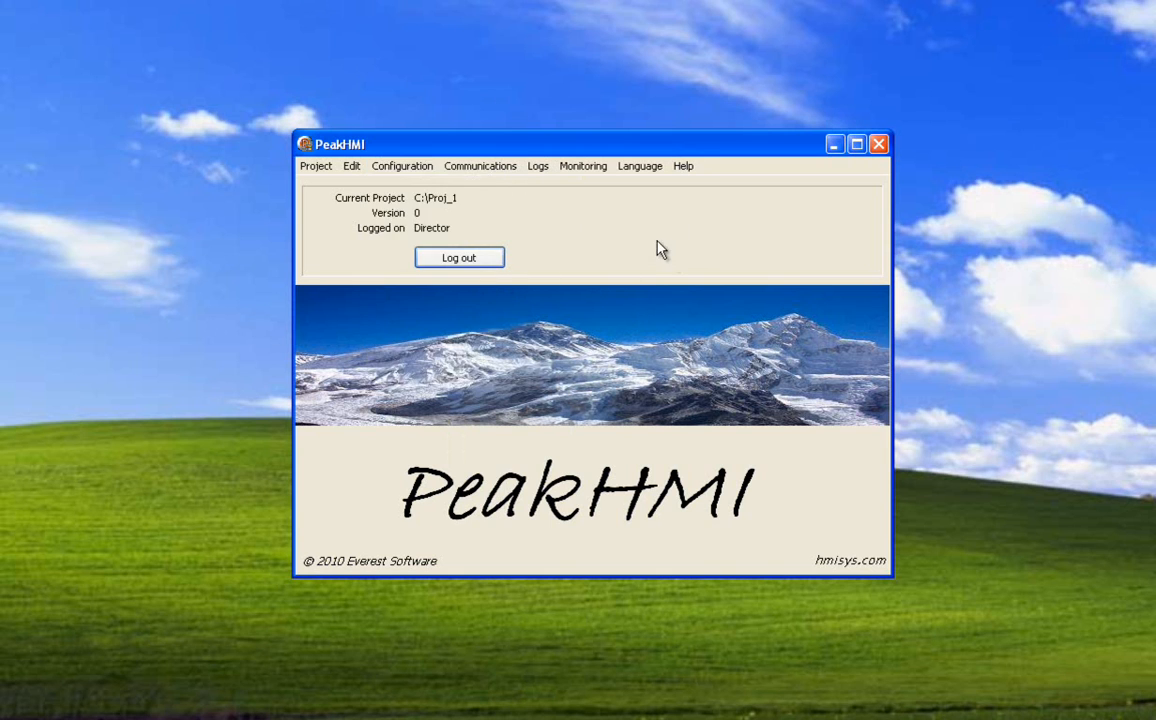
left_click(480, 166)
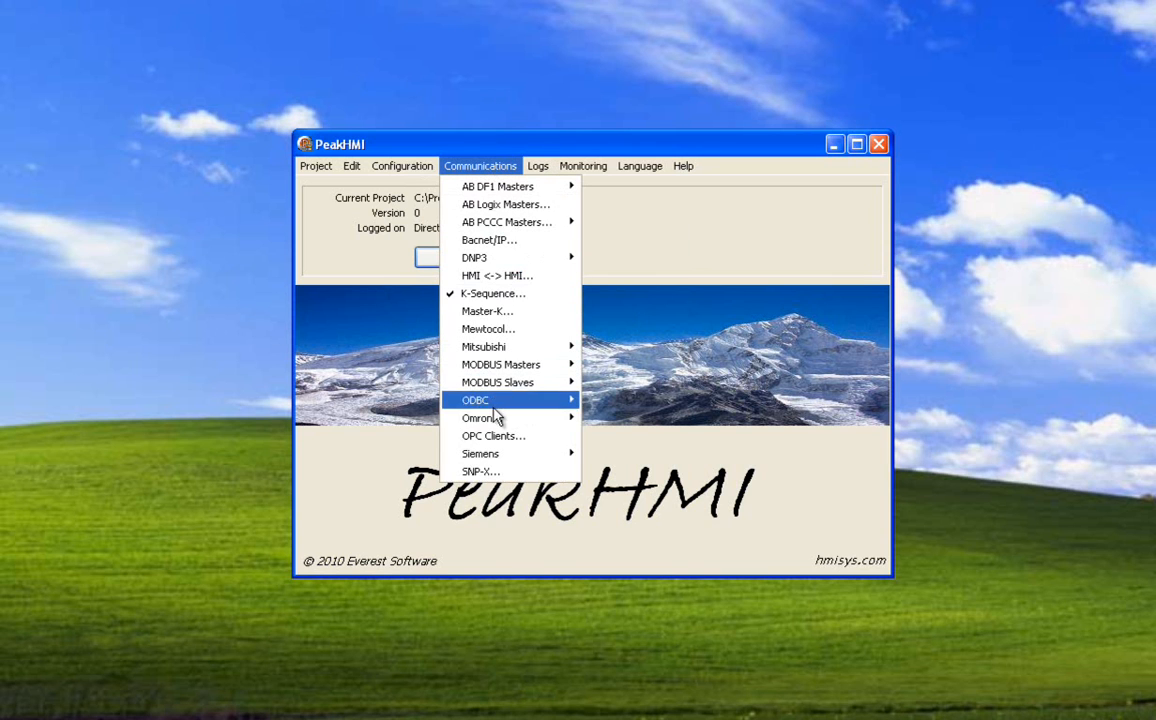
left_click(493, 435)
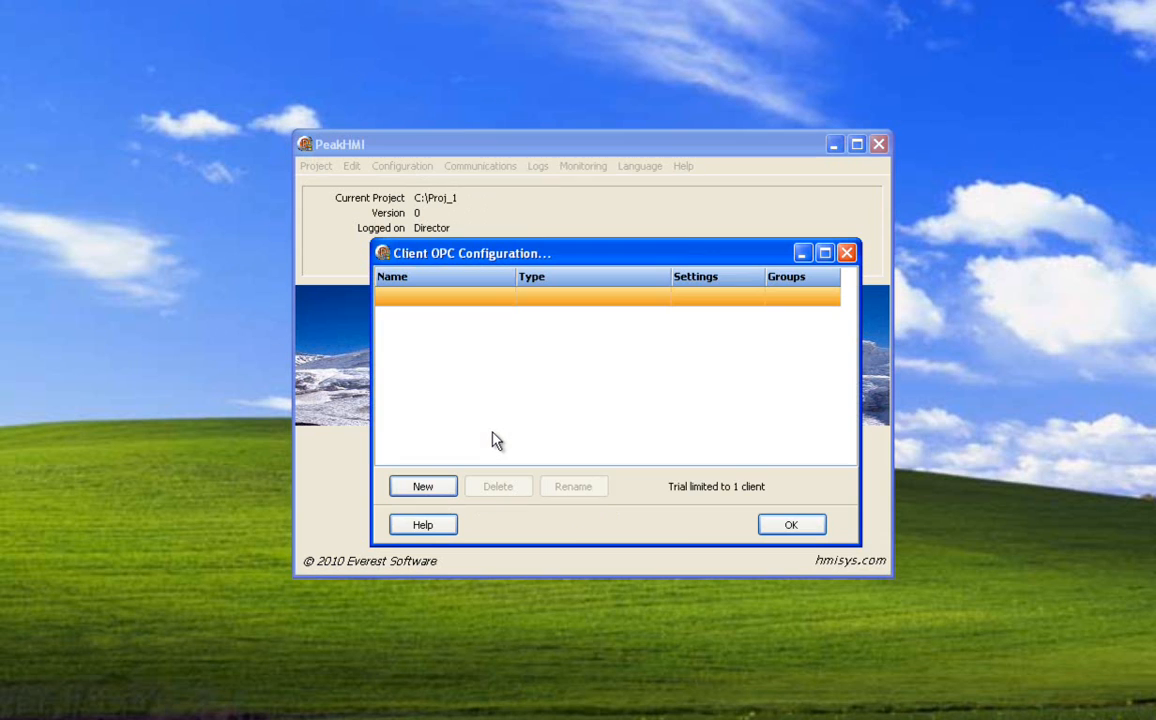
mouse_move(610, 304)
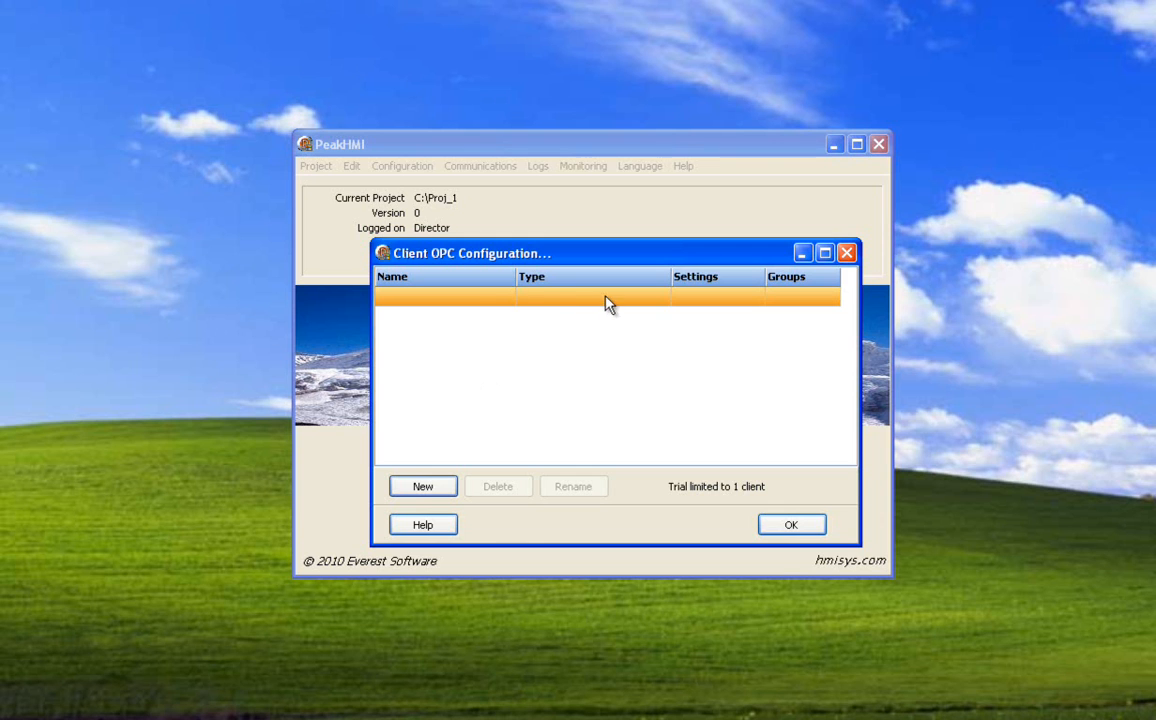
left_click(422, 486)
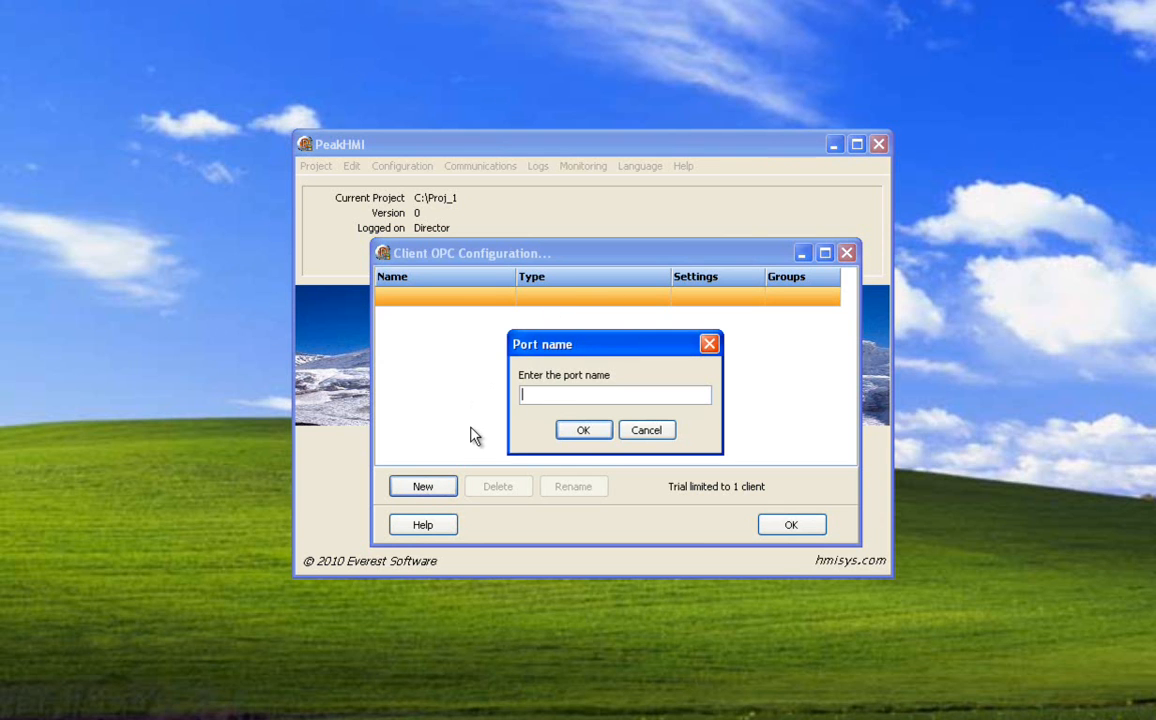
type("O")
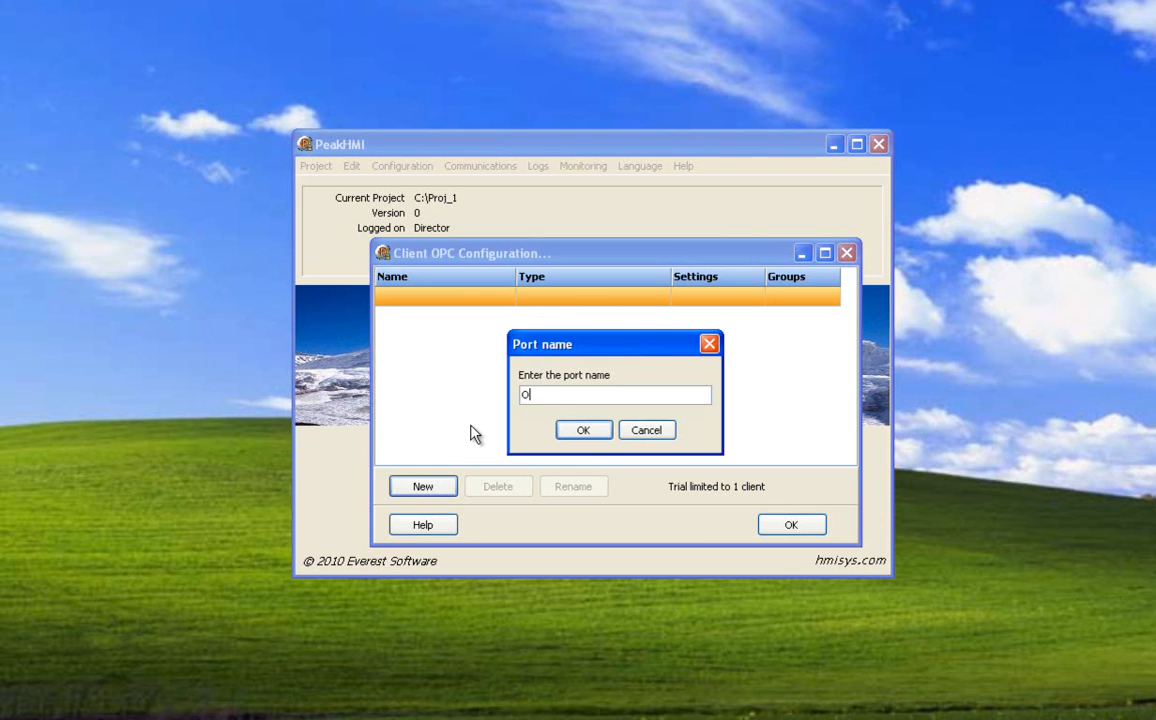
type("PC_1")
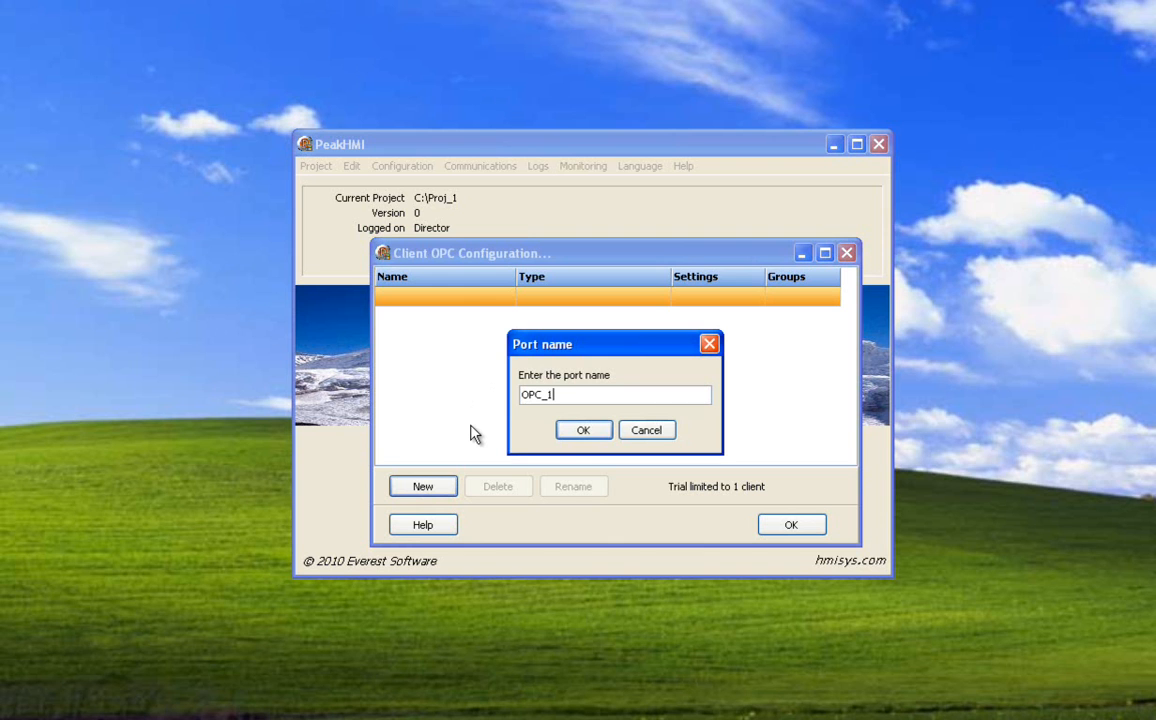
mouse_move(575, 428)
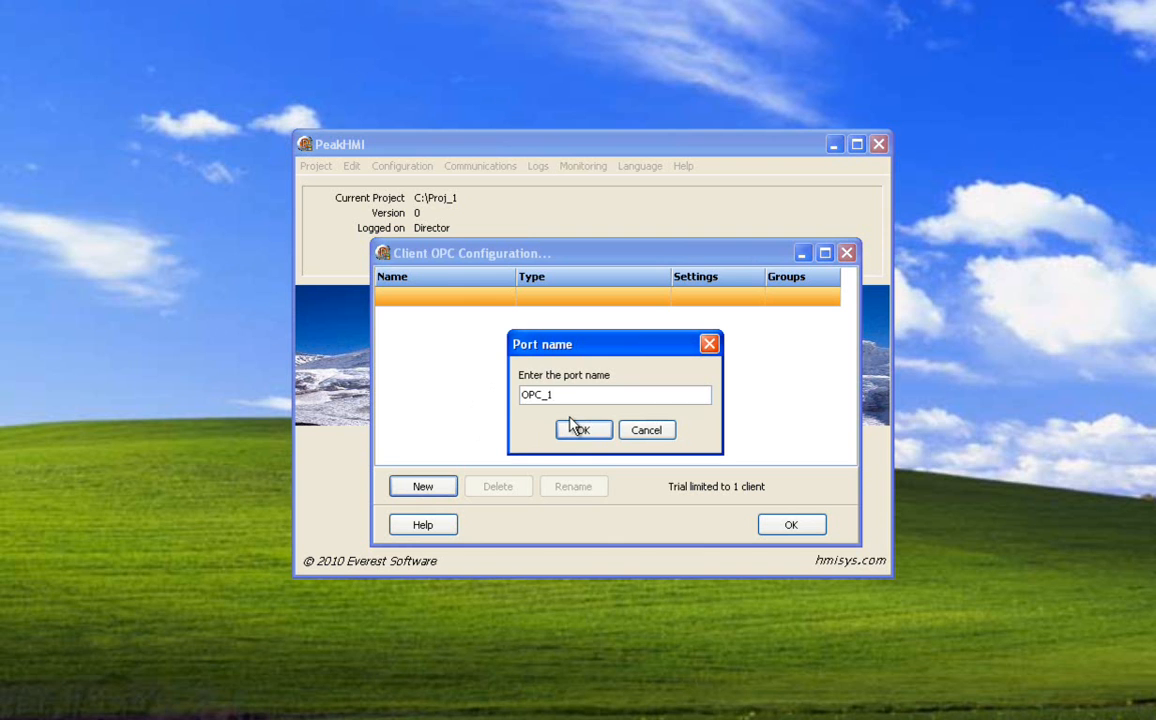
left_click(583, 429)
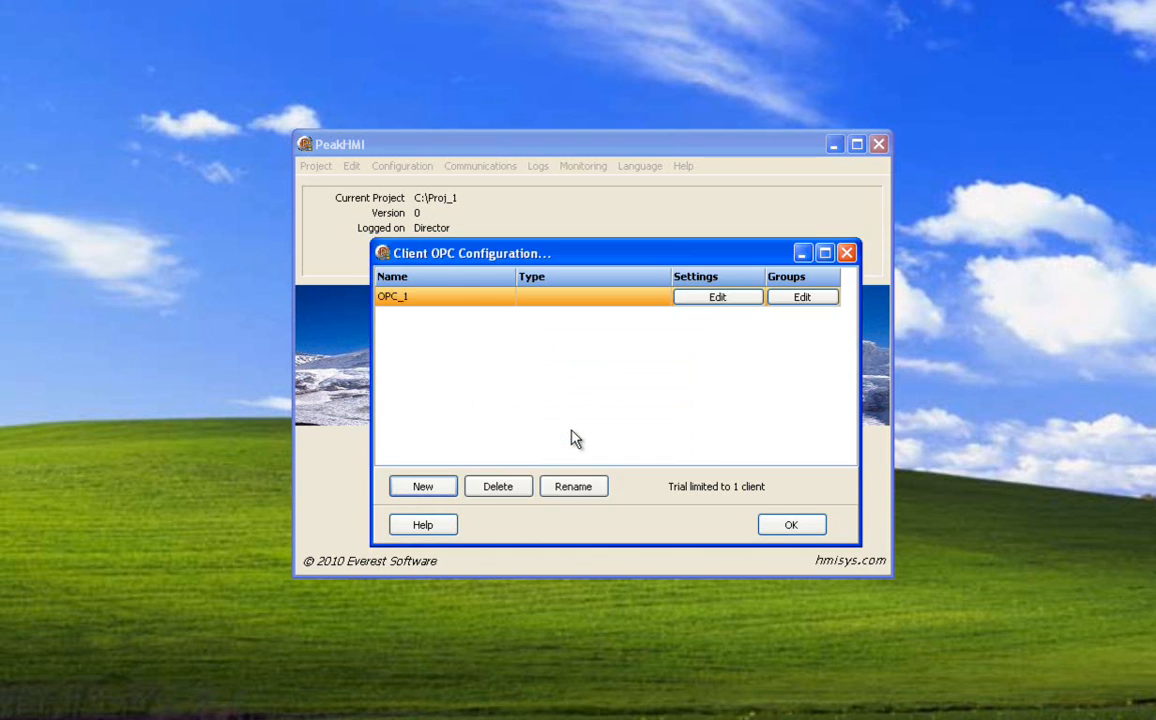
mouse_move(485, 305)
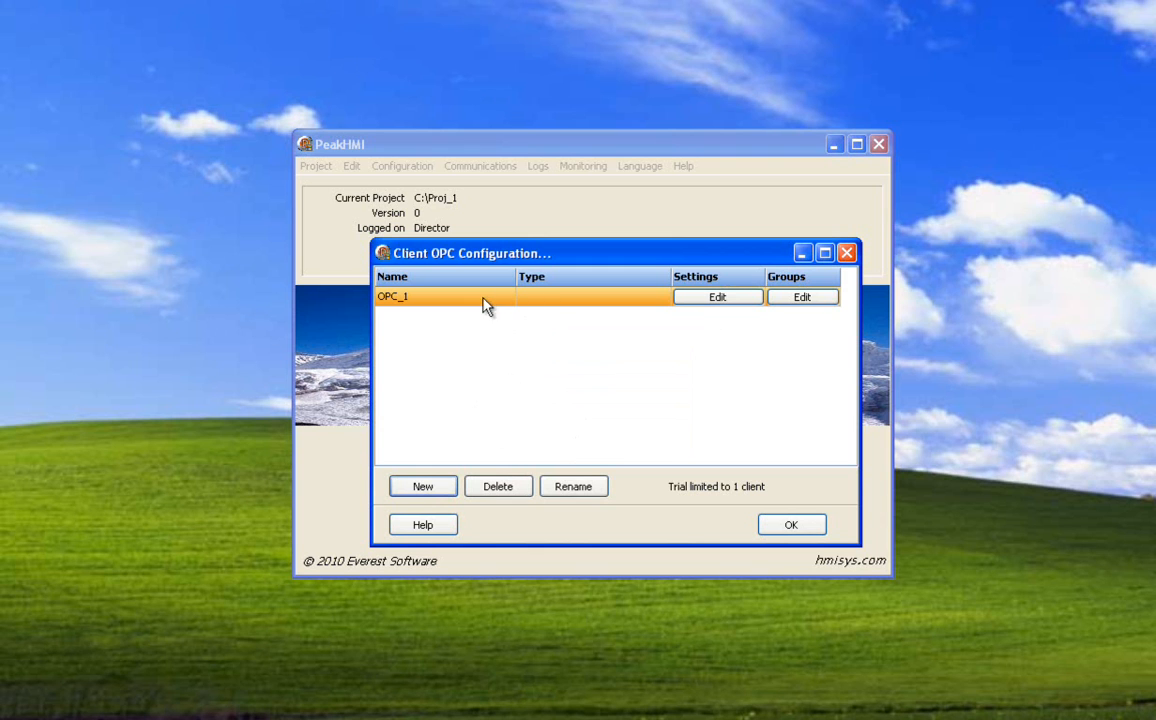
mouse_move(596, 308)
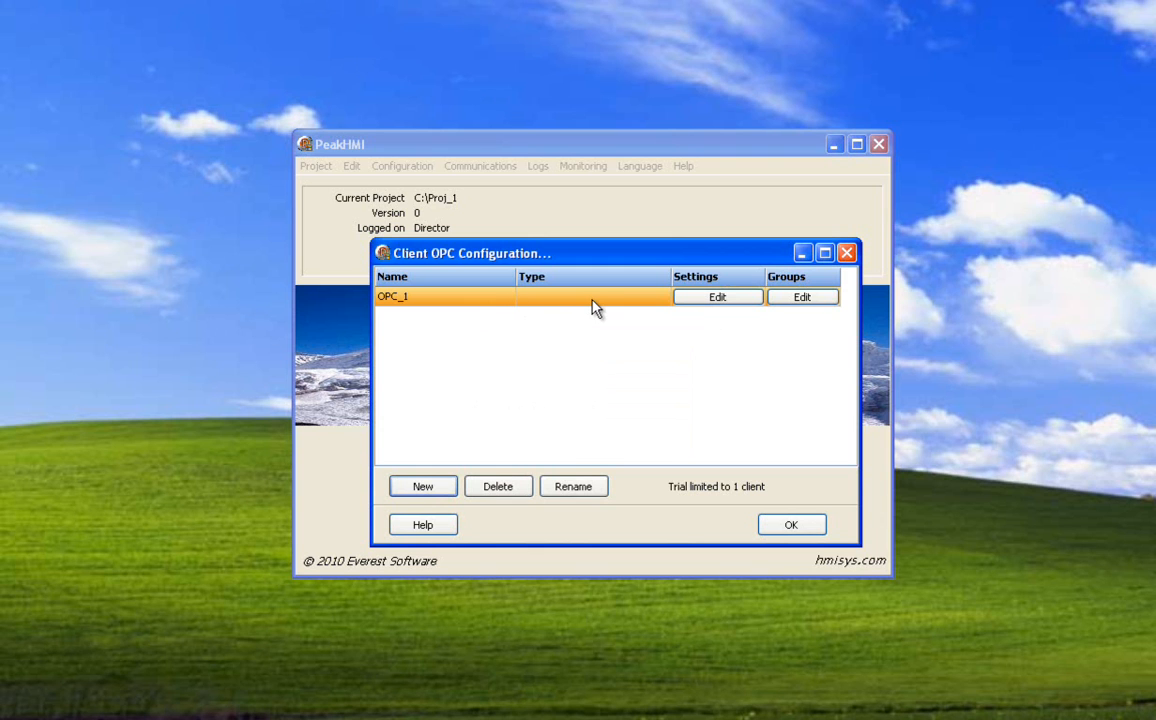
Open OPC_1's connection settings and browse for available OPC servers for the primary server.
left_click(717, 296)
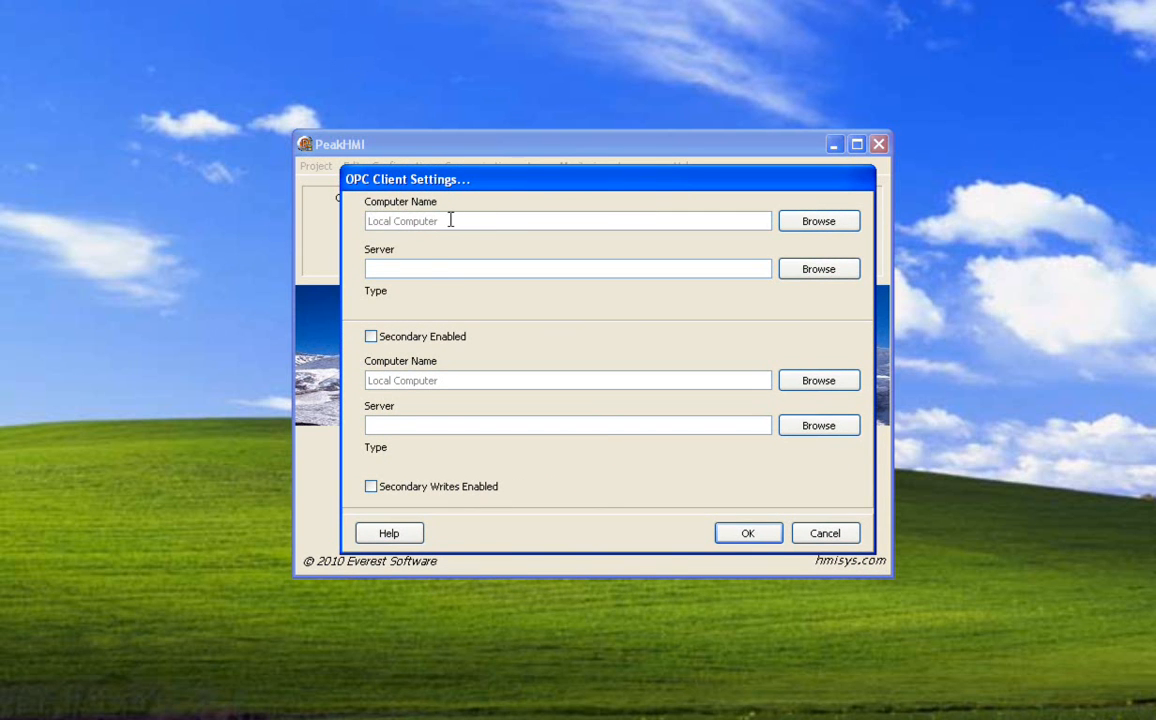
mouse_move(560, 425)
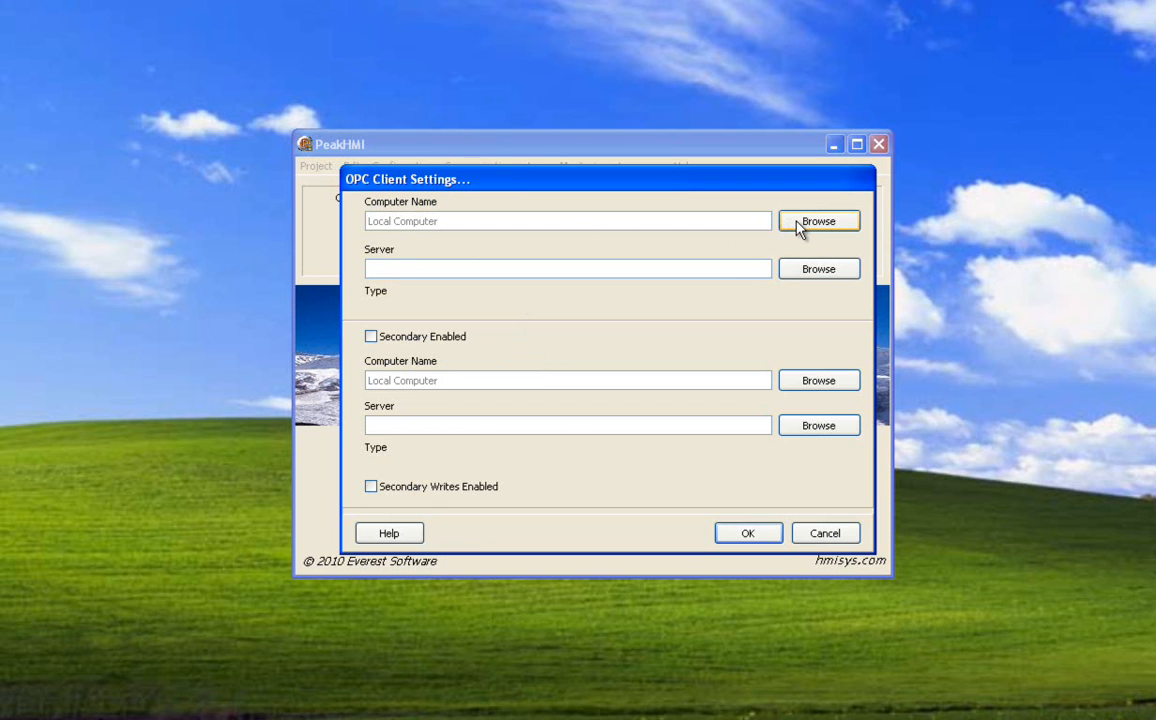
mouse_move(753, 221)
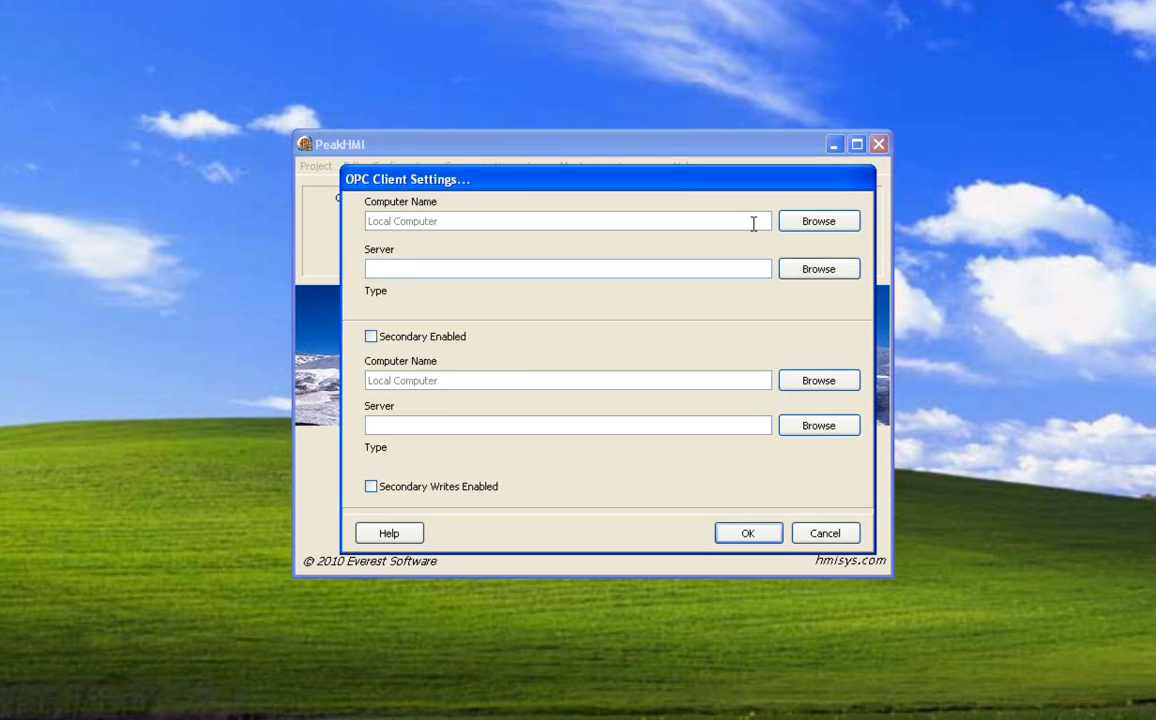
mouse_move(741, 221)
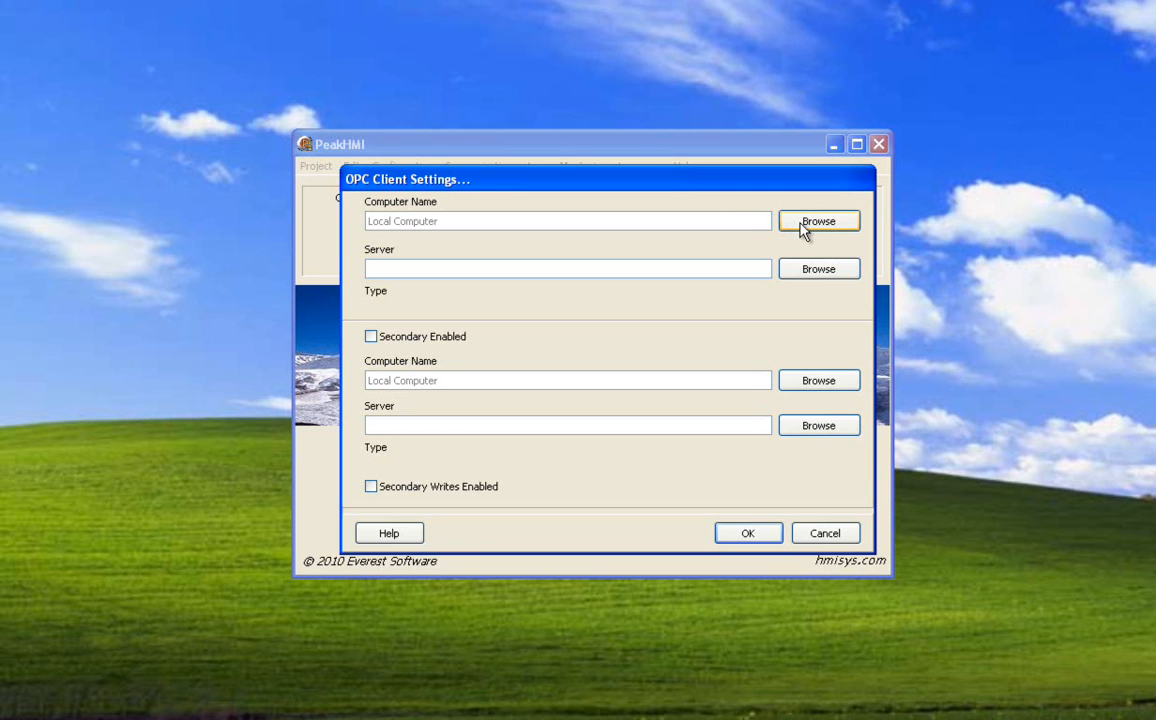
mouse_move(796, 227)
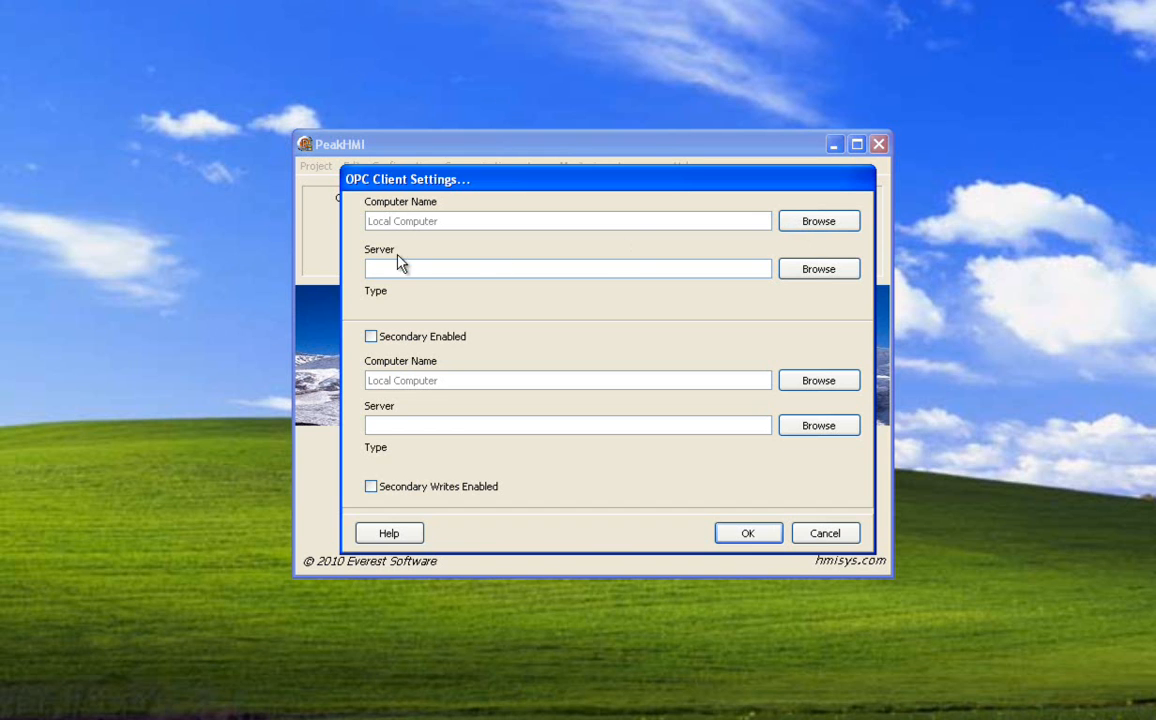
left_click(818, 268)
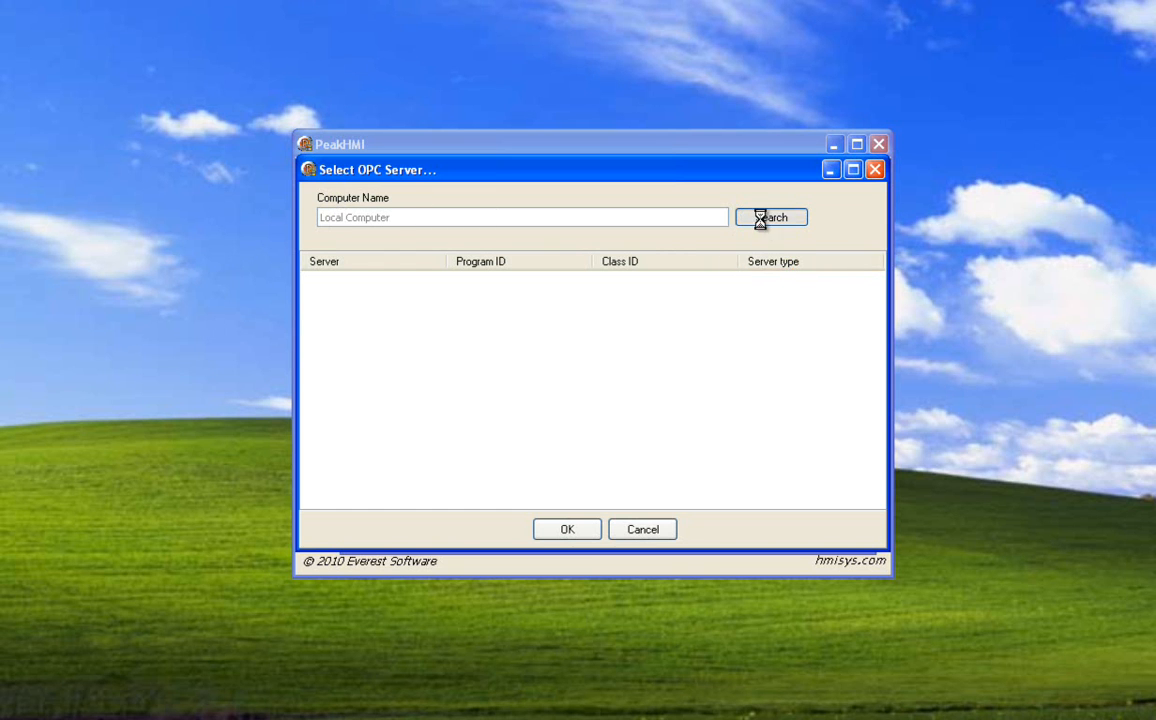
Set Toolbox OPC Power Server 5.3 as OPC_1's primary server and save the settings.
left_click(770, 217)
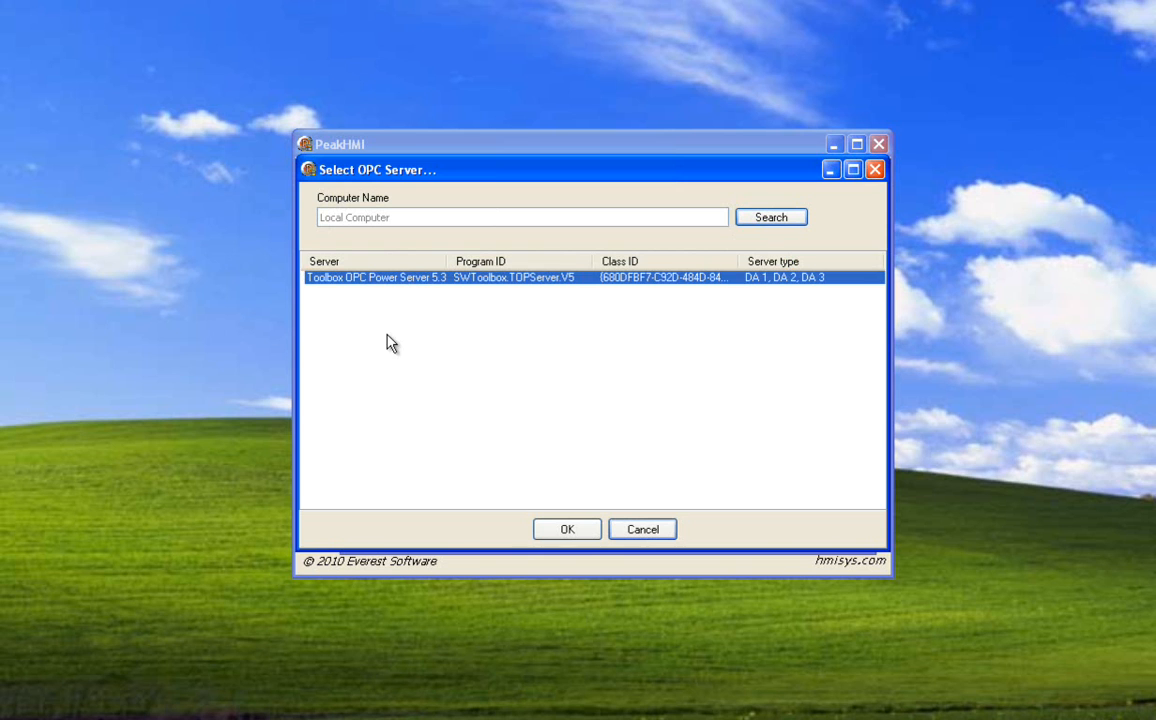
mouse_move(545, 291)
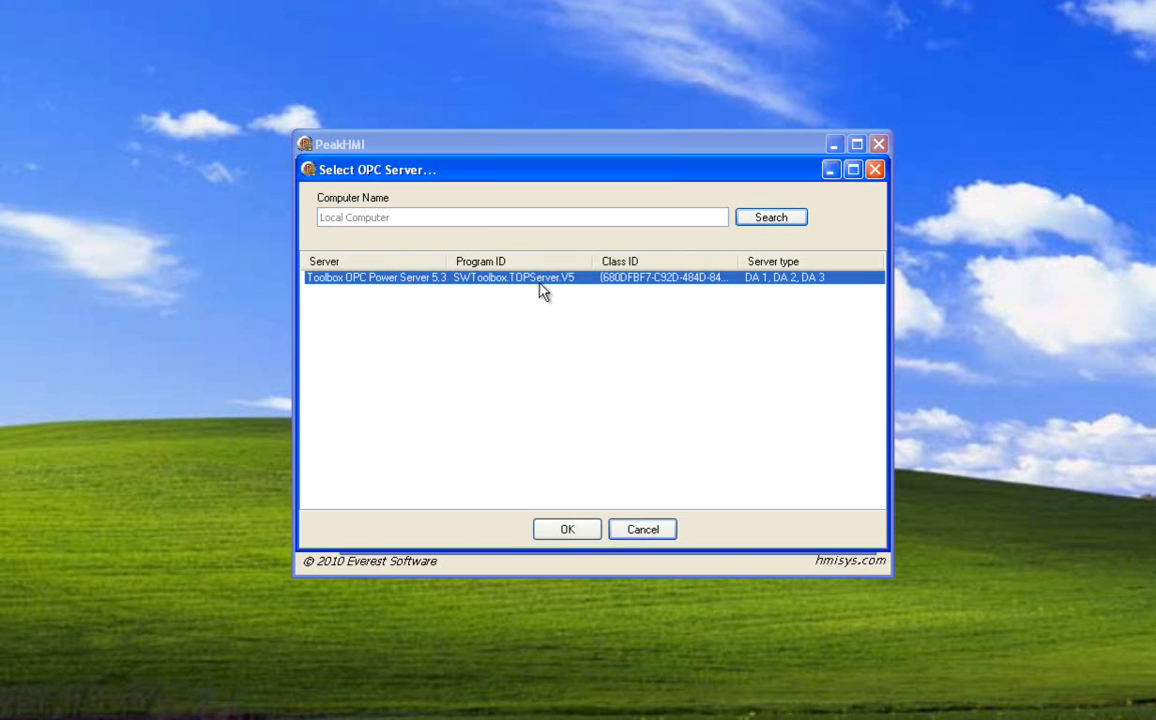
mouse_move(585, 476)
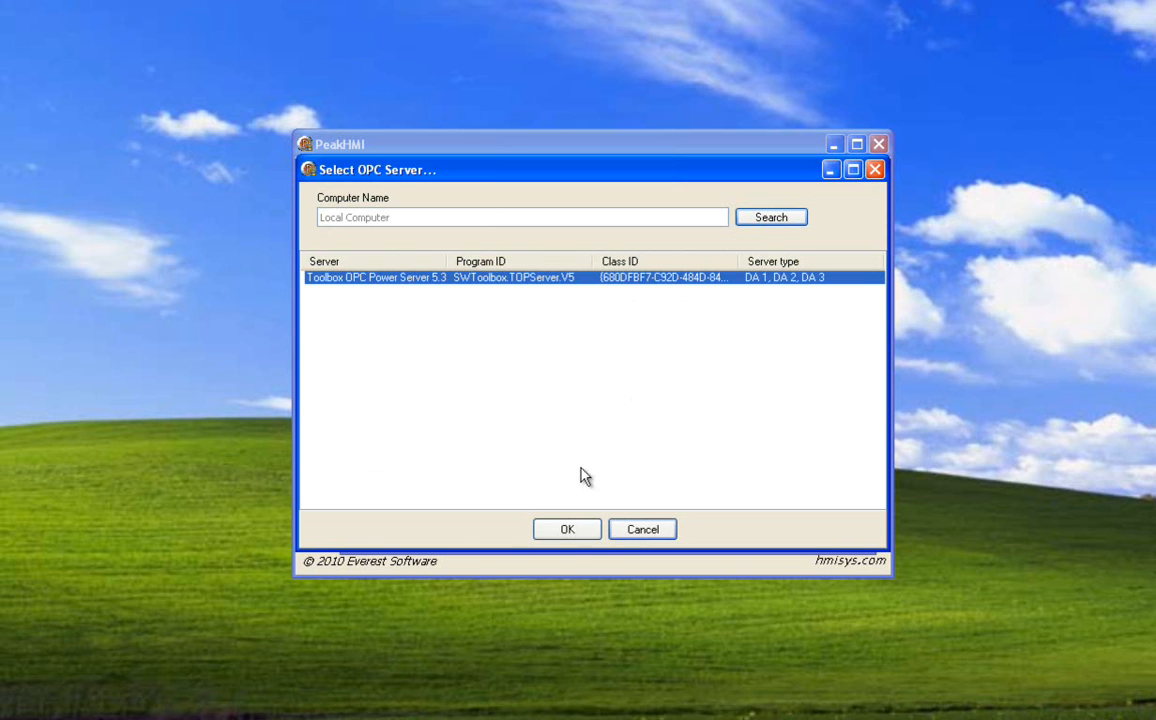
left_click(567, 529)
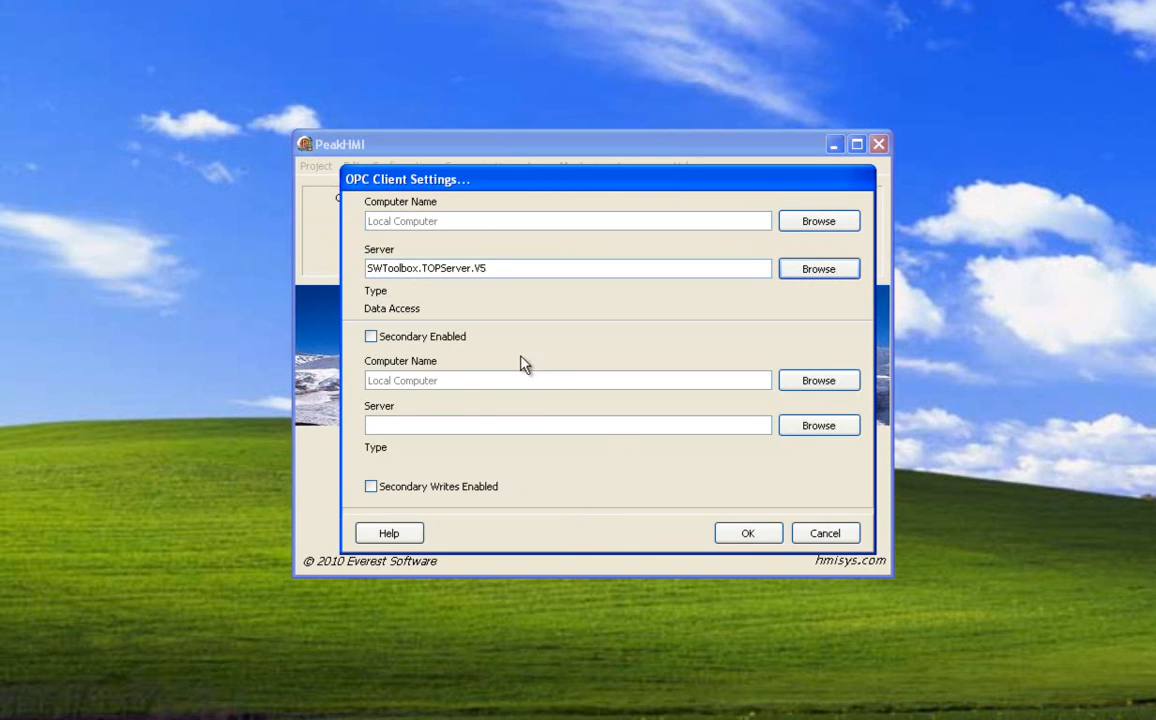
mouse_move(657, 399)
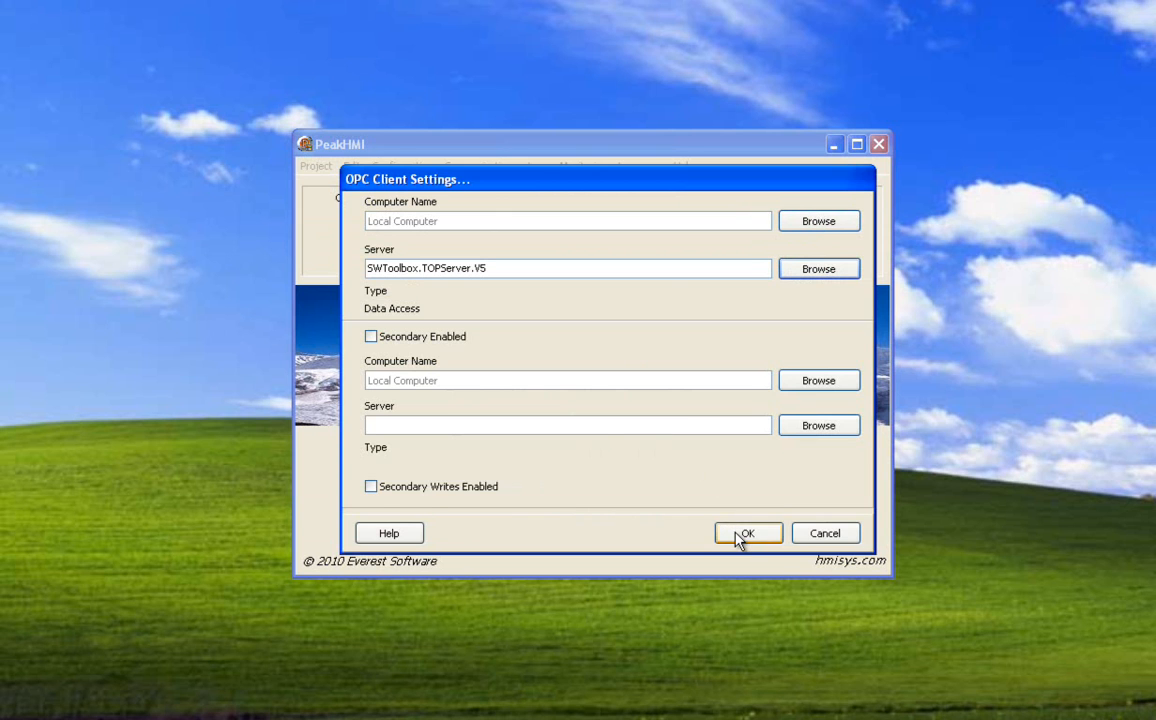
left_click(747, 532)
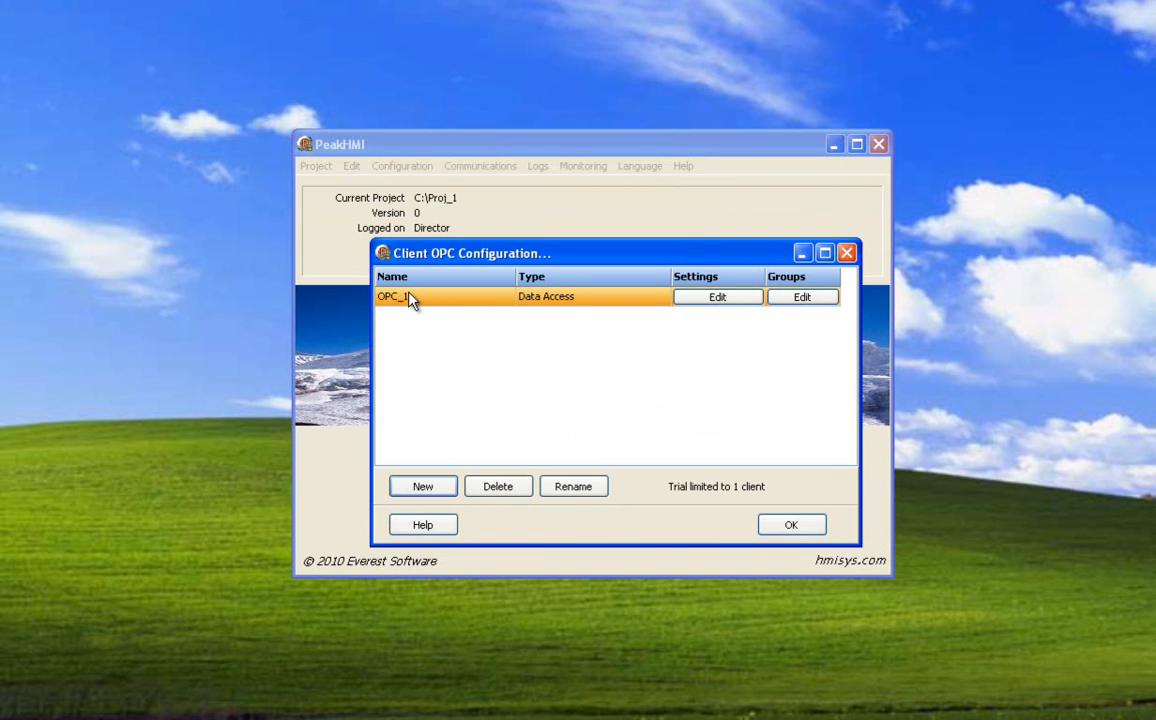
mouse_move(573, 307)
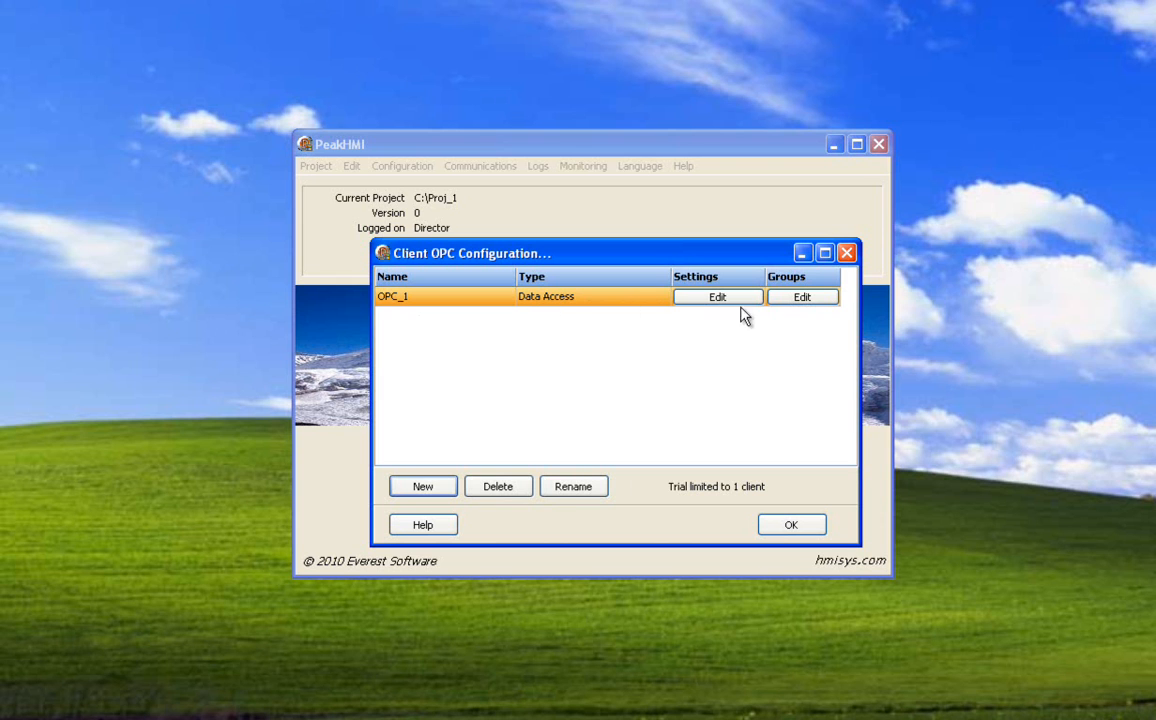
mouse_move(790, 305)
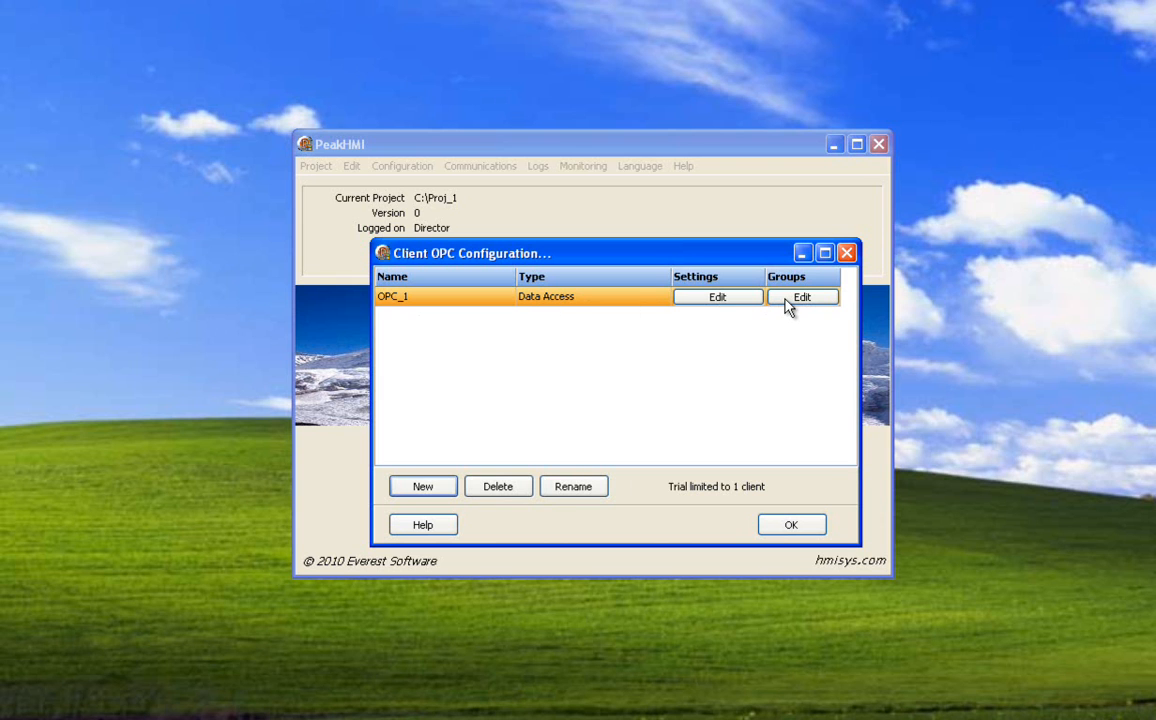
In OPC_1's group setup, give the Default_ group a deadband of 0.00 and confirm.
left_click(801, 297)
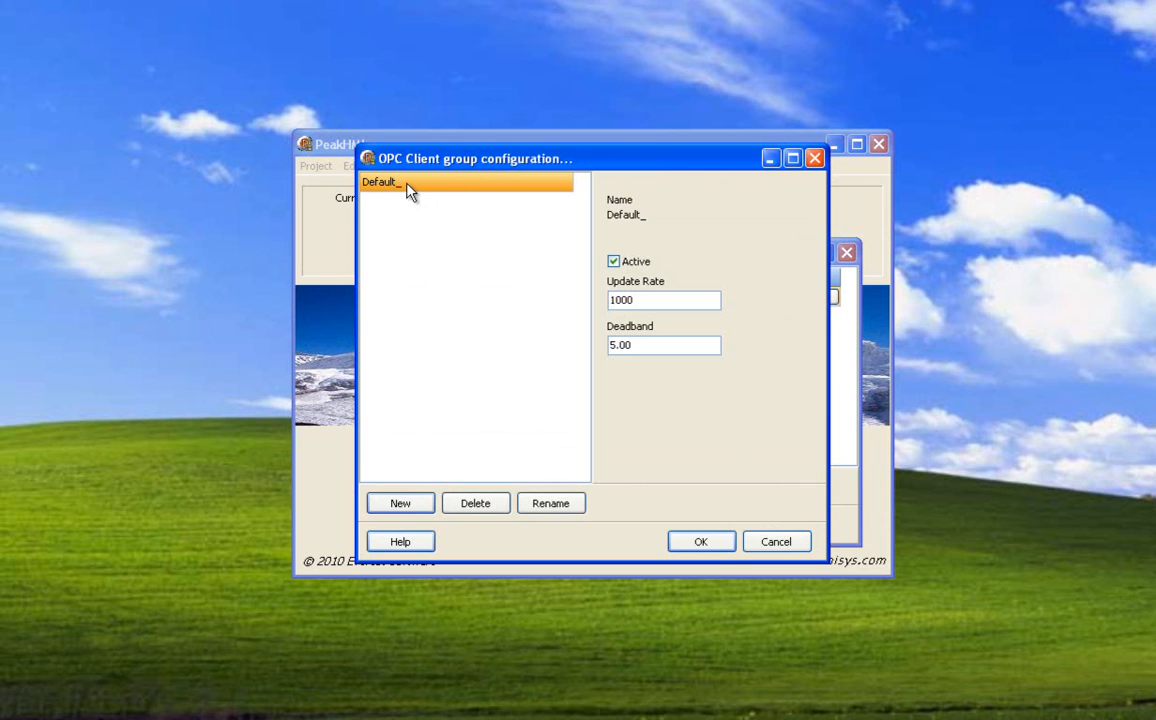
mouse_move(460, 485)
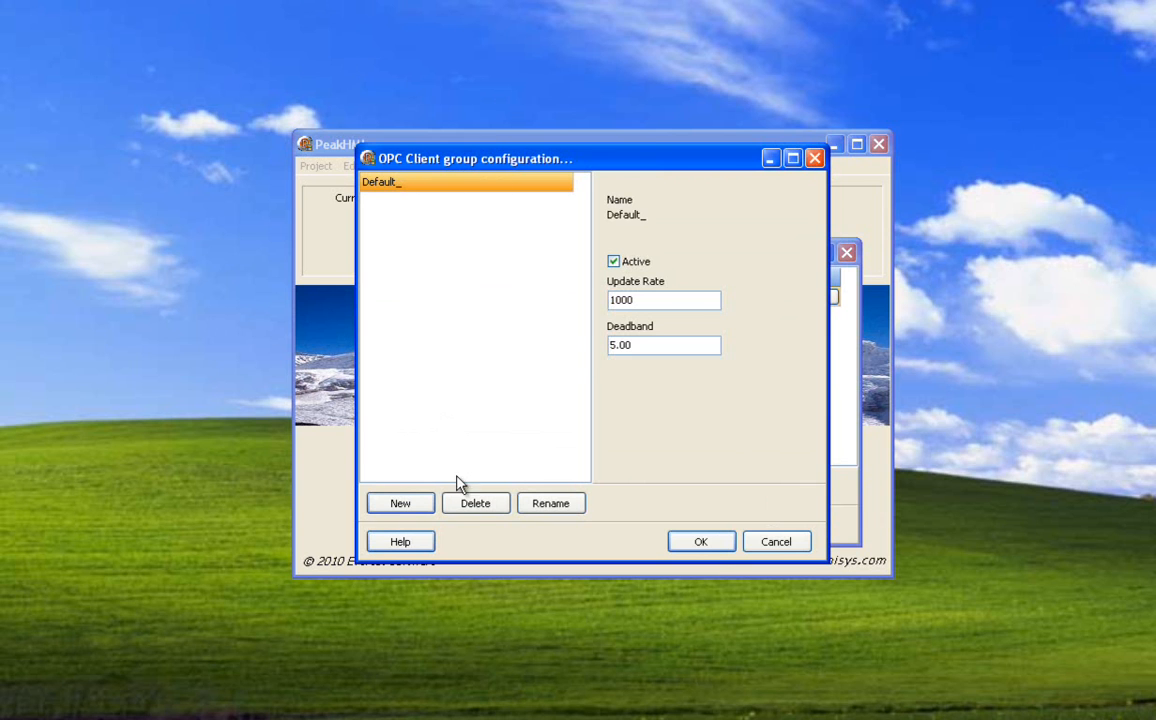
left_click(475, 503)
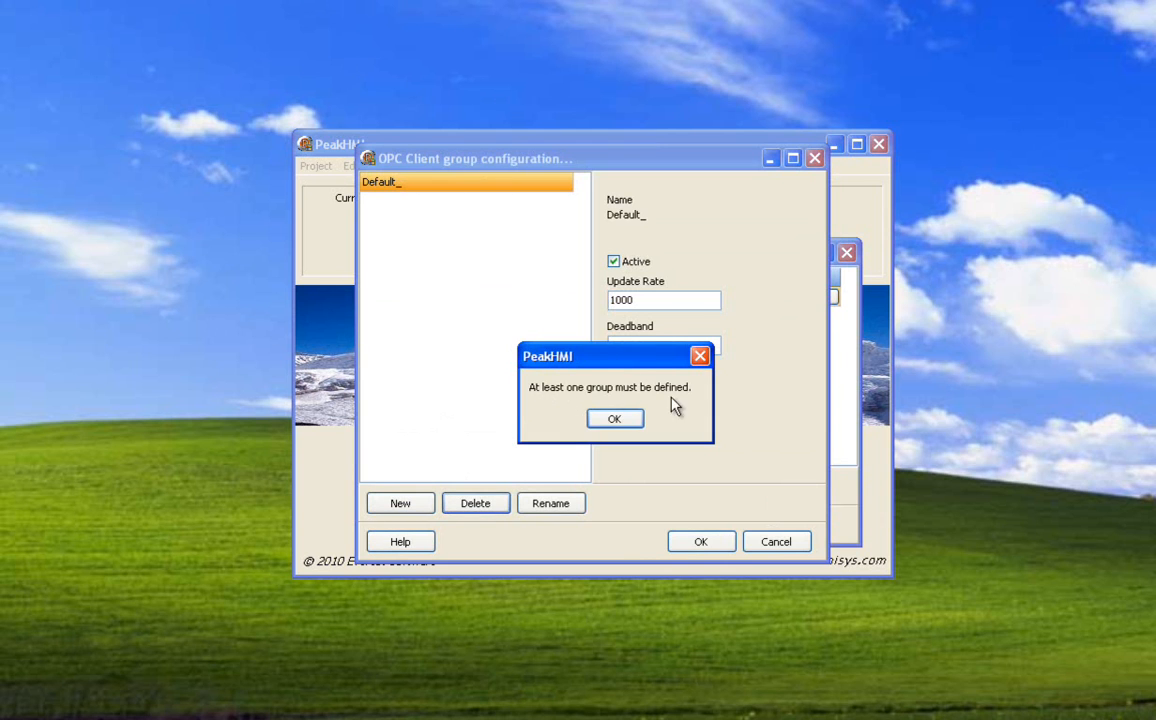
left_click(614, 418)
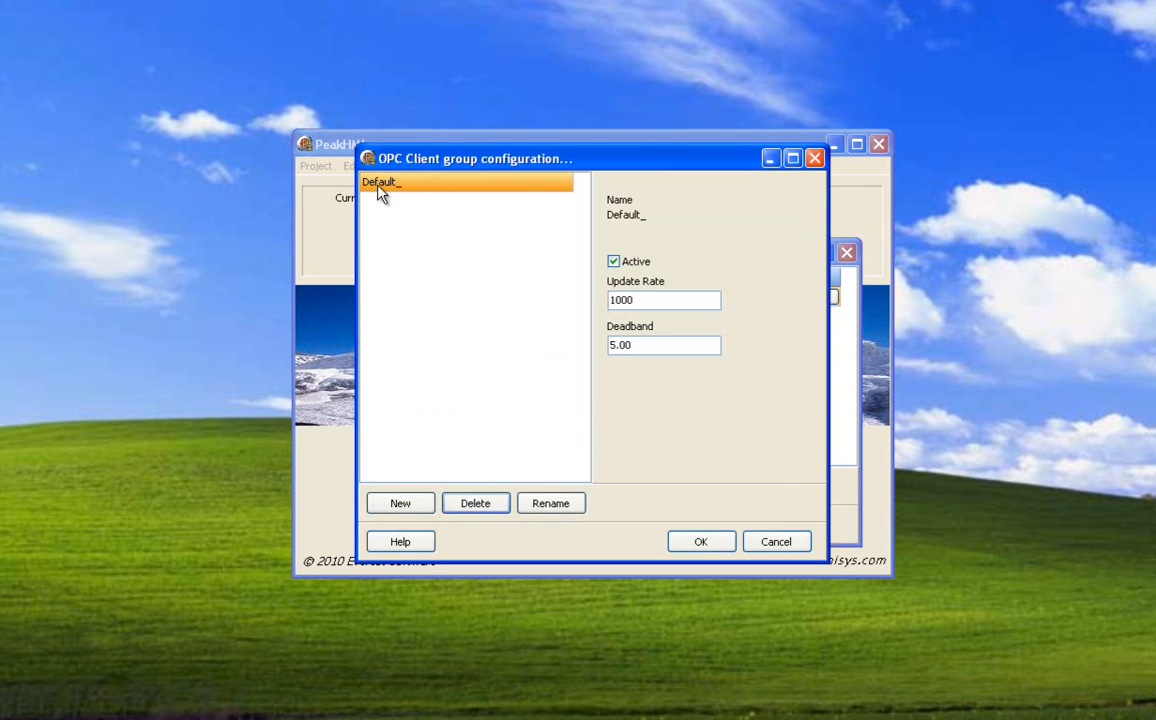
mouse_move(573, 286)
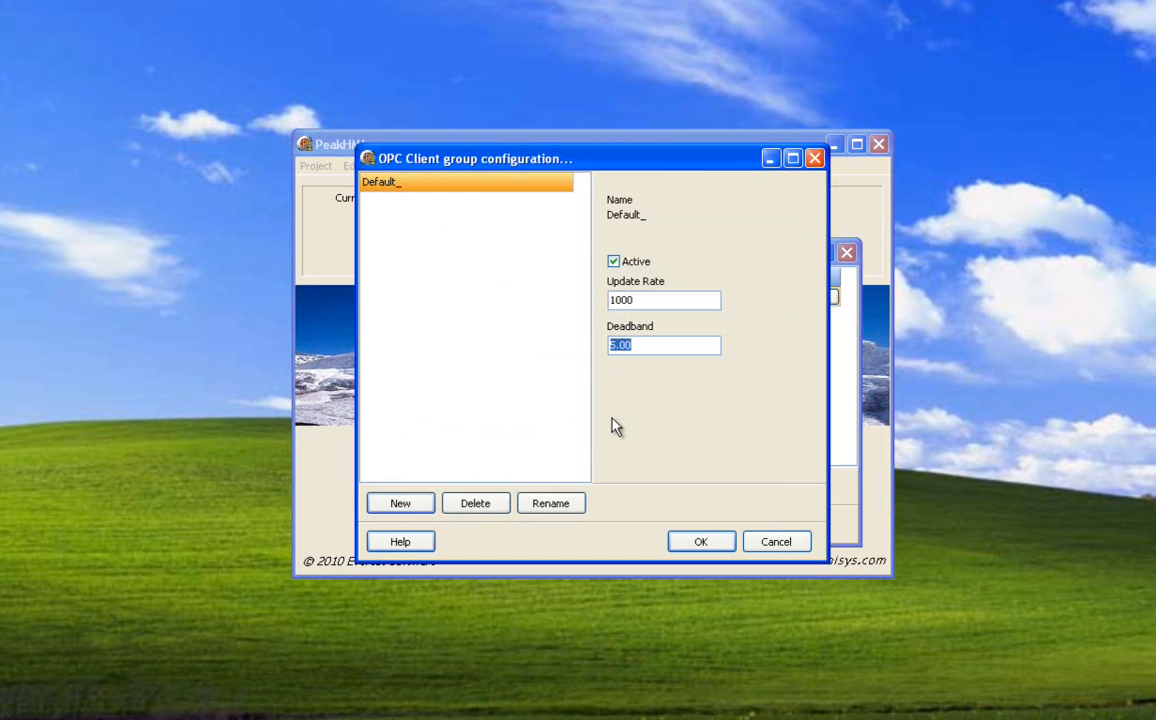
type(".00")
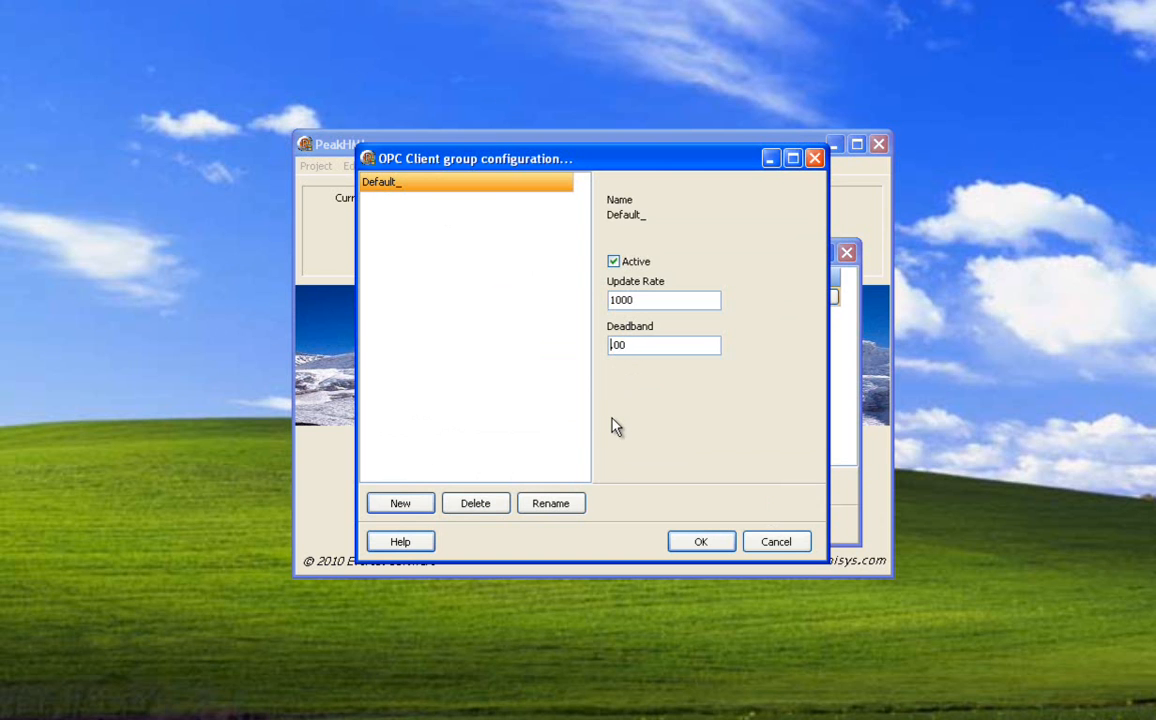
type("0.00")
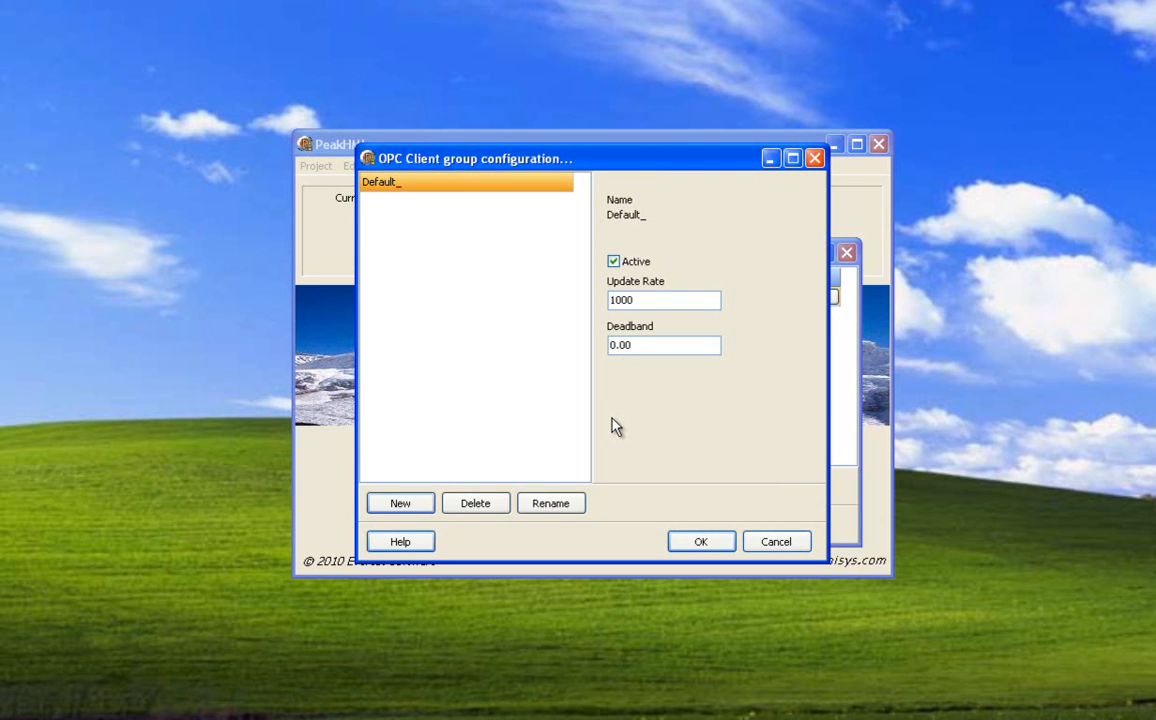
left_click(663, 345)
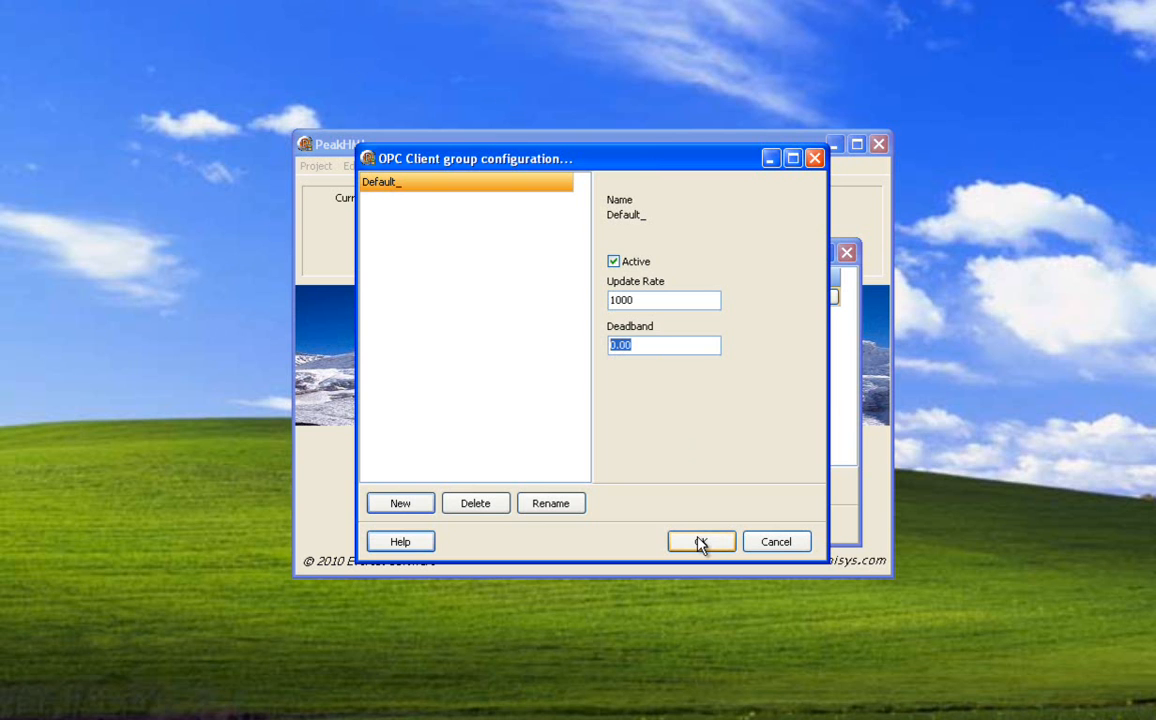
left_click(701, 541)
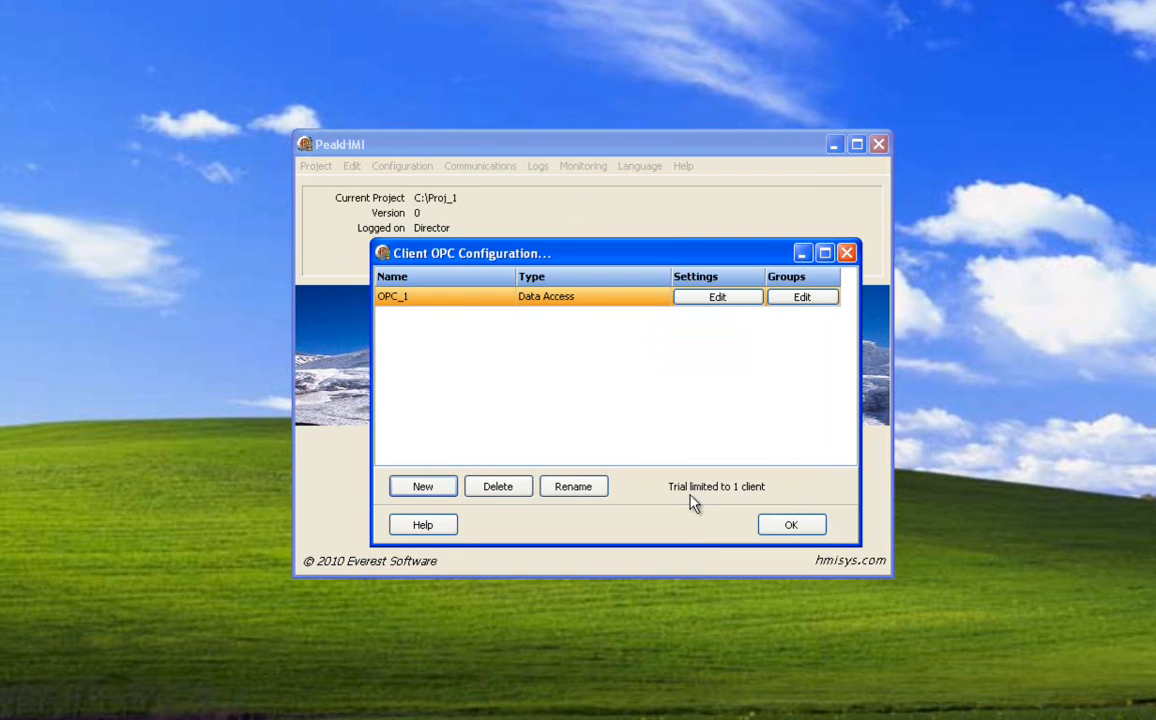
mouse_move(757, 525)
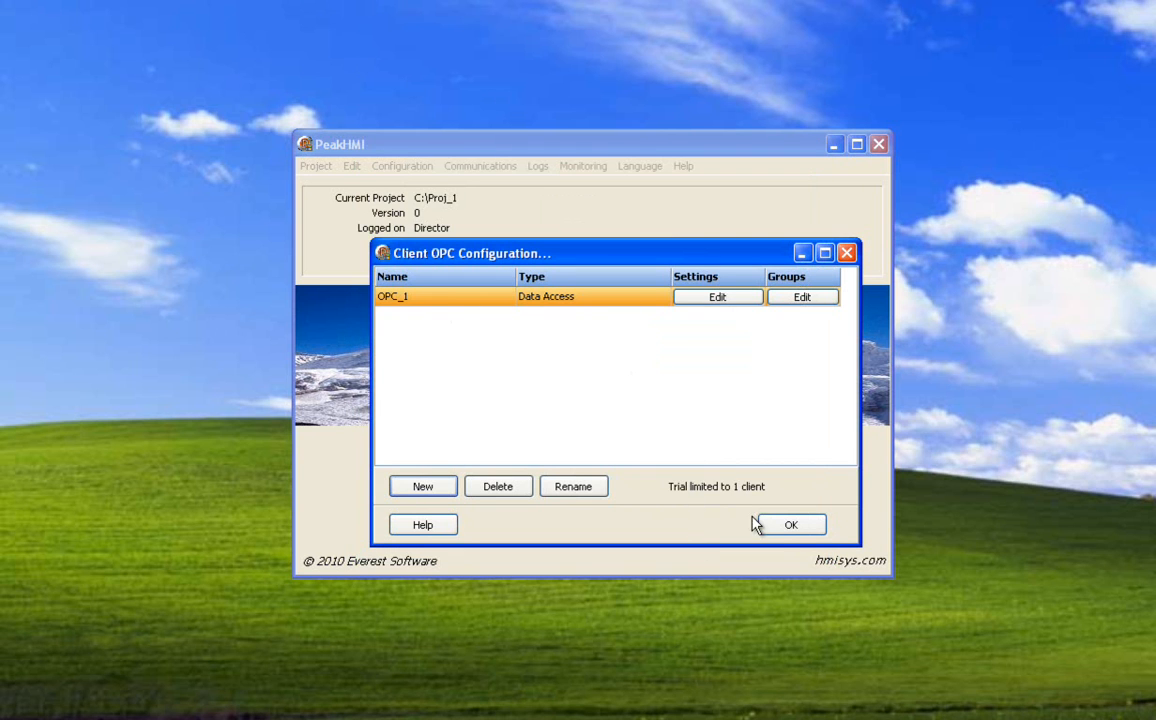
Close the Client OPC Configuration window and return to the Configuration menu.
left_click(789, 524)
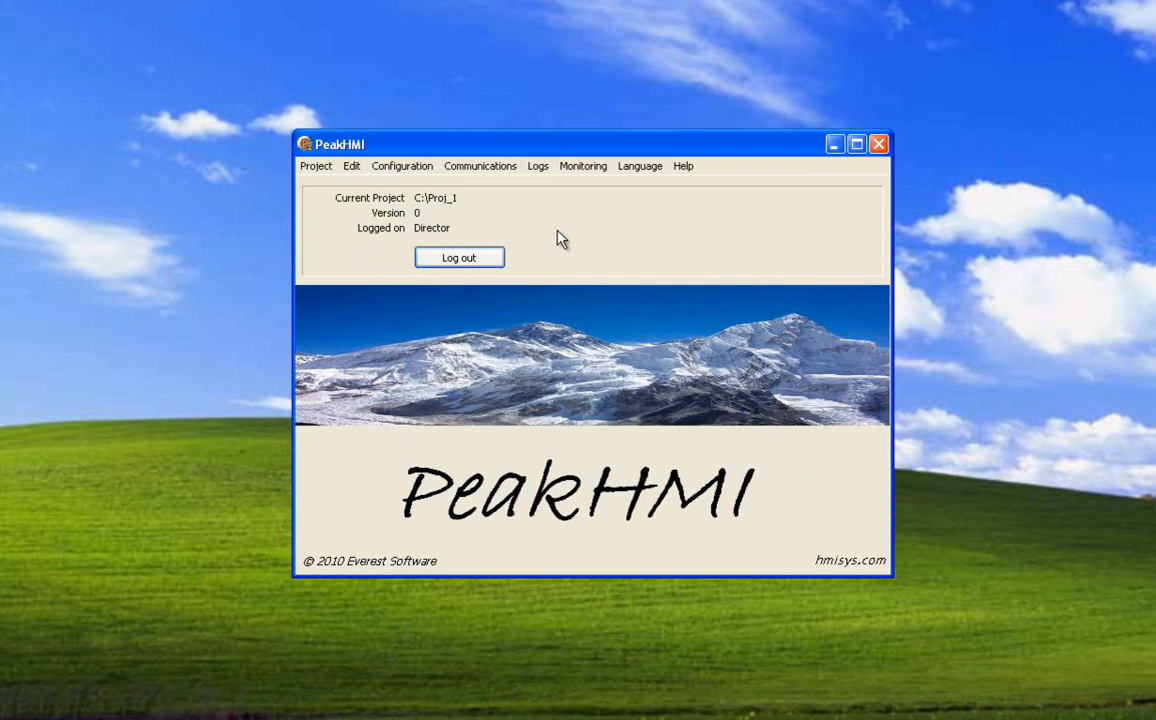
mouse_move(513, 214)
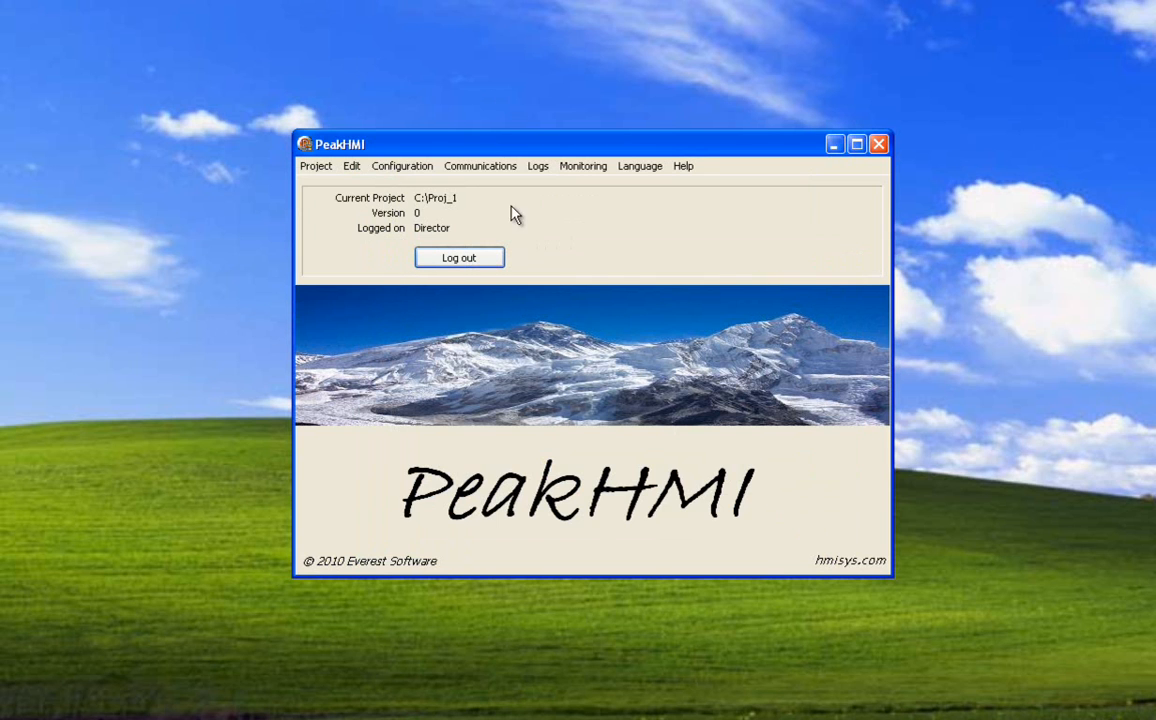
left_click(402, 166)
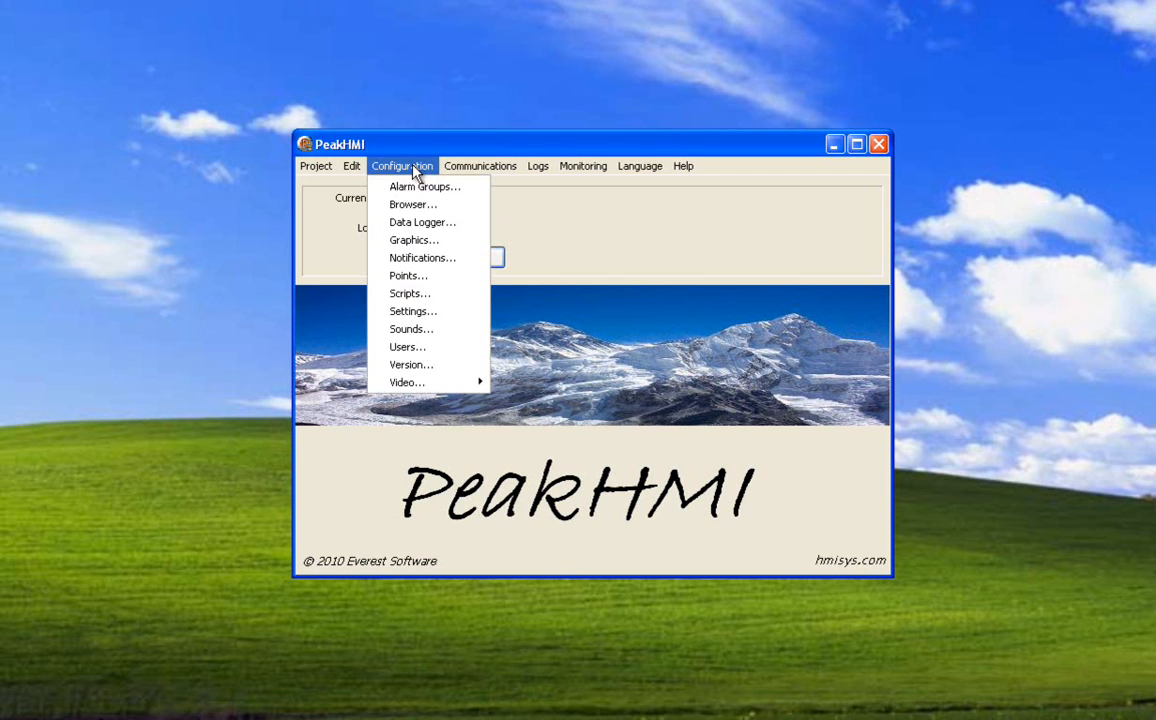
Open Configuration > Points and choose OPC as the point type for new points.
left_click(408, 275)
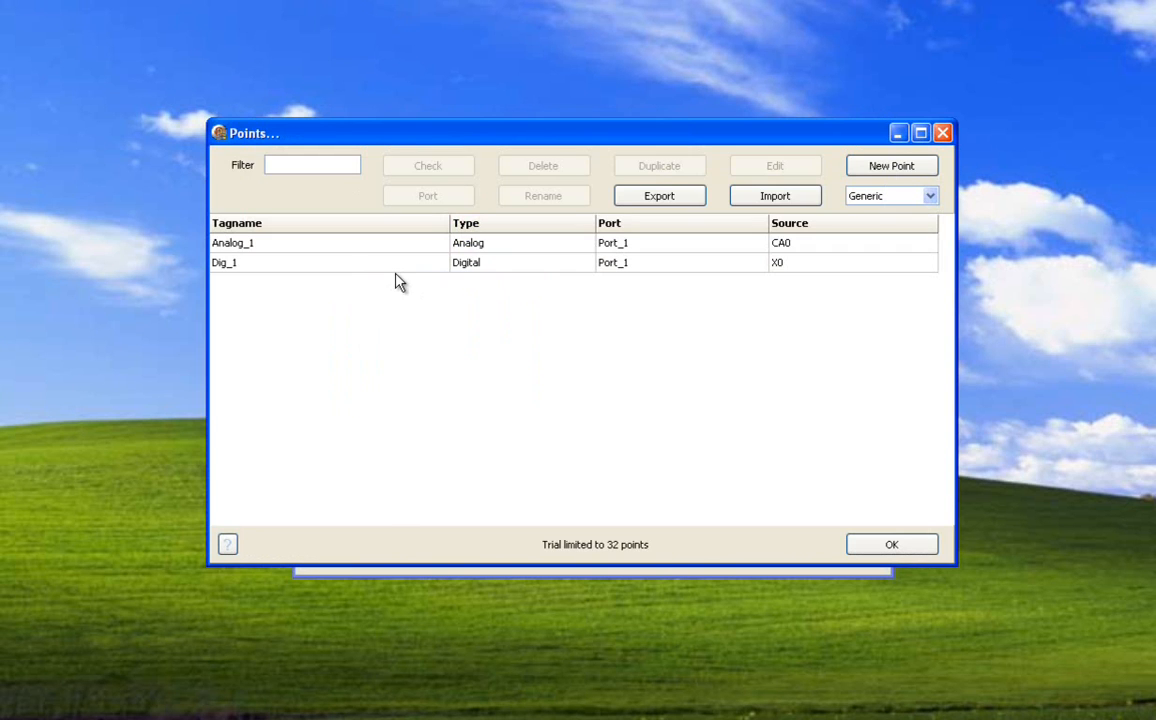
left_click(232, 242)
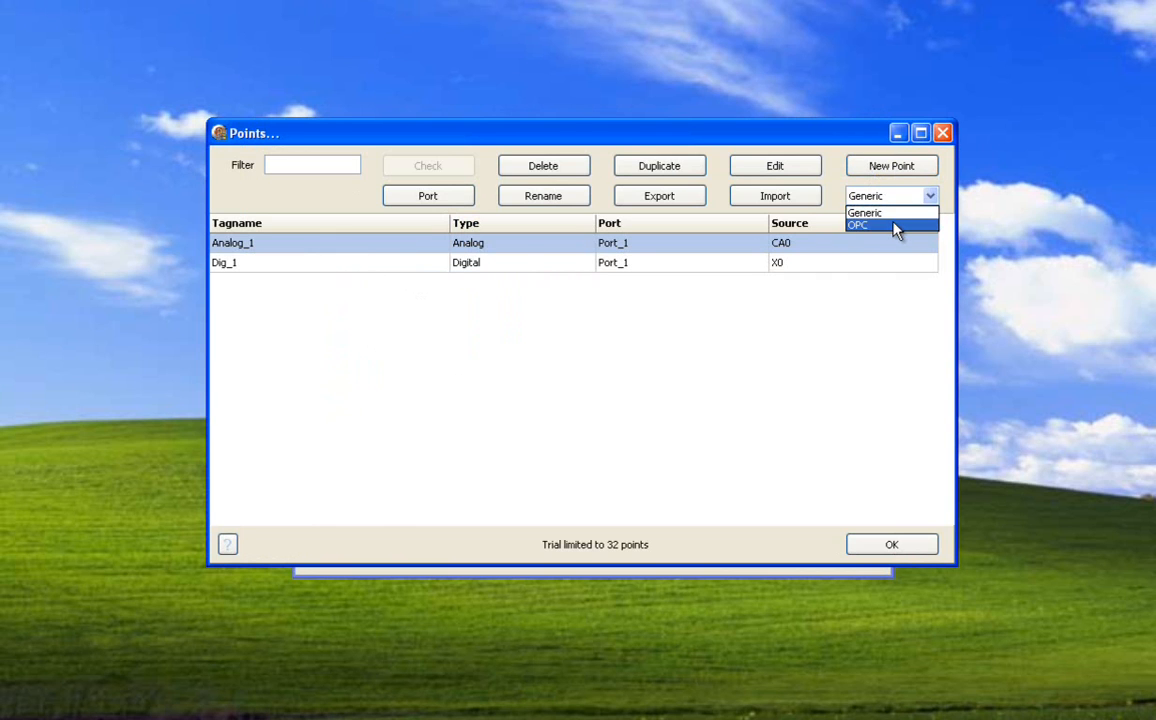
left_click(858, 224)
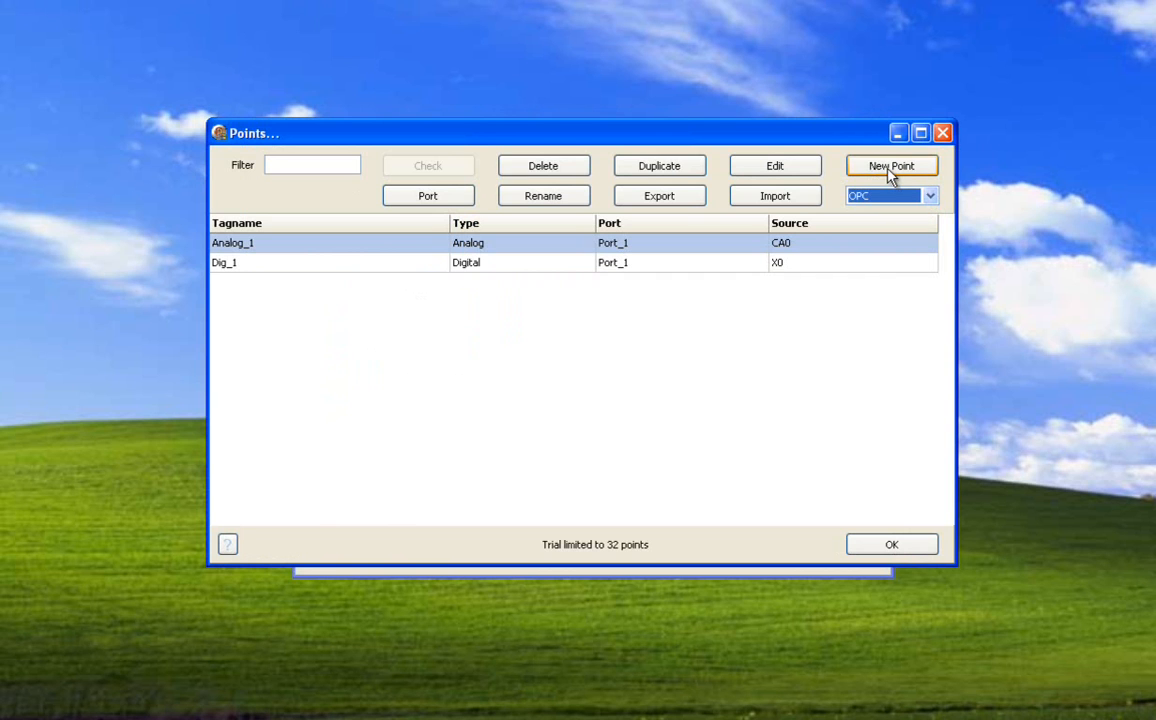
Add a new point, opening an empty OPC Point Configuration form for port OPC_1.
left_click(891, 165)
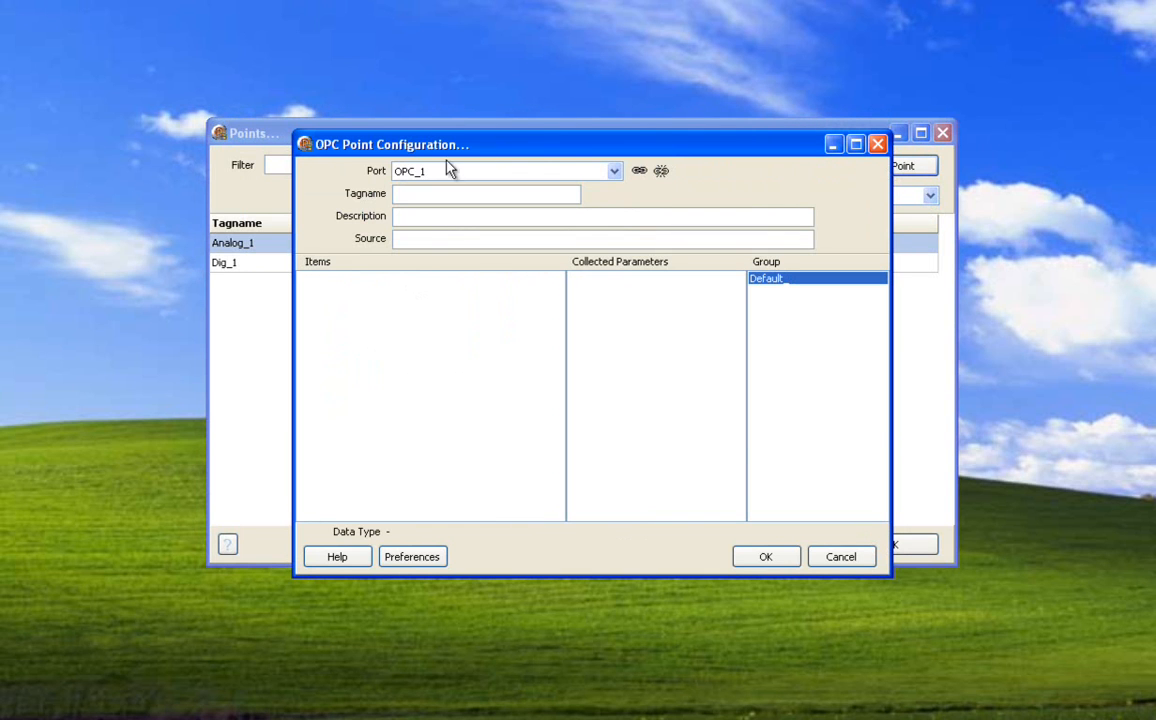
mouse_move(442, 160)
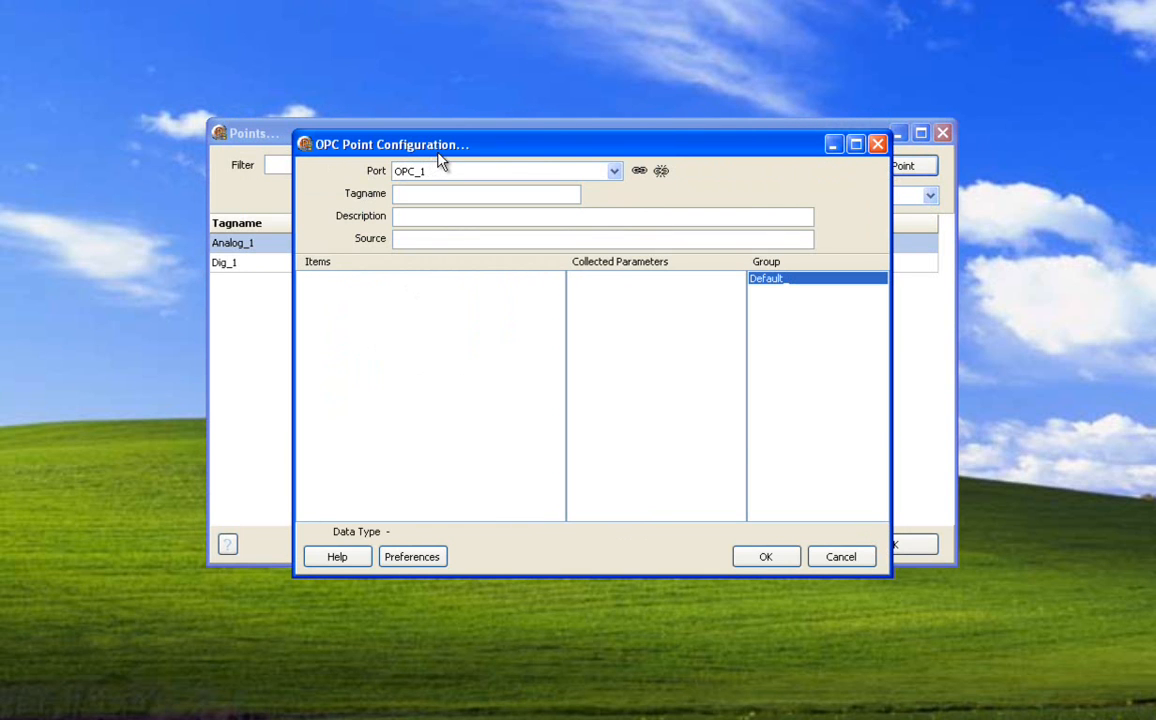
mouse_move(639, 170)
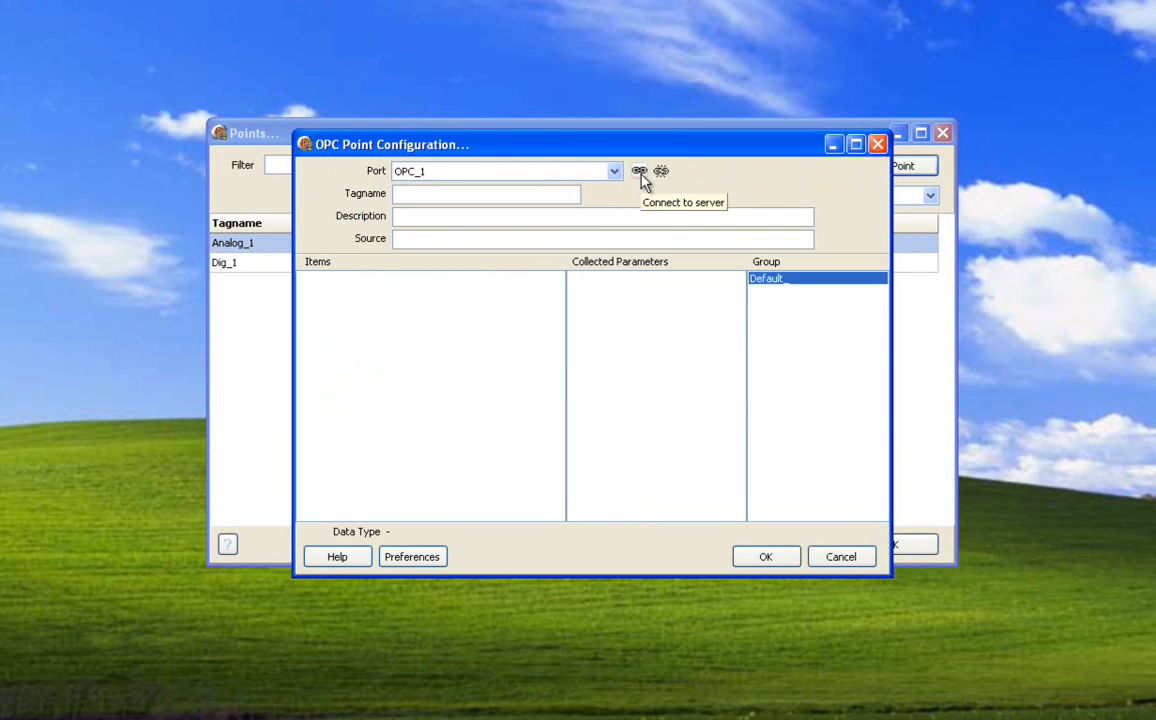
mouse_move(607, 183)
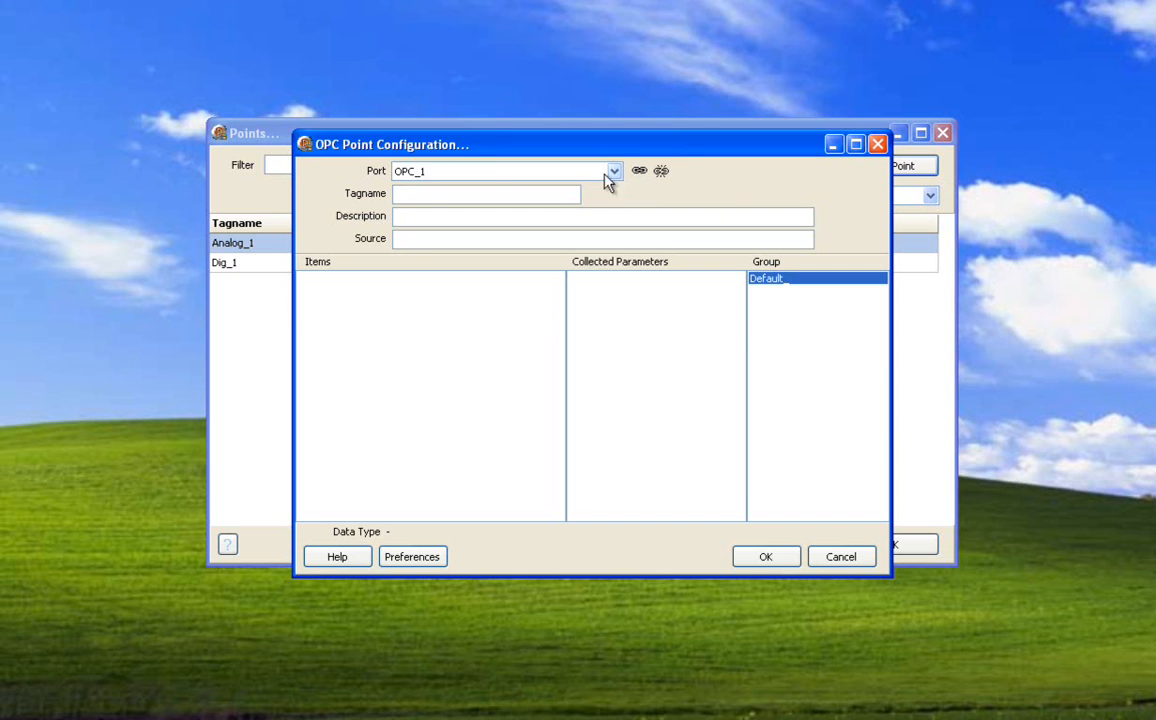
mouse_move(661, 171)
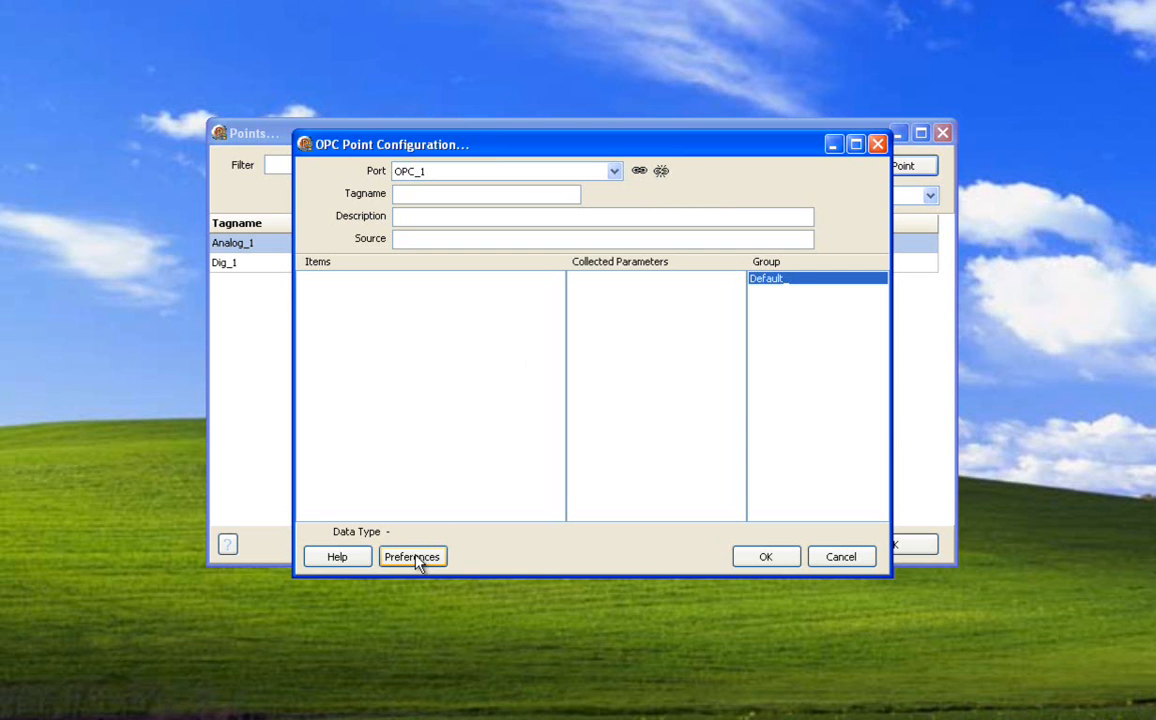
In Preferences, enable auto connect, browse to last item, auto query properties, and reuse found items.
left_click(412, 557)
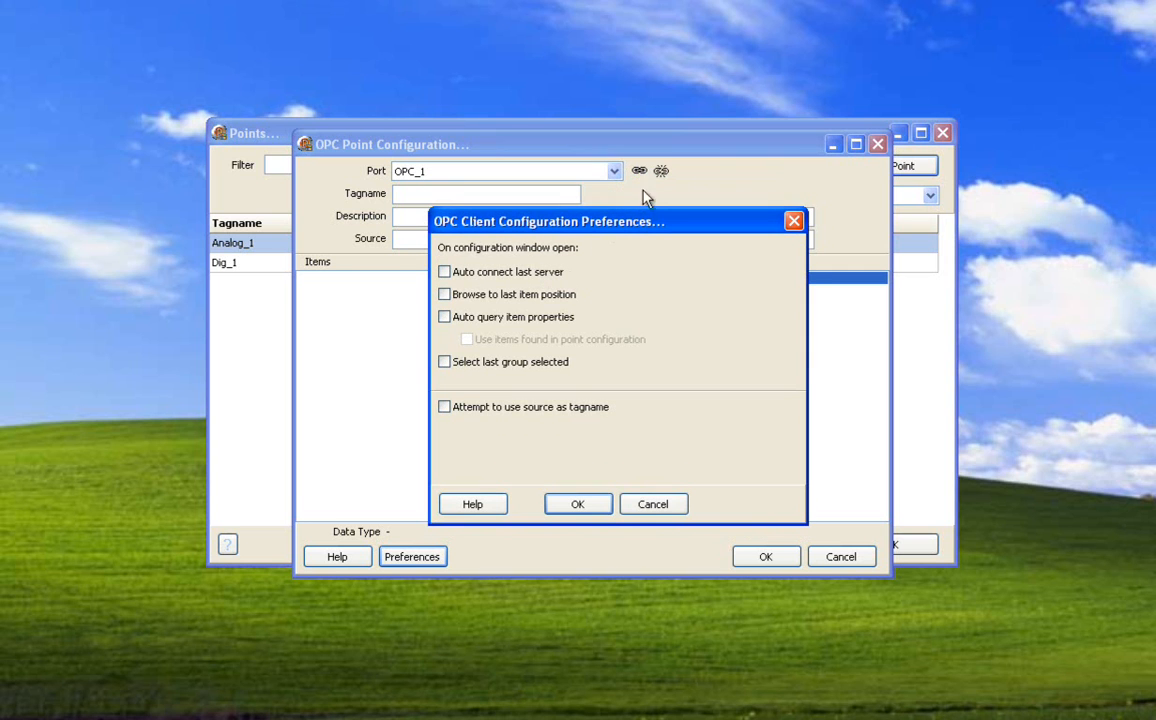
left_click(444, 271)
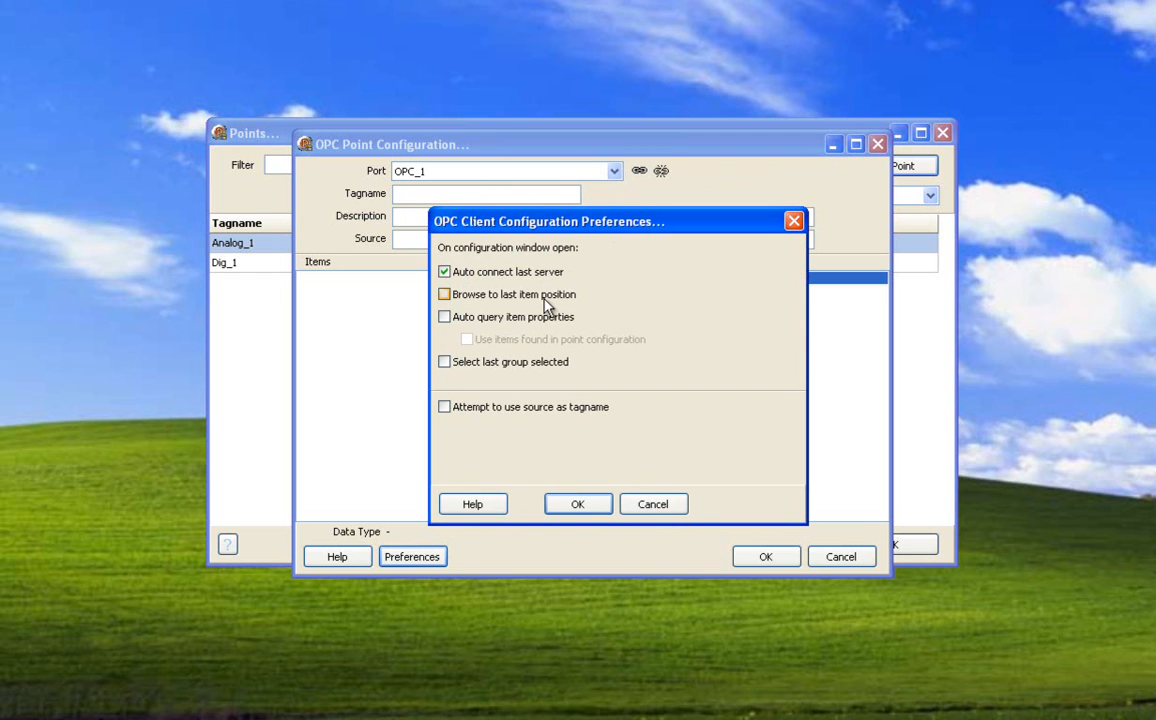
left_click(444, 294)
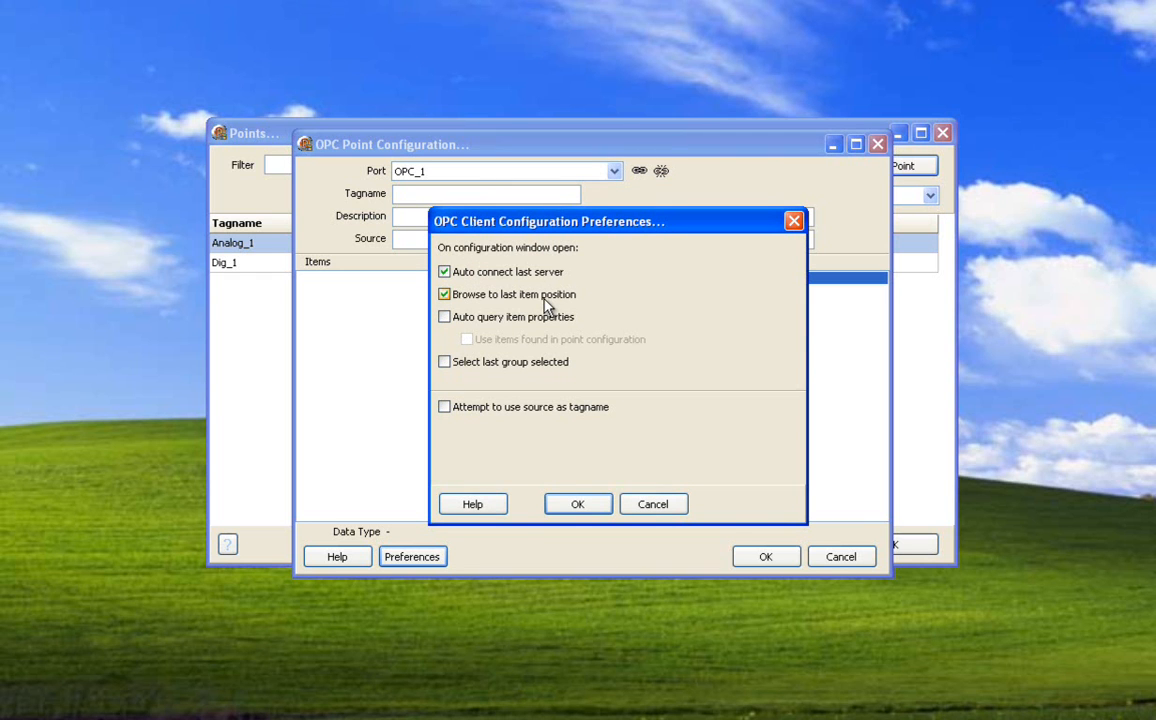
left_click(444, 316)
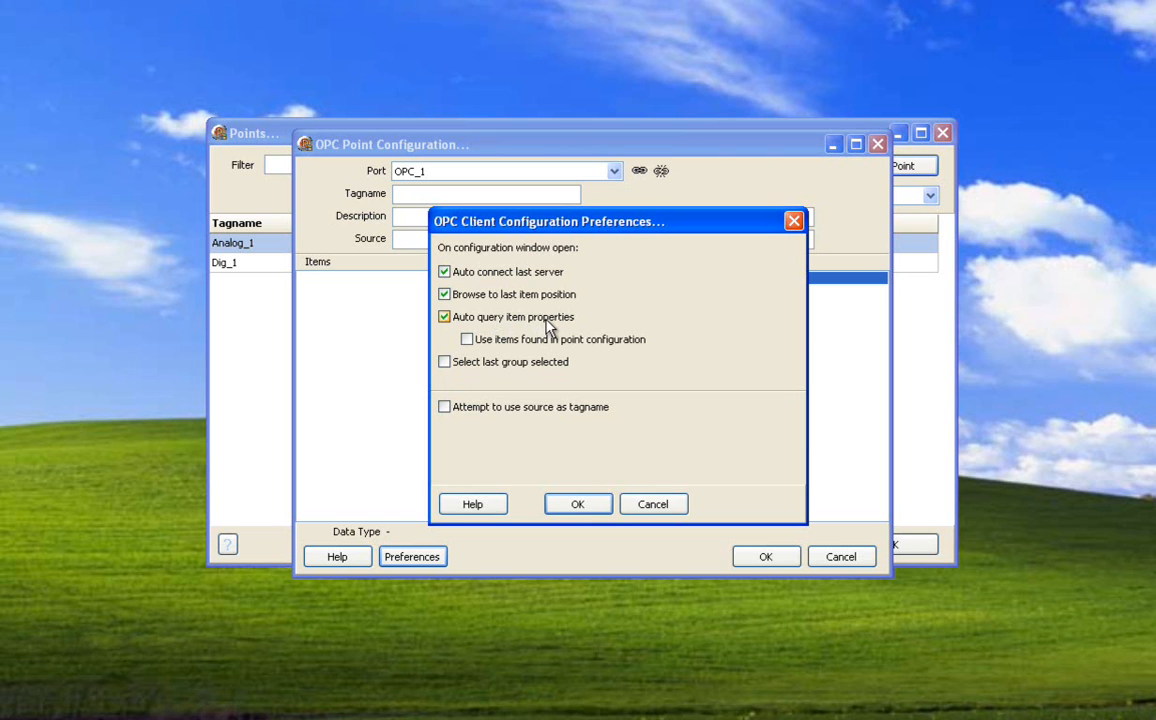
left_click(444, 316)
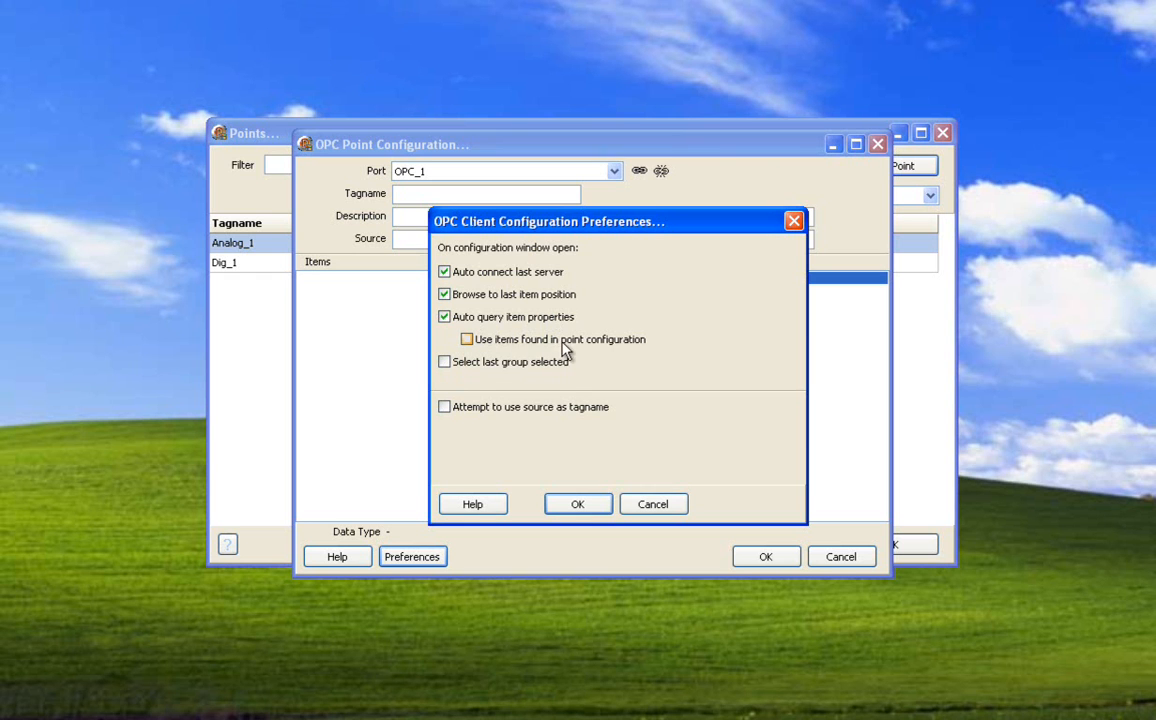
left_click(465, 339)
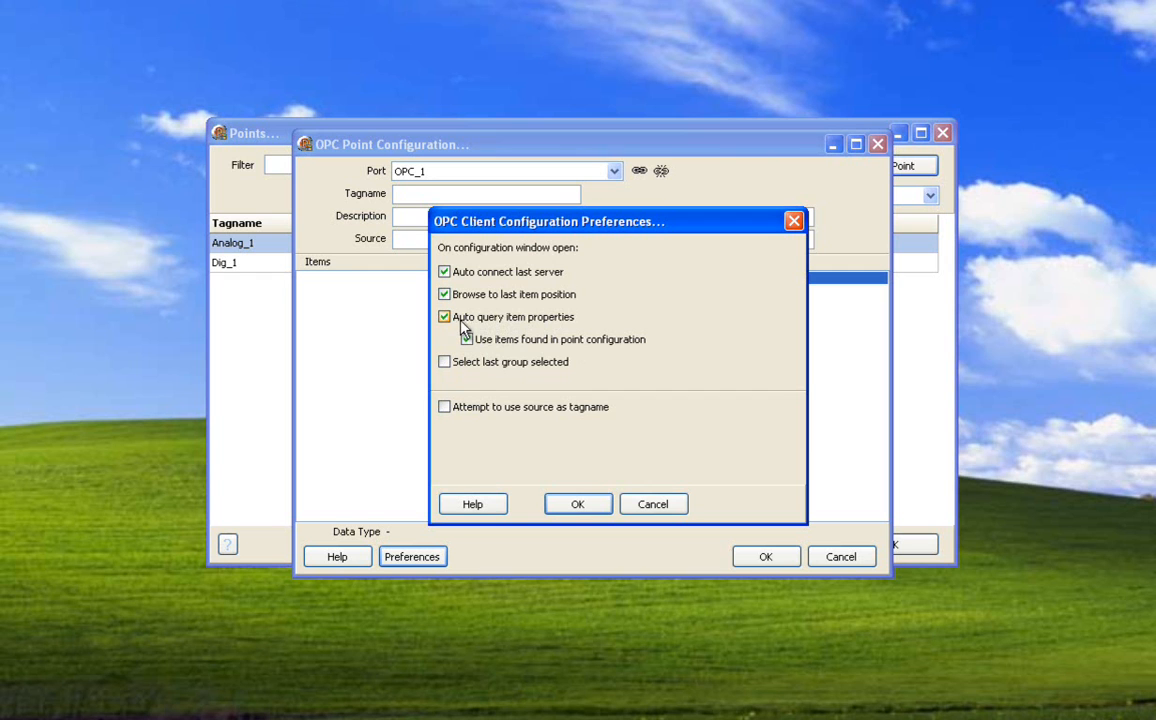
left_click(465, 339)
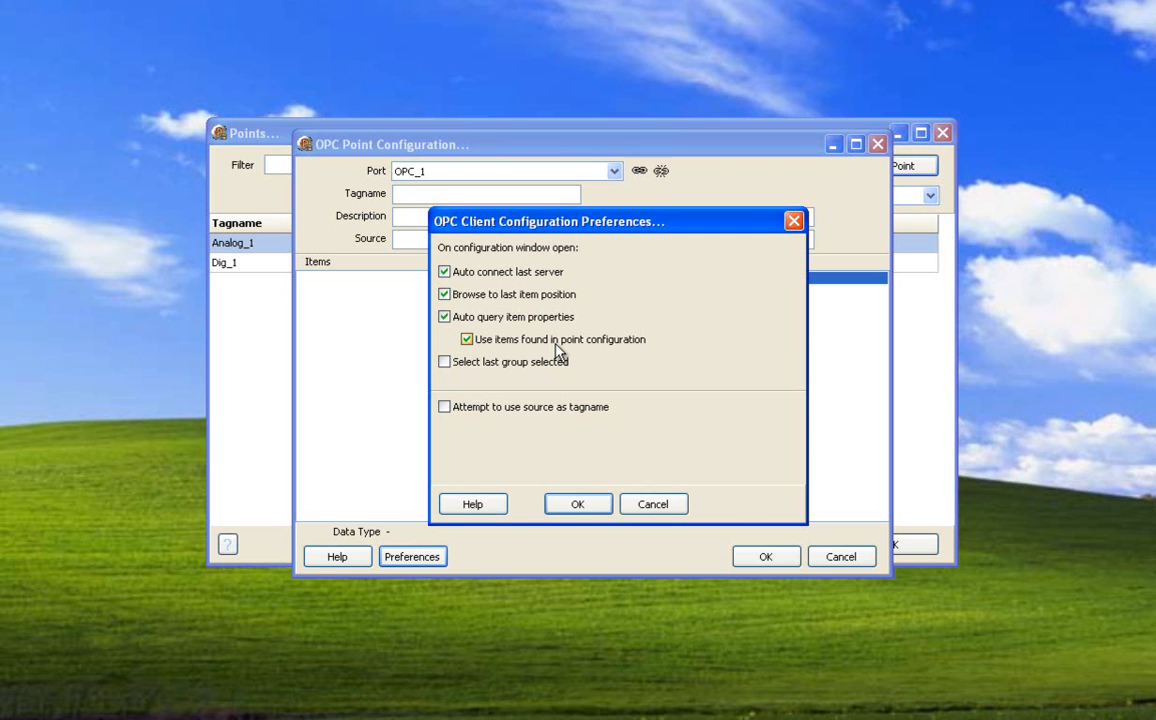
Also enable 'select last group selected' and 'attempt to use source as tagname' preferences.
left_click(444, 361)
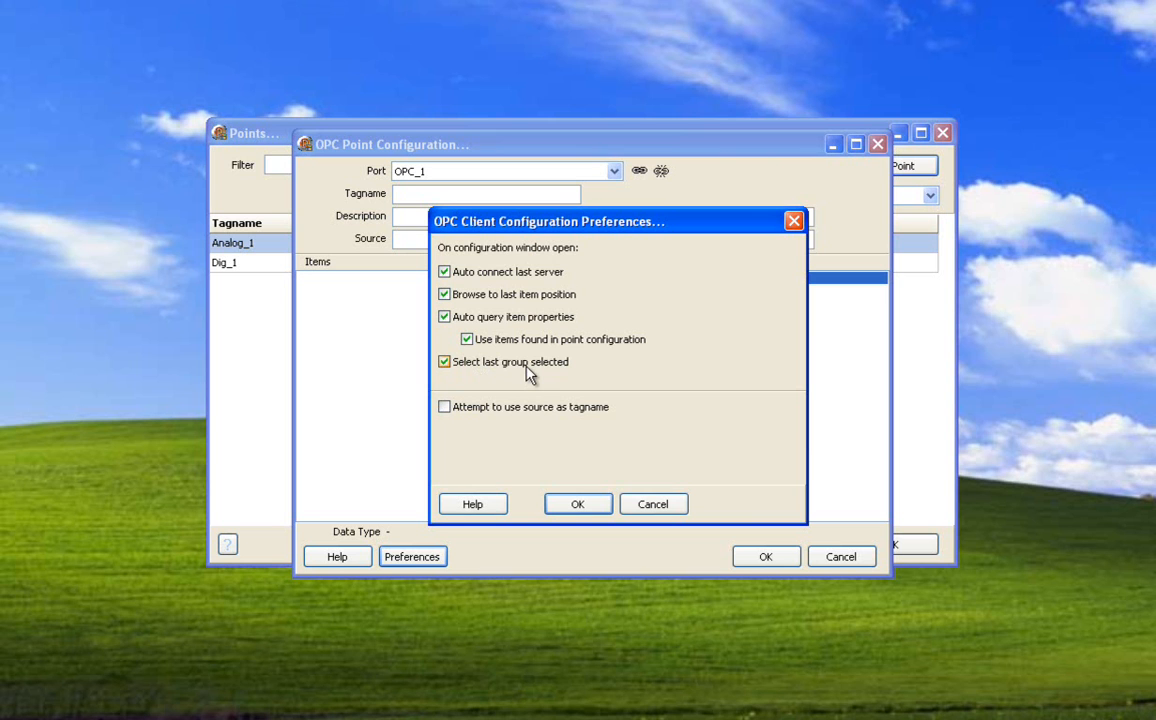
mouse_move(530, 368)
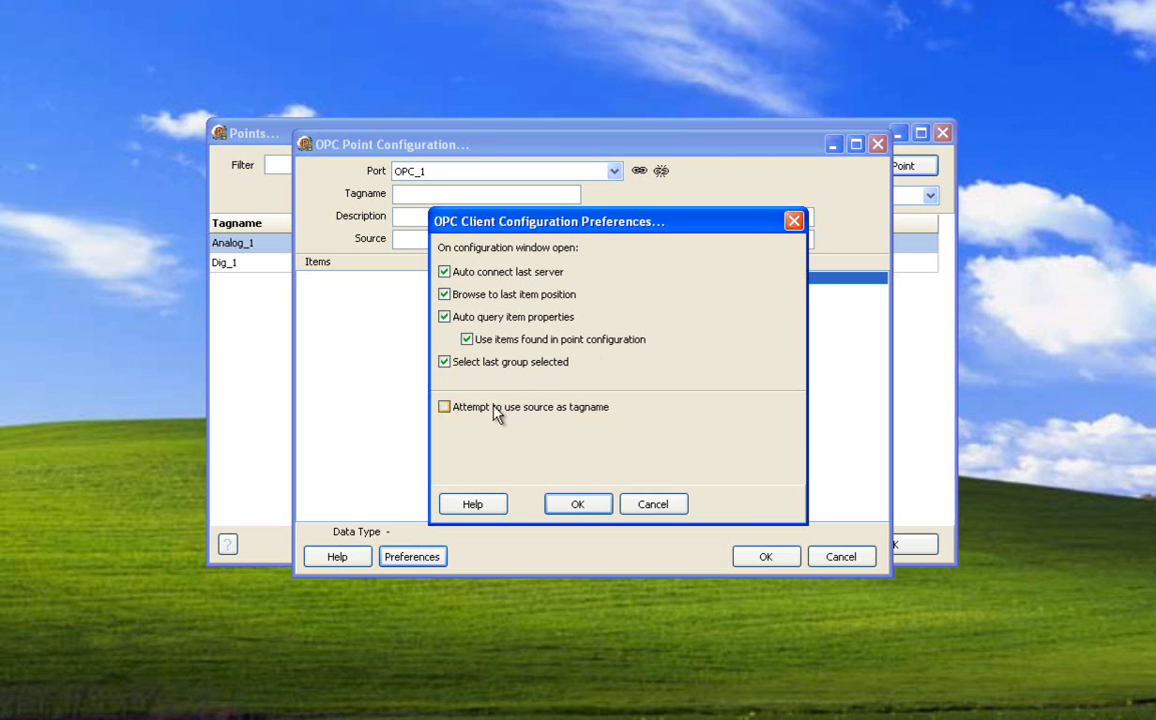
left_click(444, 406)
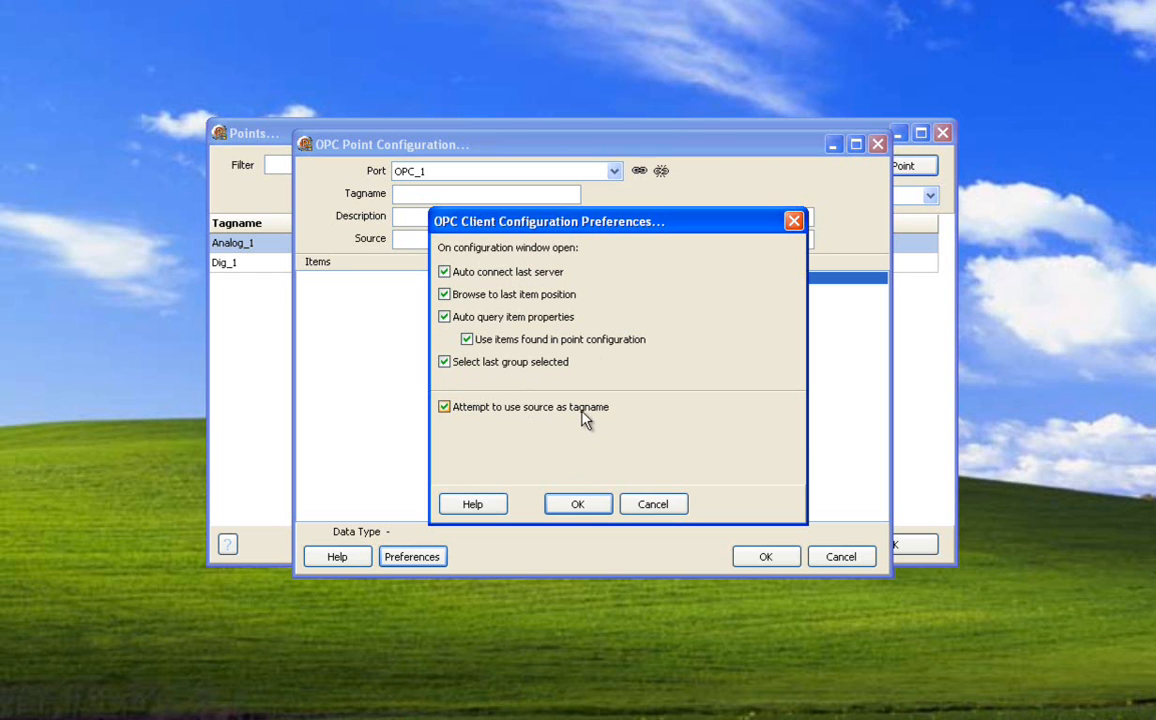
mouse_move(581, 424)
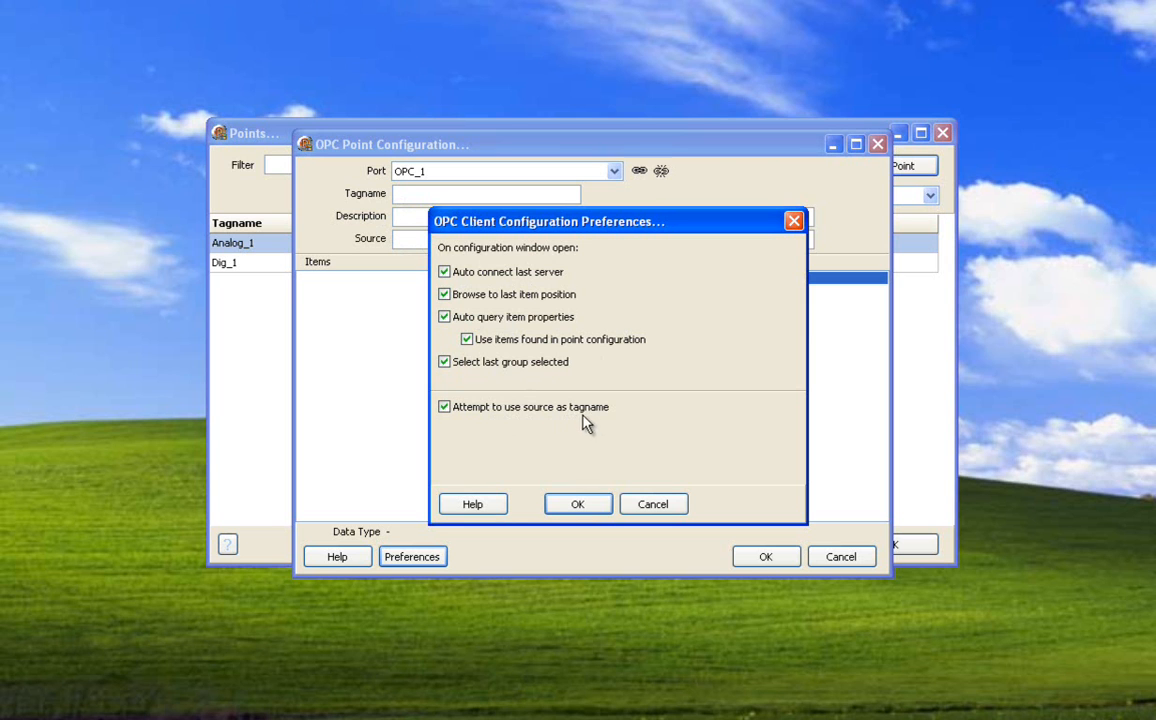
mouse_move(508, 293)
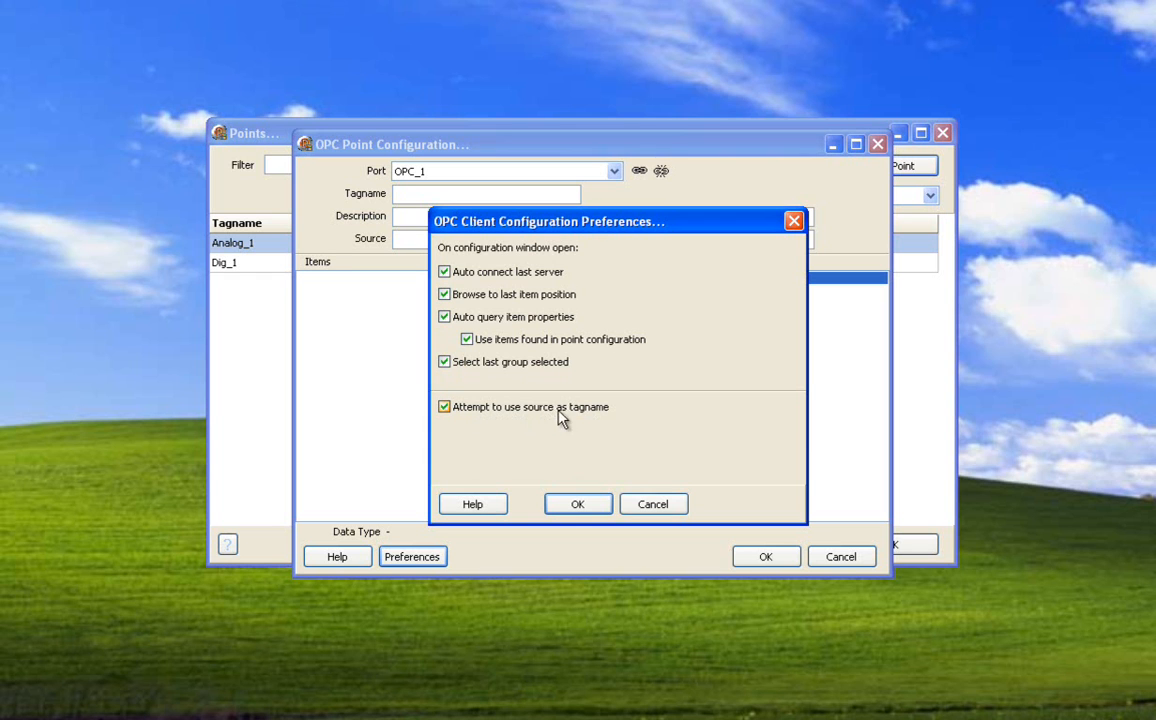
mouse_move(556, 420)
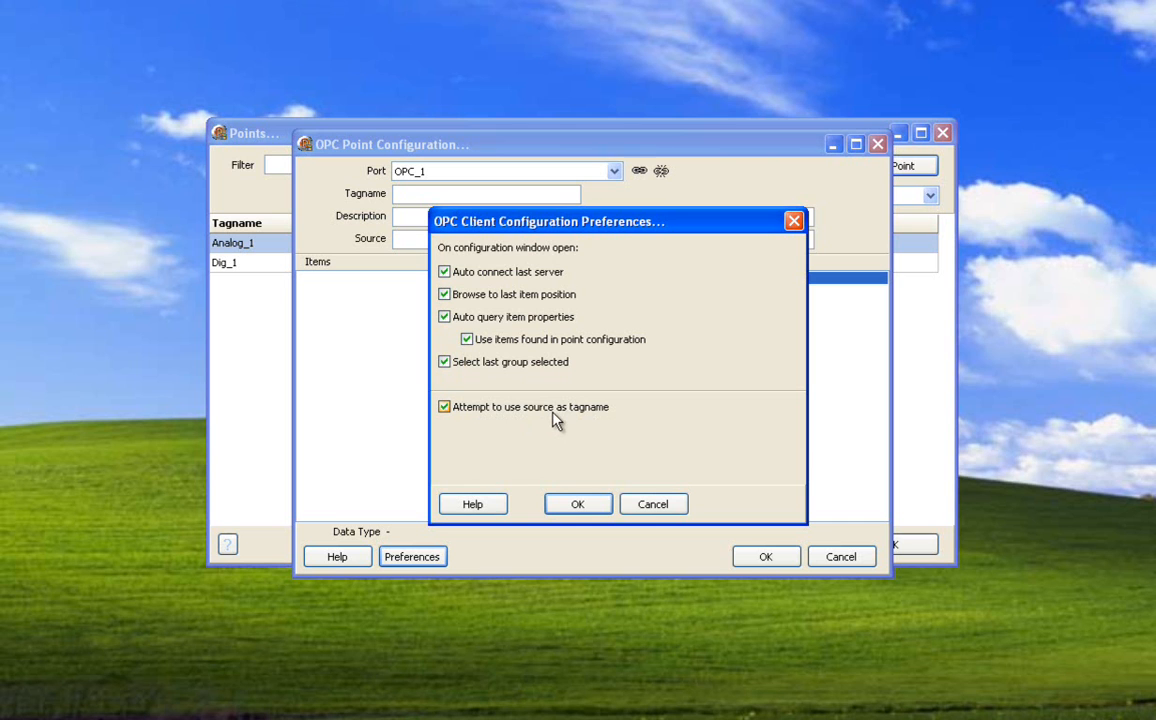
mouse_move(535, 416)
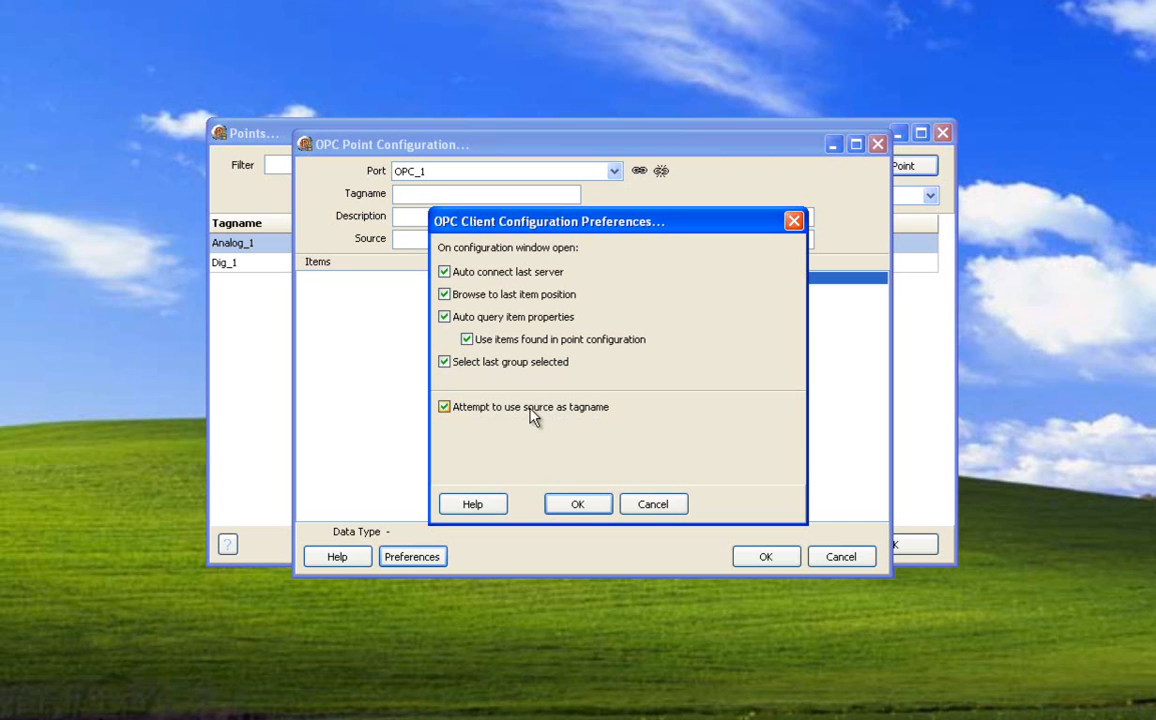
mouse_move(569, 422)
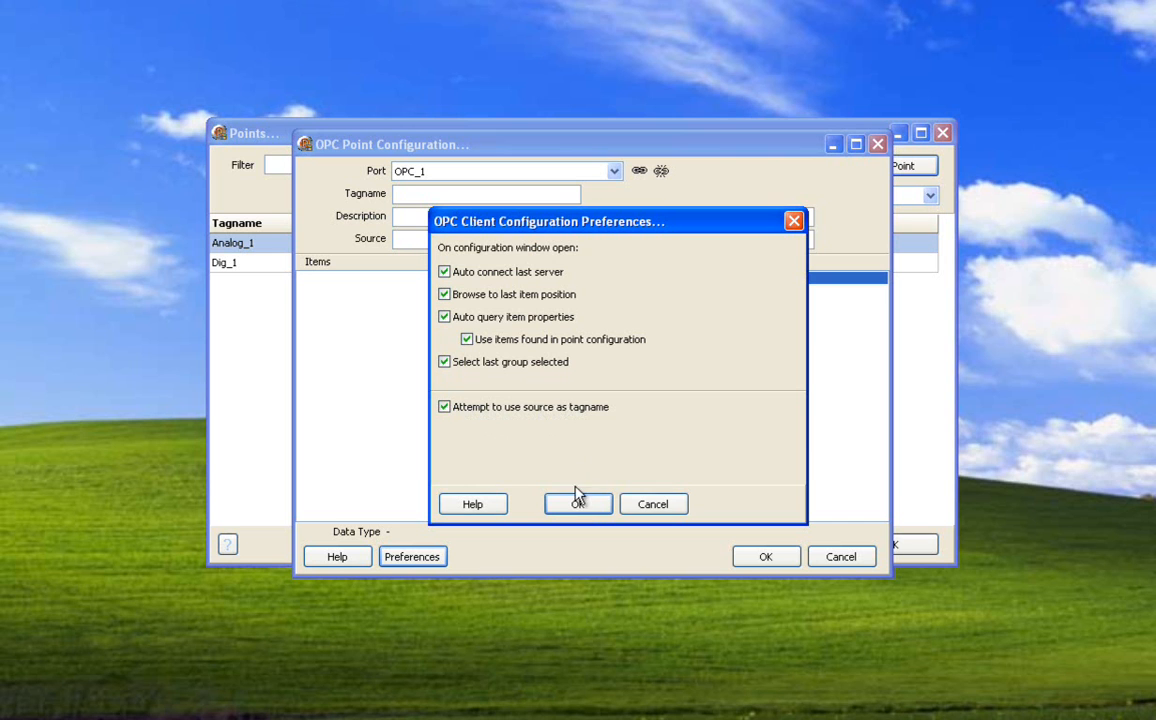
Accept preferences, connect to the server, and expand Data Type Examples > 16 Bit Device.
left_click(578, 503)
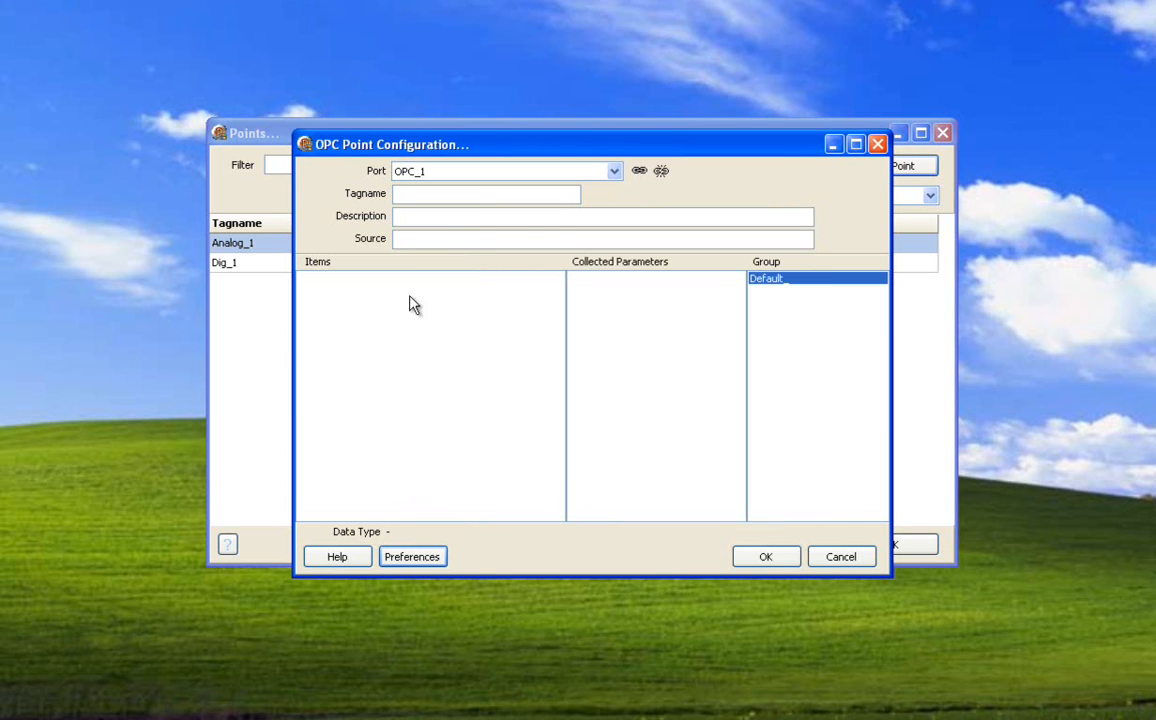
left_click(613, 170)
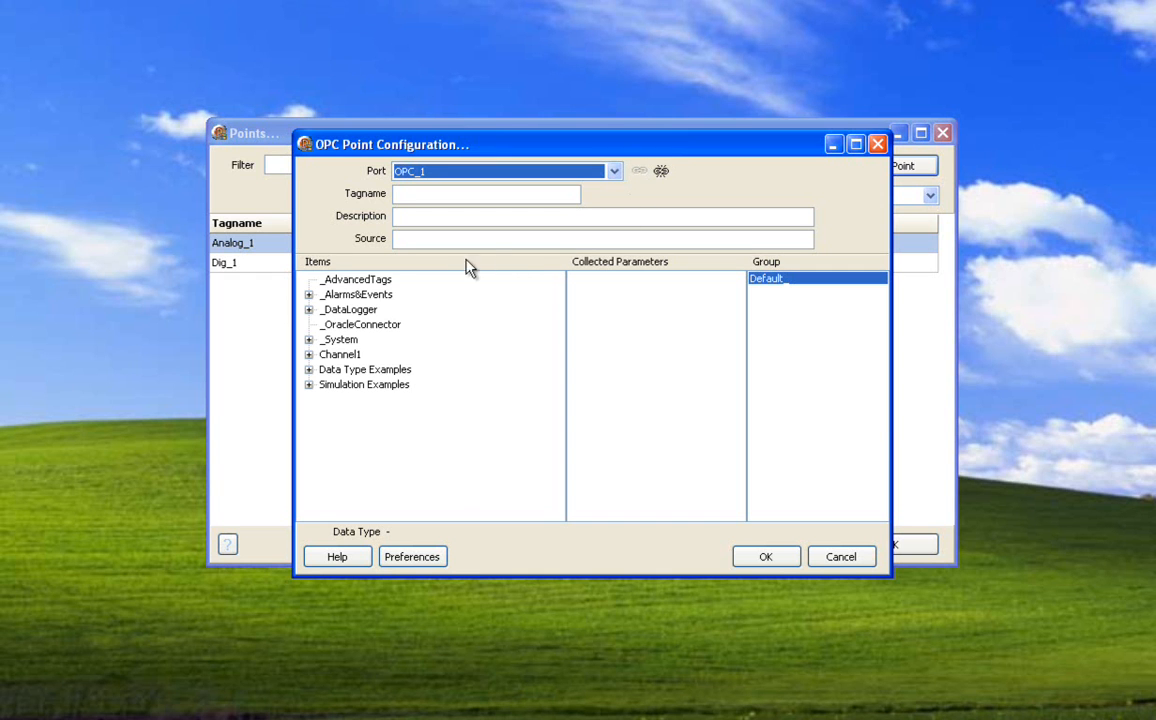
mouse_move(350, 363)
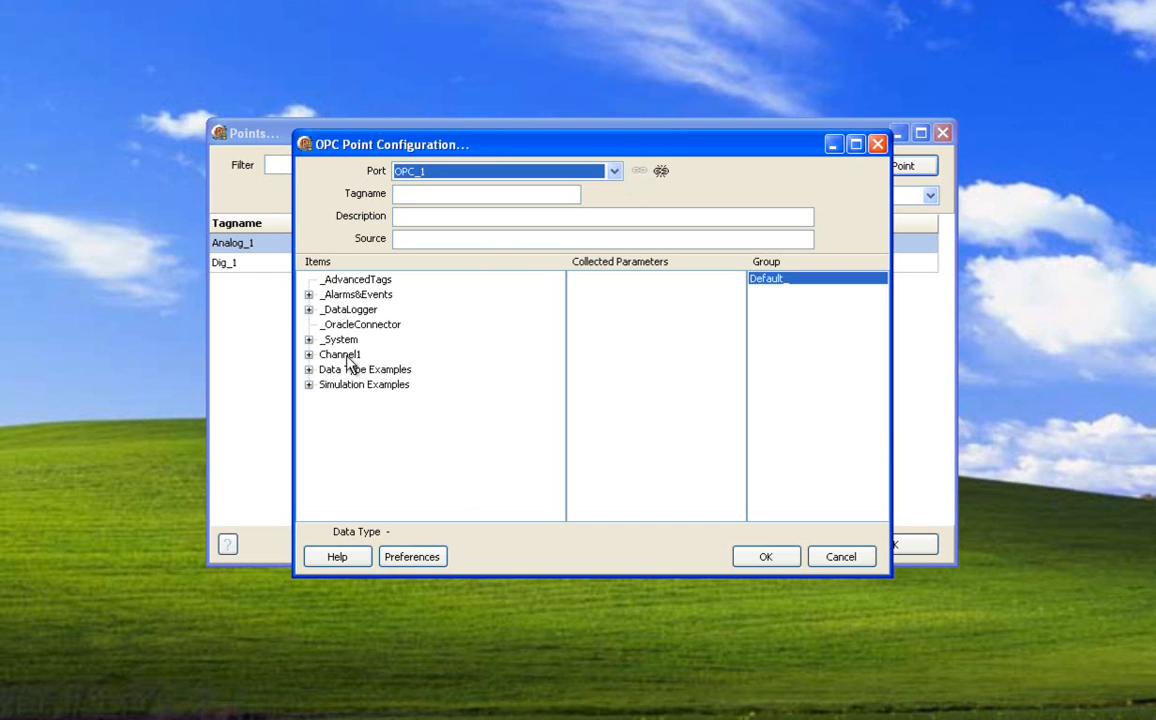
mouse_move(760, 293)
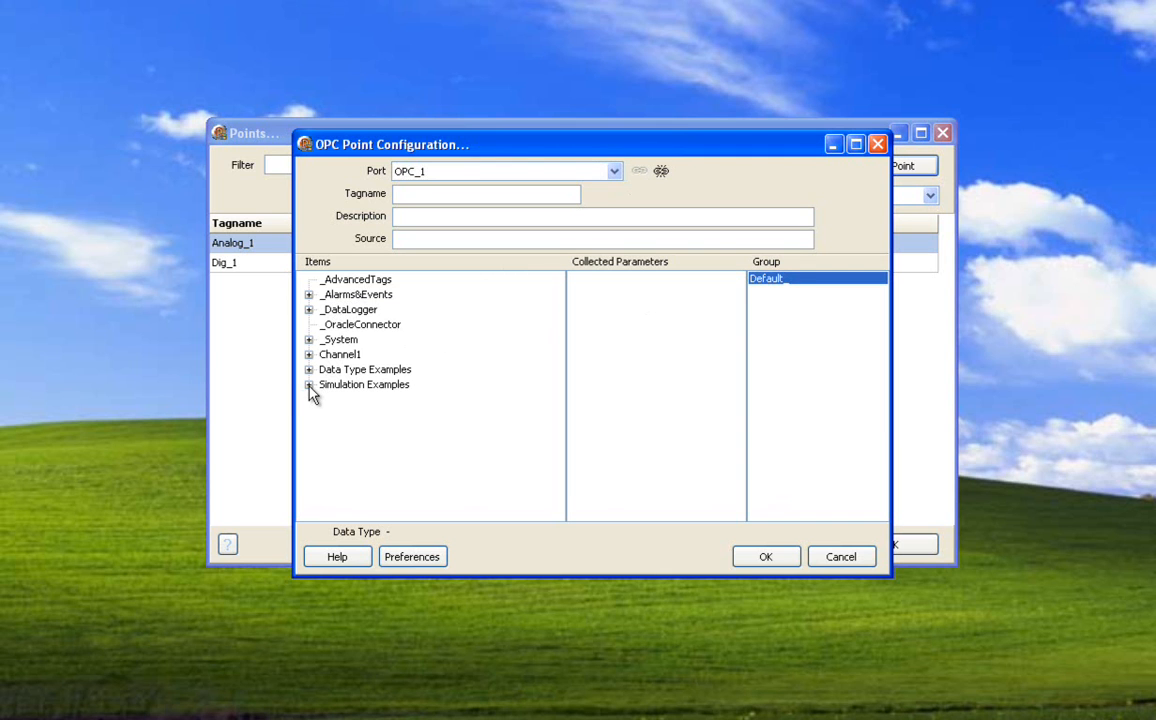
left_click(309, 369)
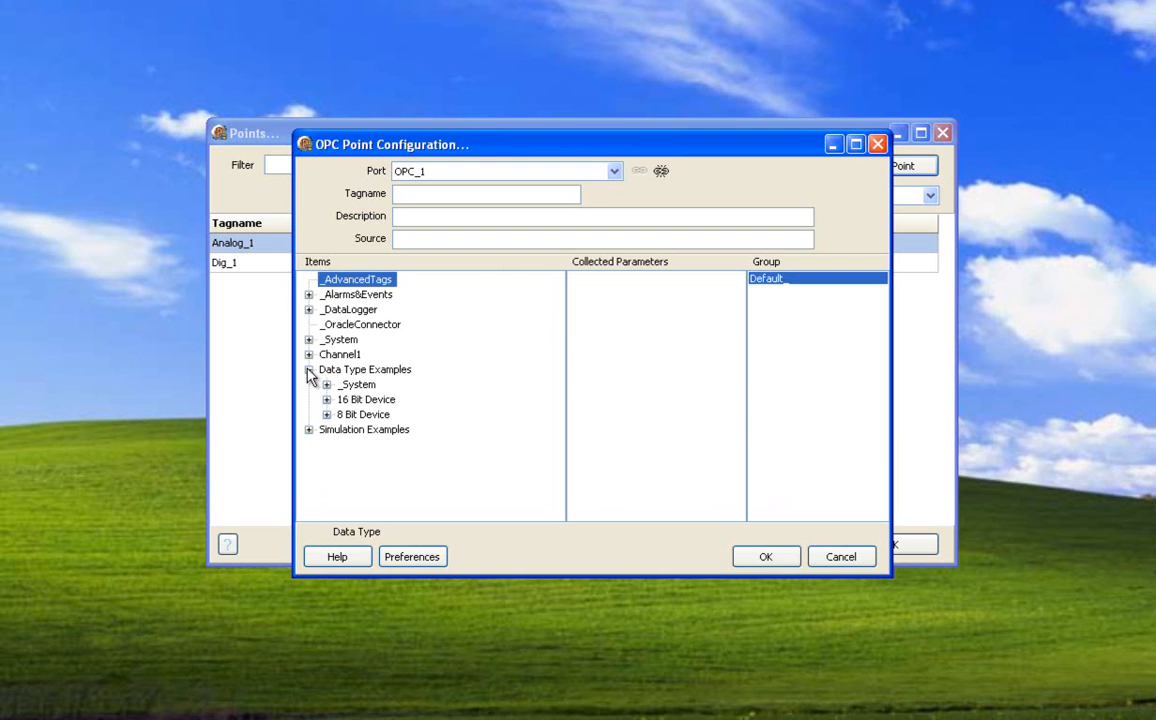
mouse_move(369, 373)
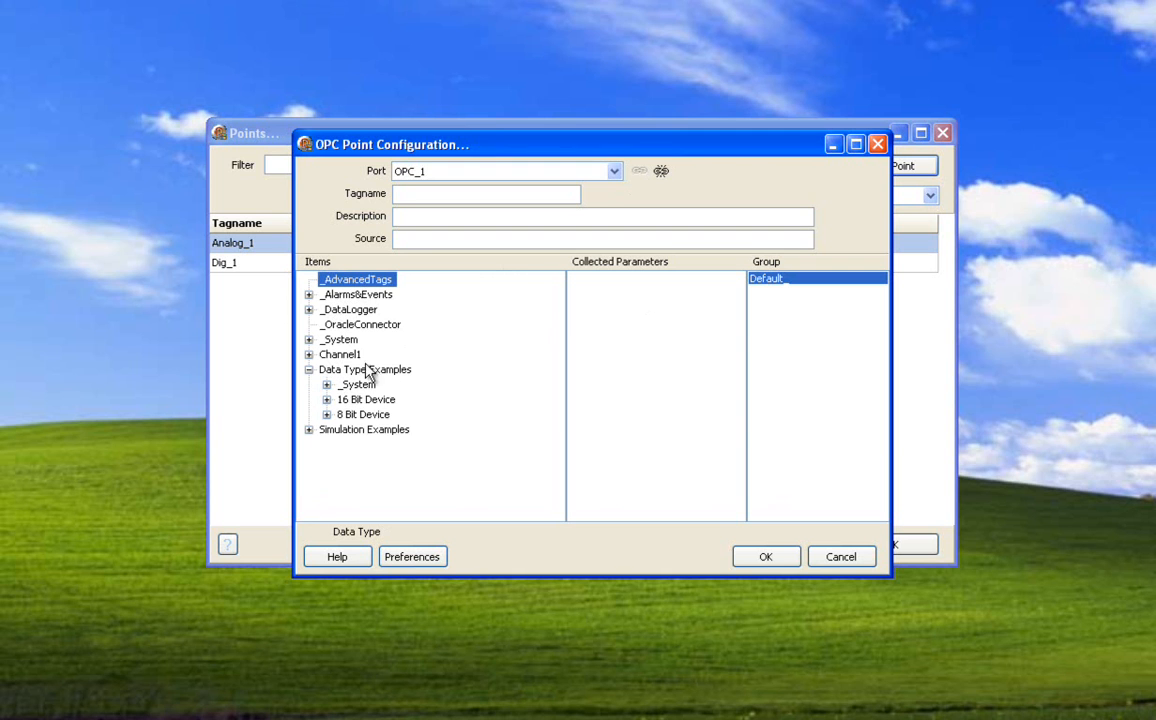
mouse_move(340, 375)
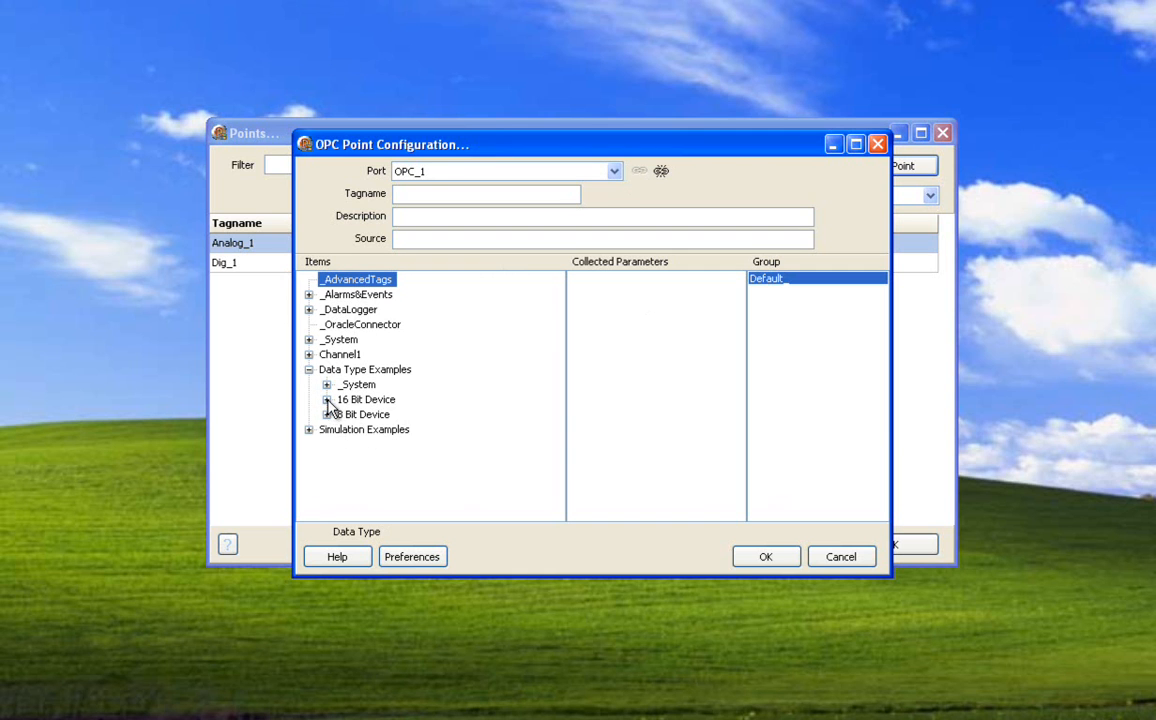
left_click(327, 399)
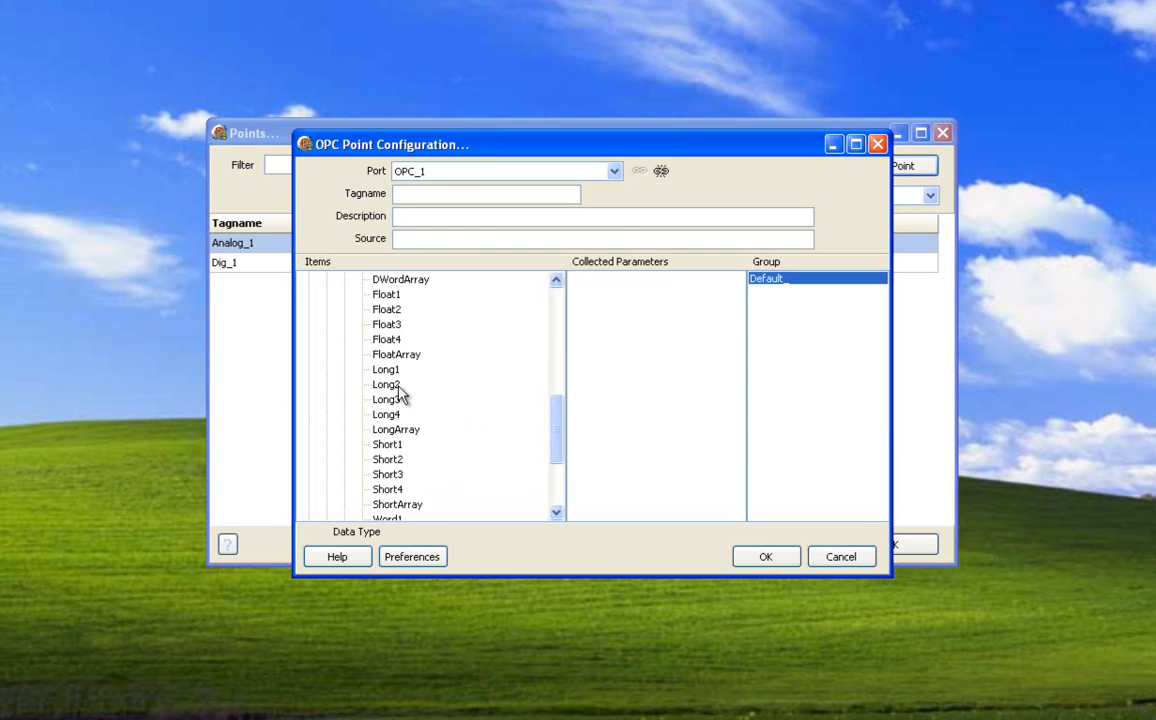
Pick the 16 Bit Device K Registers Long2 item as source, collecting Read/Write access rights.
left_click(386, 384)
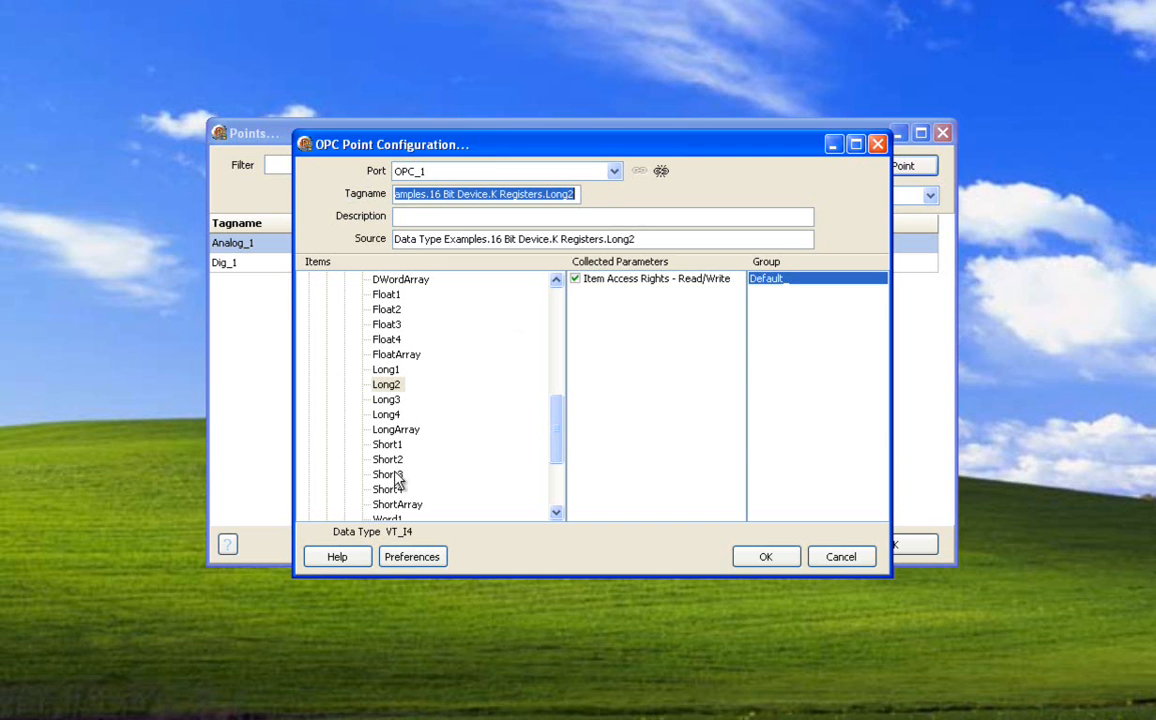
left_click(386, 399)
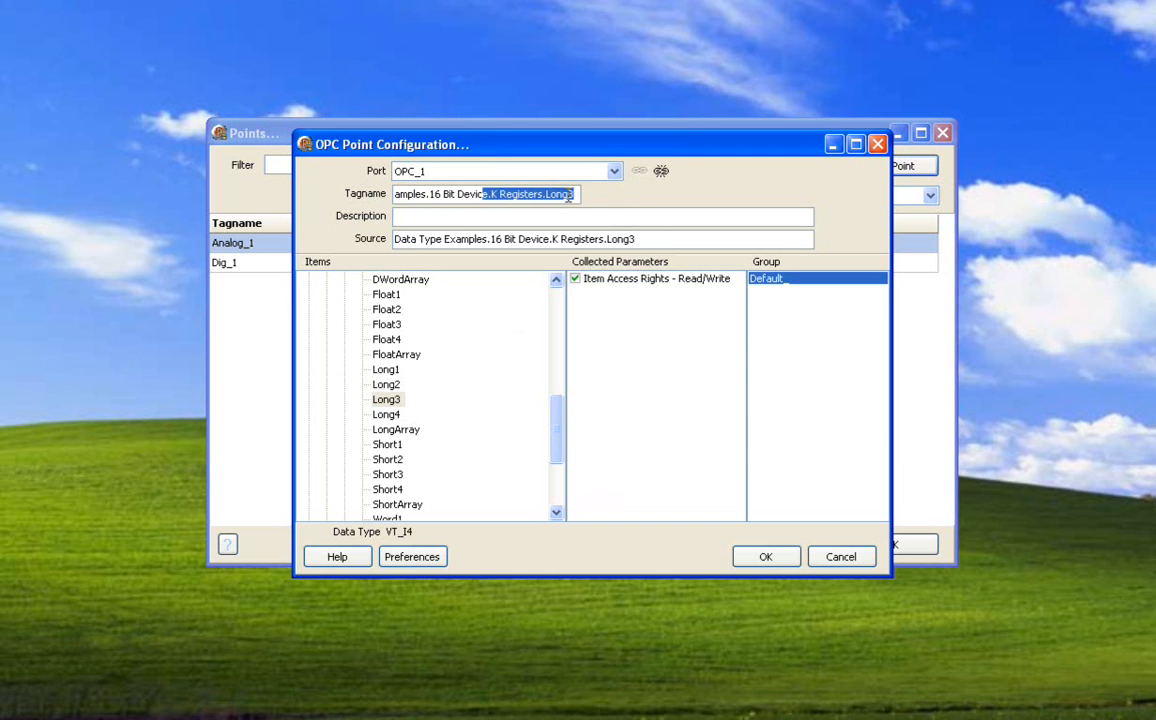
left_click(386, 384)
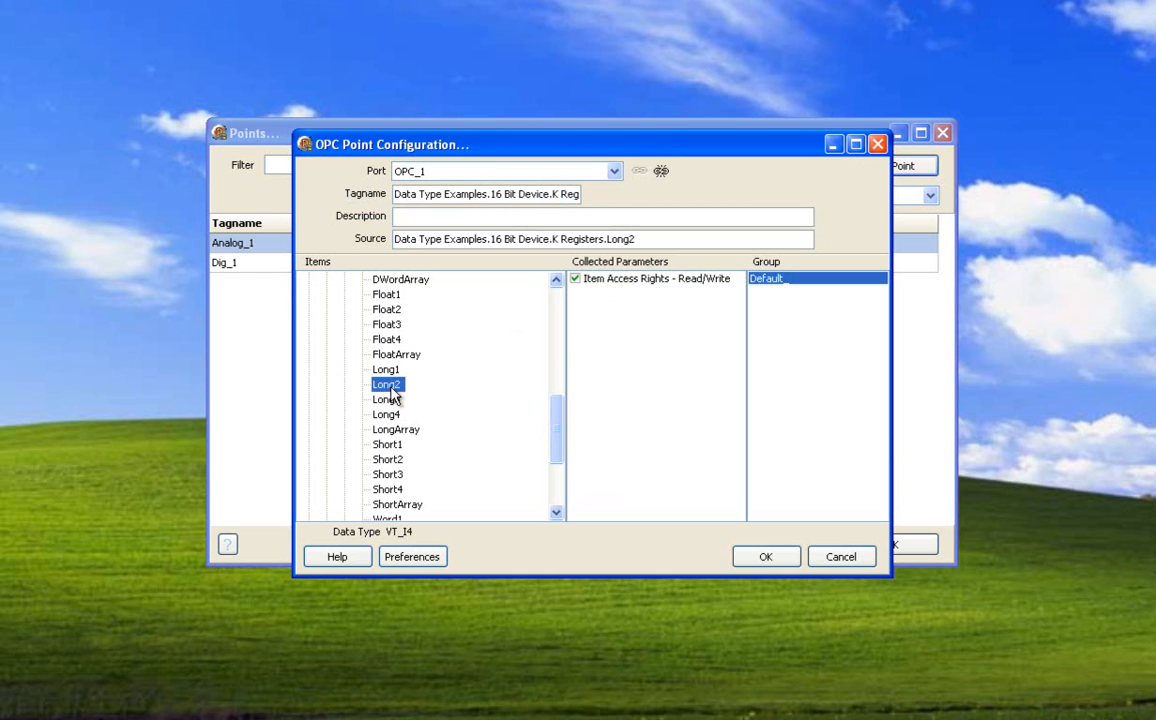
mouse_move(608, 275)
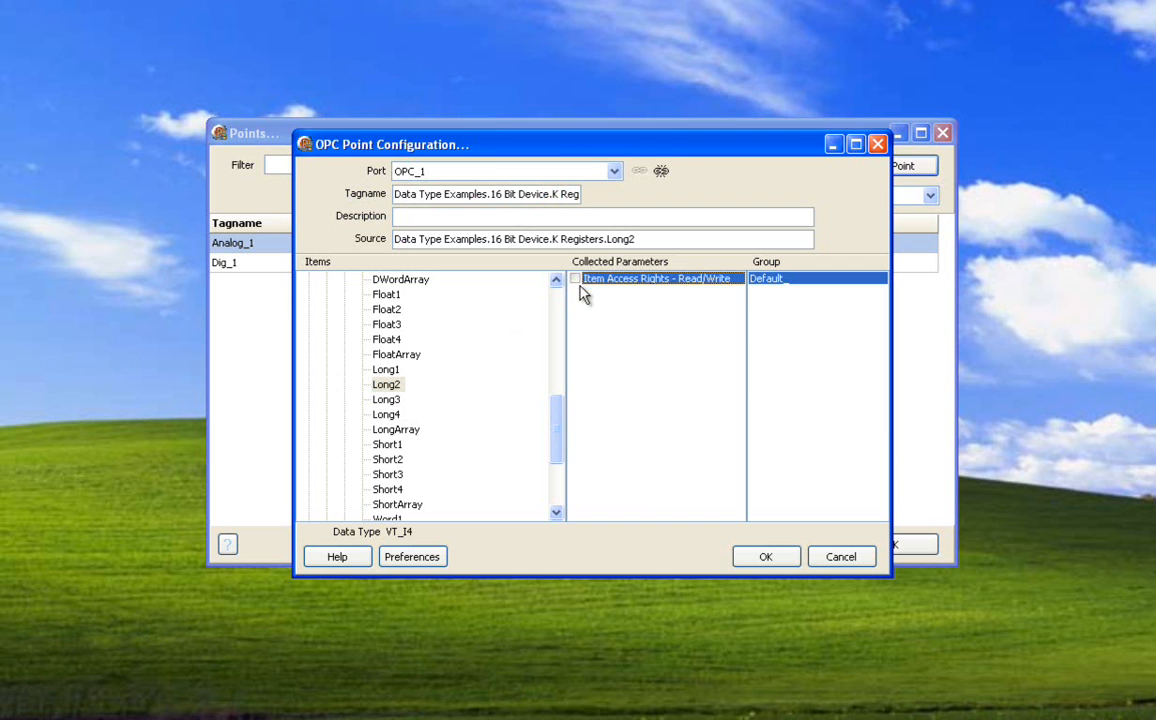
left_click(576, 278)
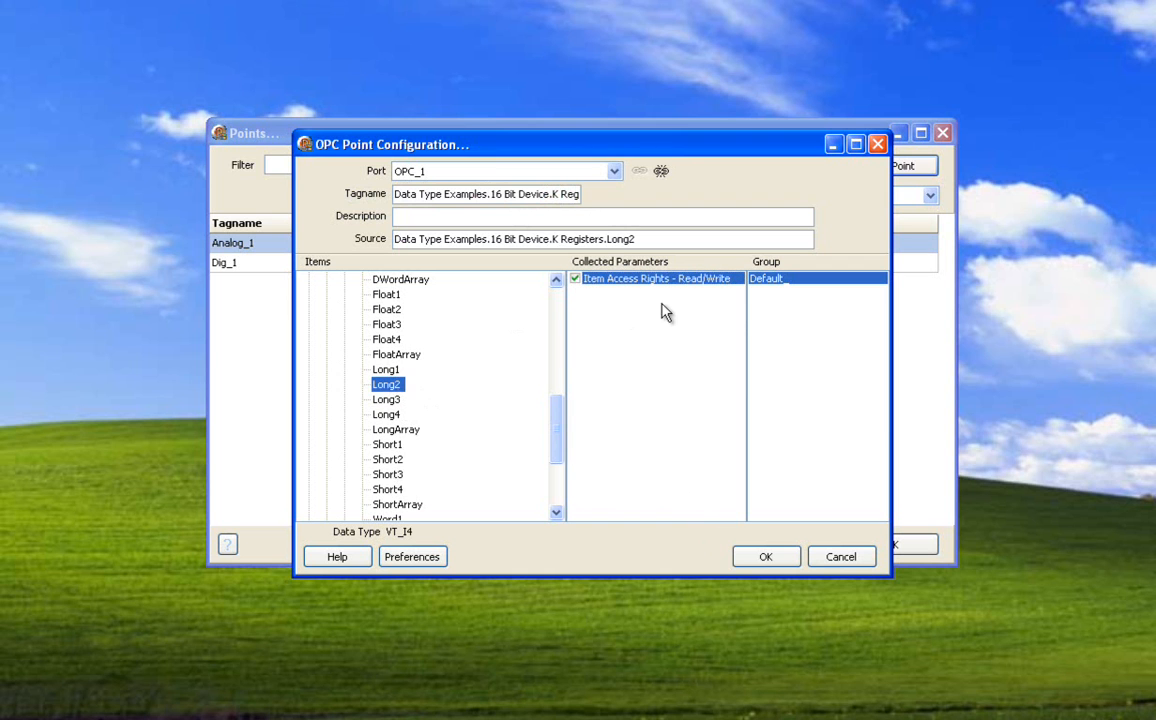
mouse_move(705, 287)
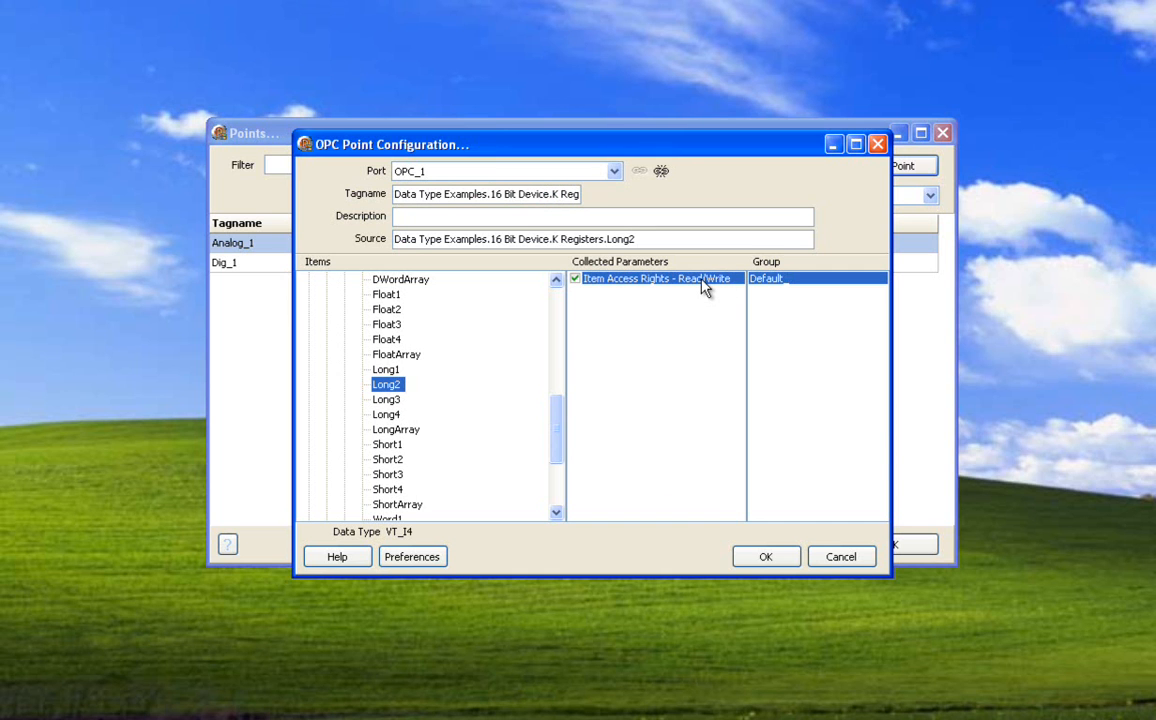
mouse_move(695, 290)
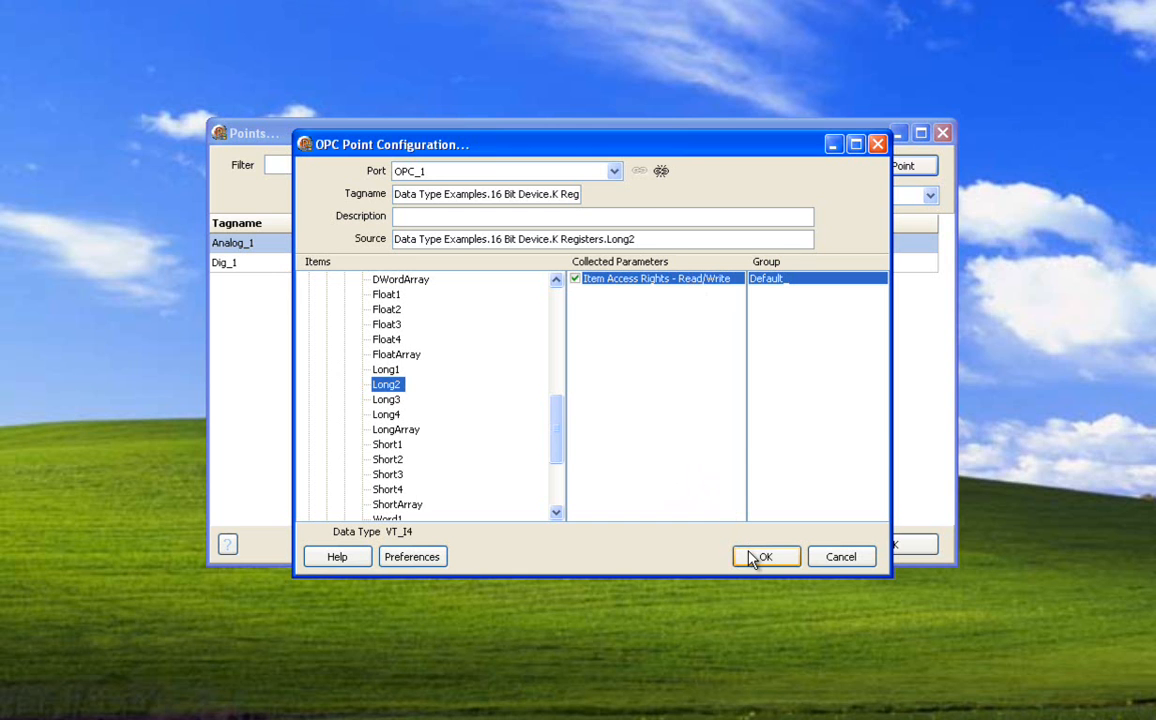
Confirm the Long2 OPC item and save it as a new analog point on OPC_1.
left_click(765, 556)
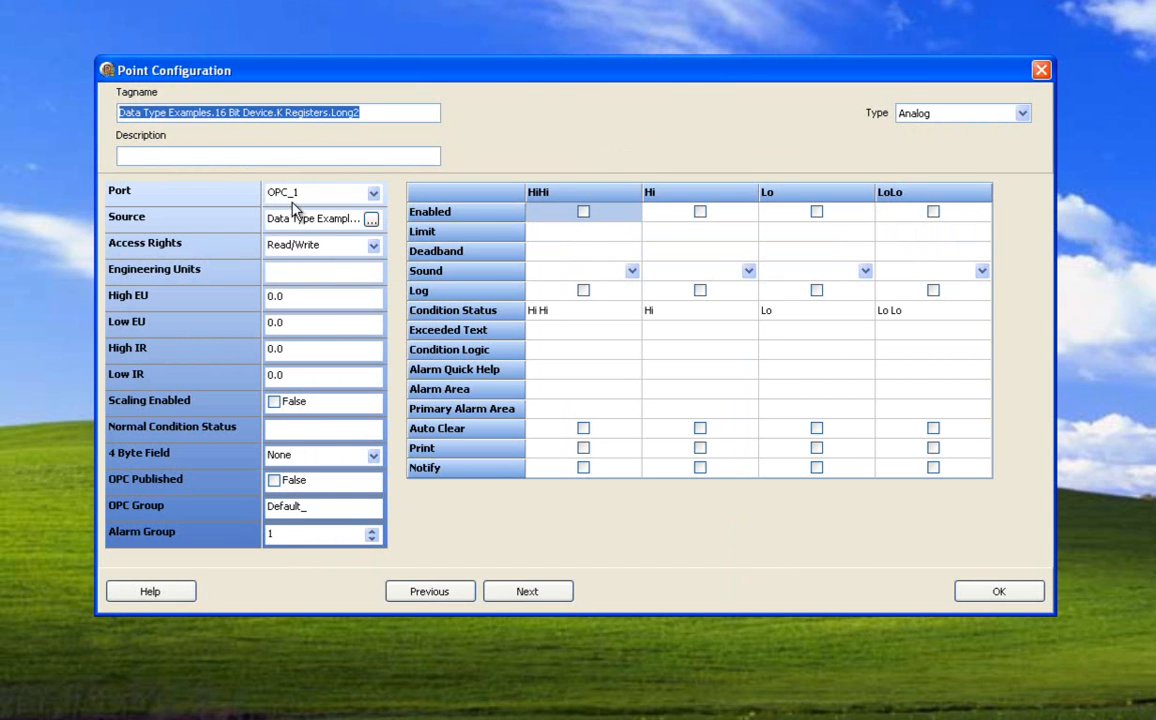
mouse_move(323, 228)
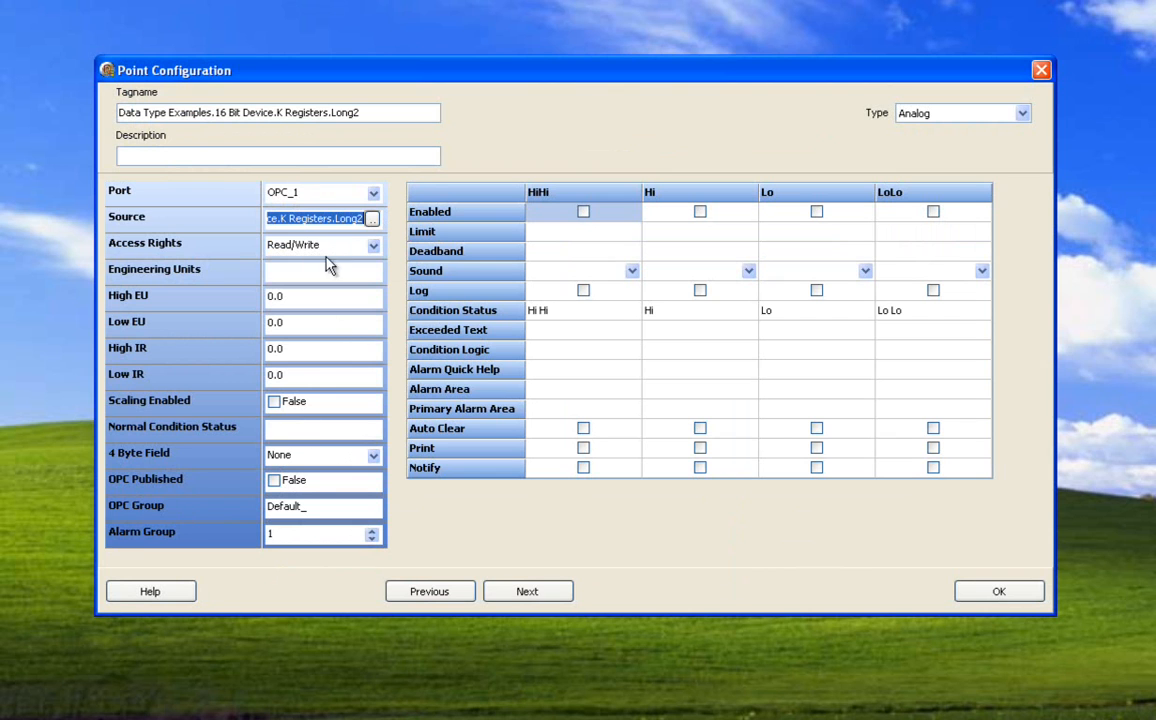
left_click(278, 112)
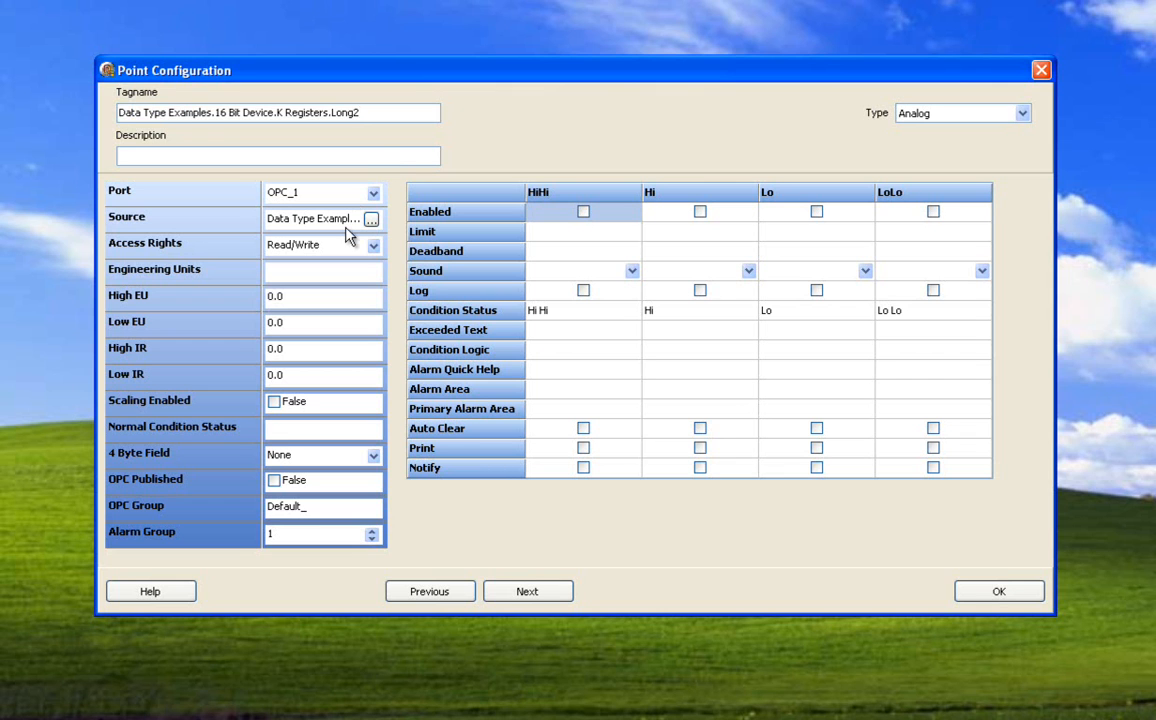
mouse_move(157, 358)
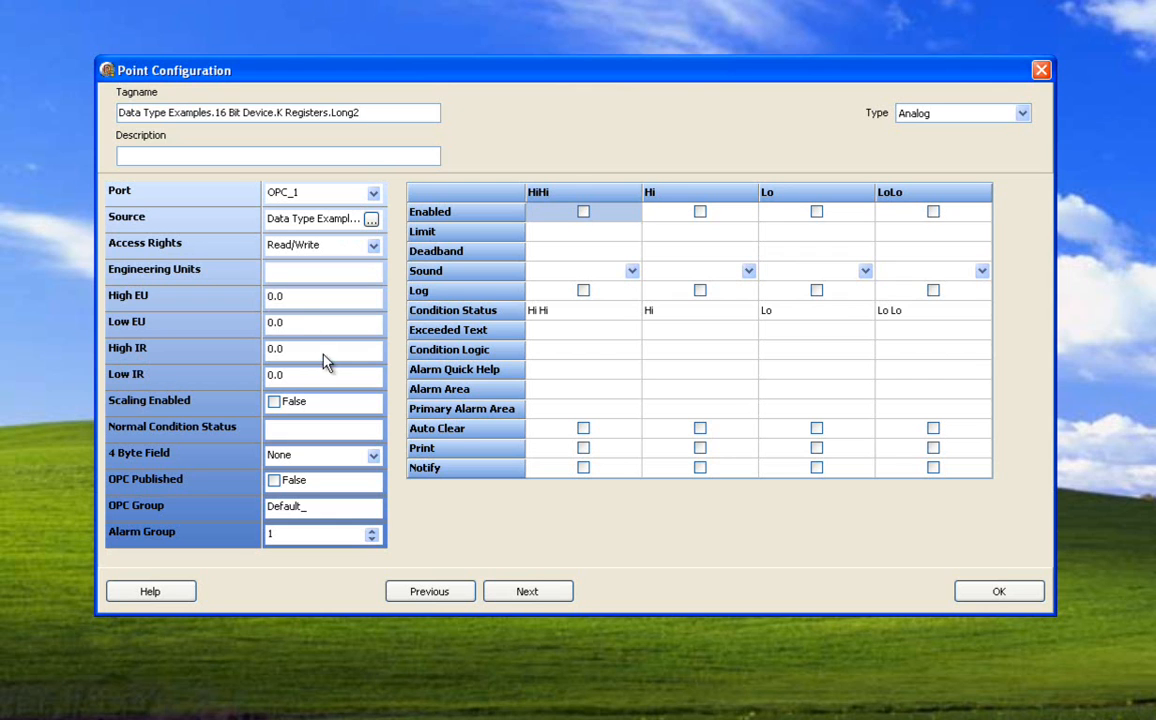
mouse_move(308, 372)
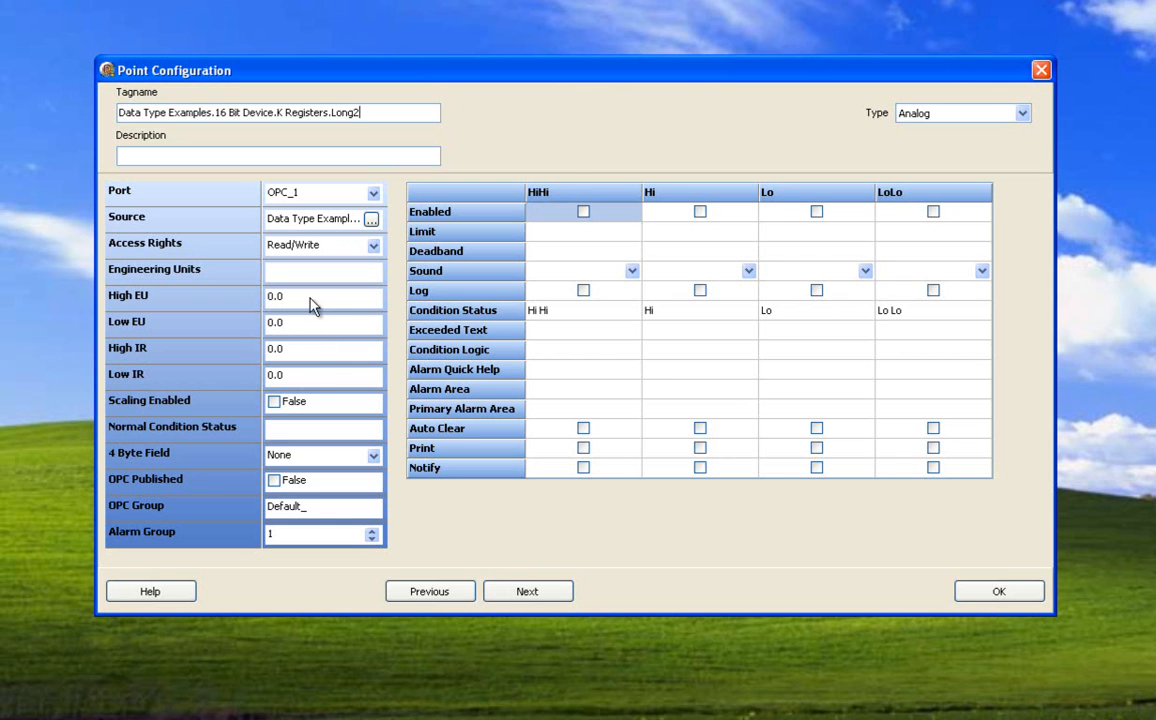
mouse_move(910, 285)
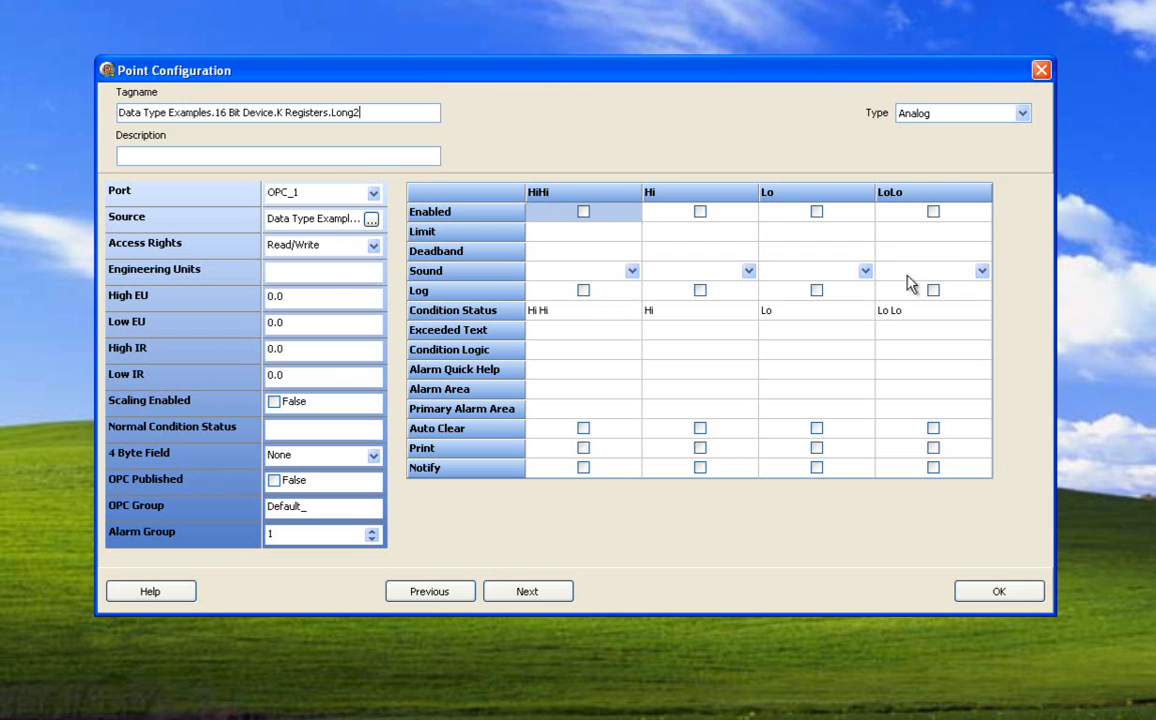
mouse_move(587, 274)
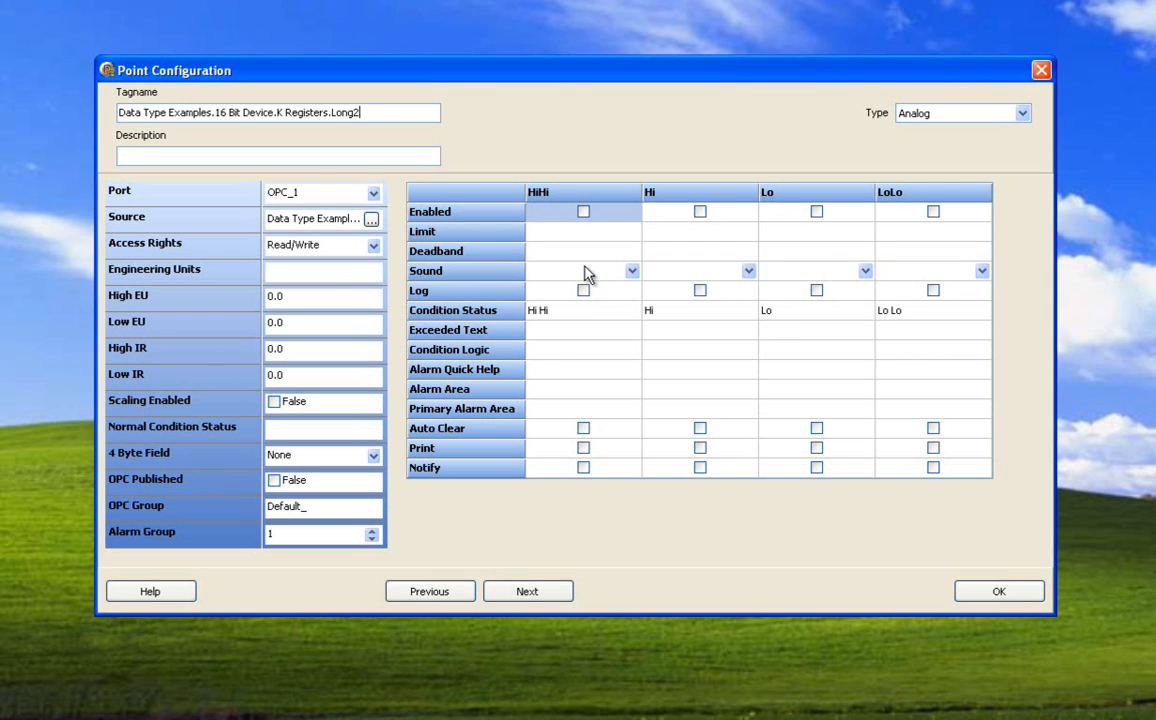
mouse_move(624, 345)
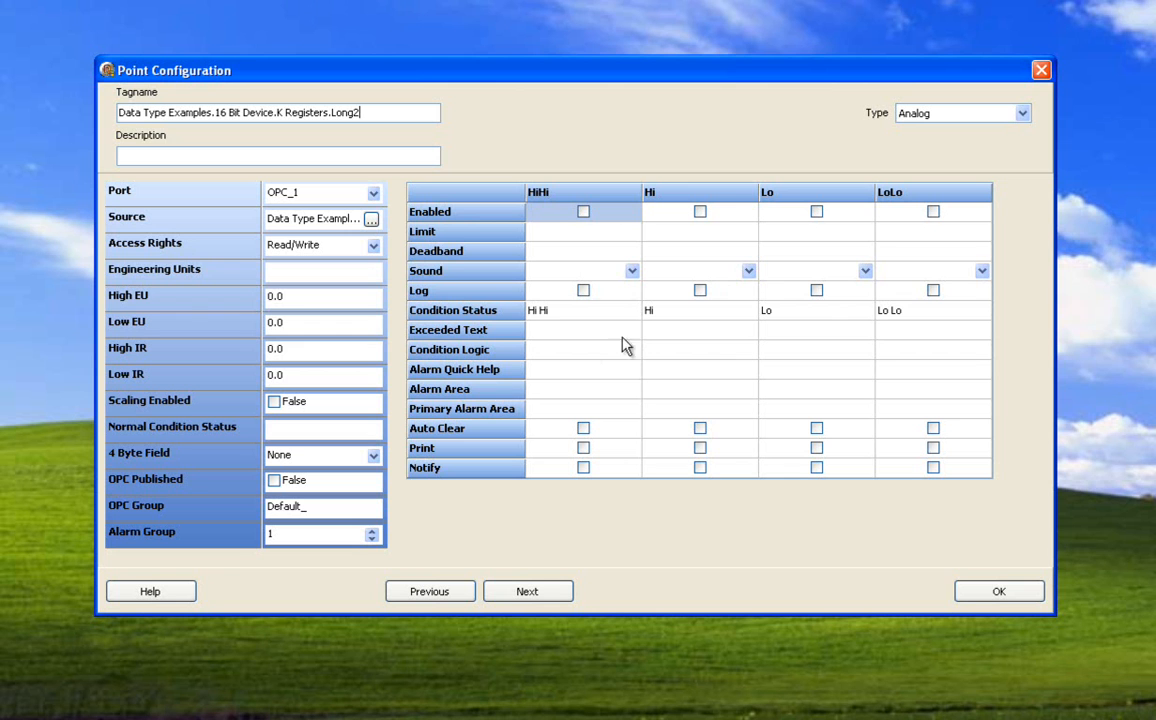
mouse_move(998, 591)
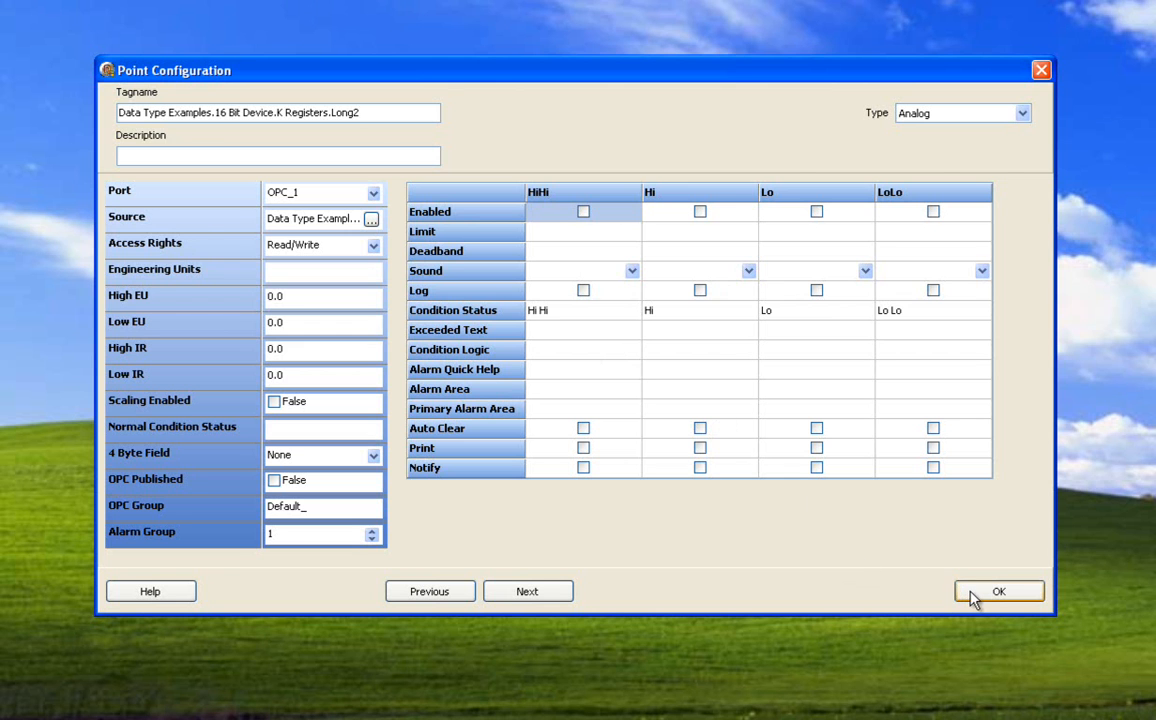
left_click(998, 591)
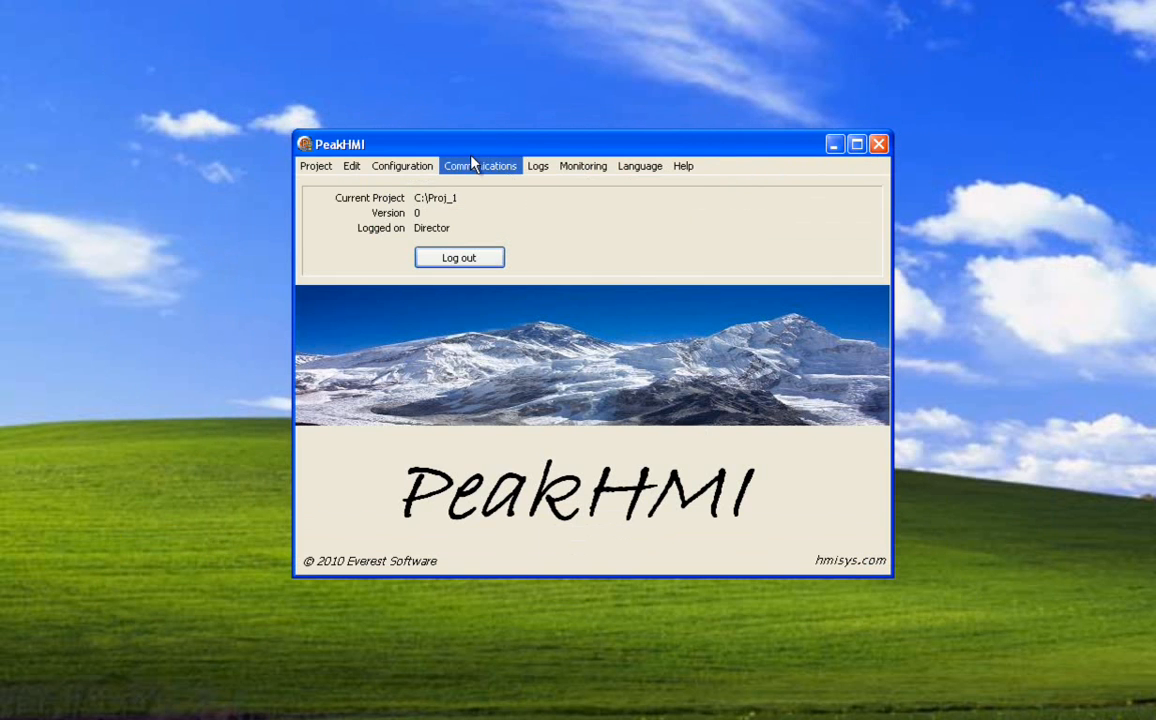
mouse_move(530, 245)
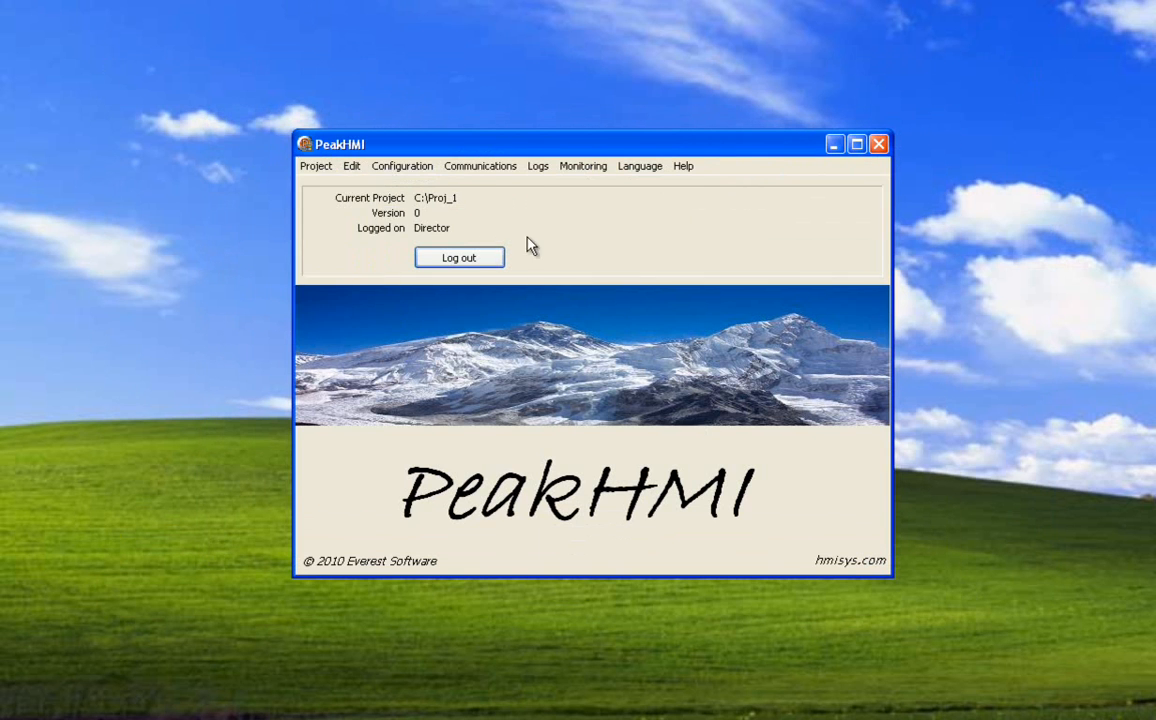
mouse_move(575, 247)
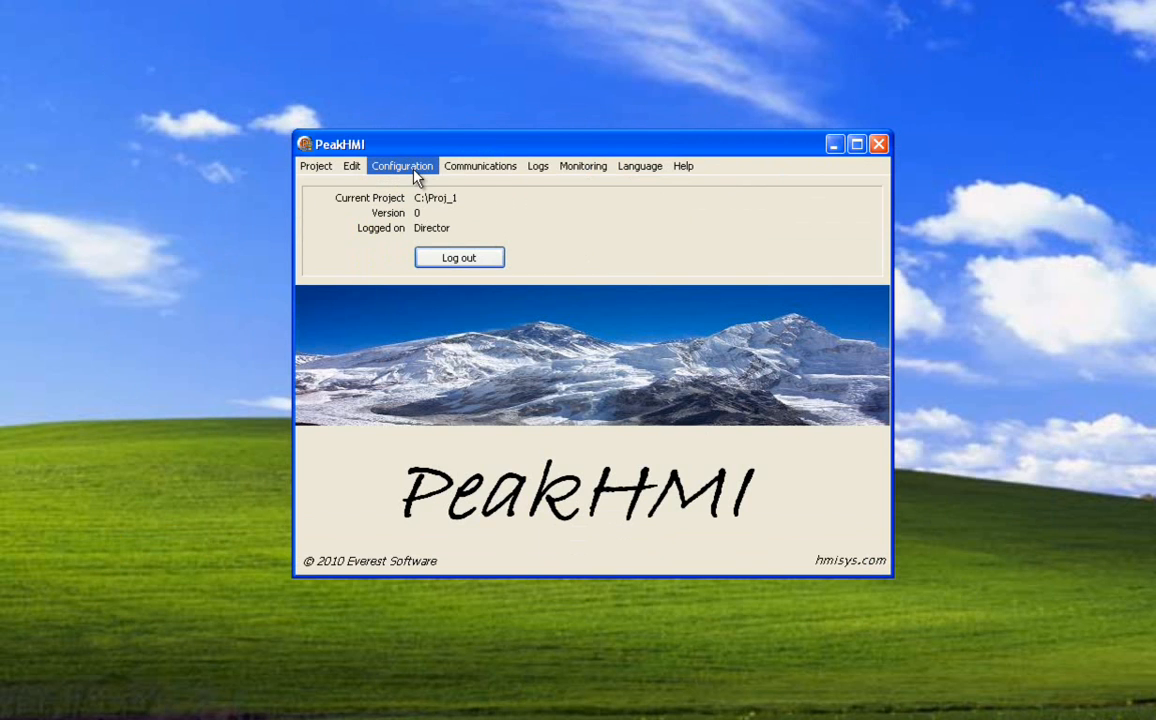
Launch the graphics editor via Configuration > Graphics to edit the Main screen.
left_click(402, 165)
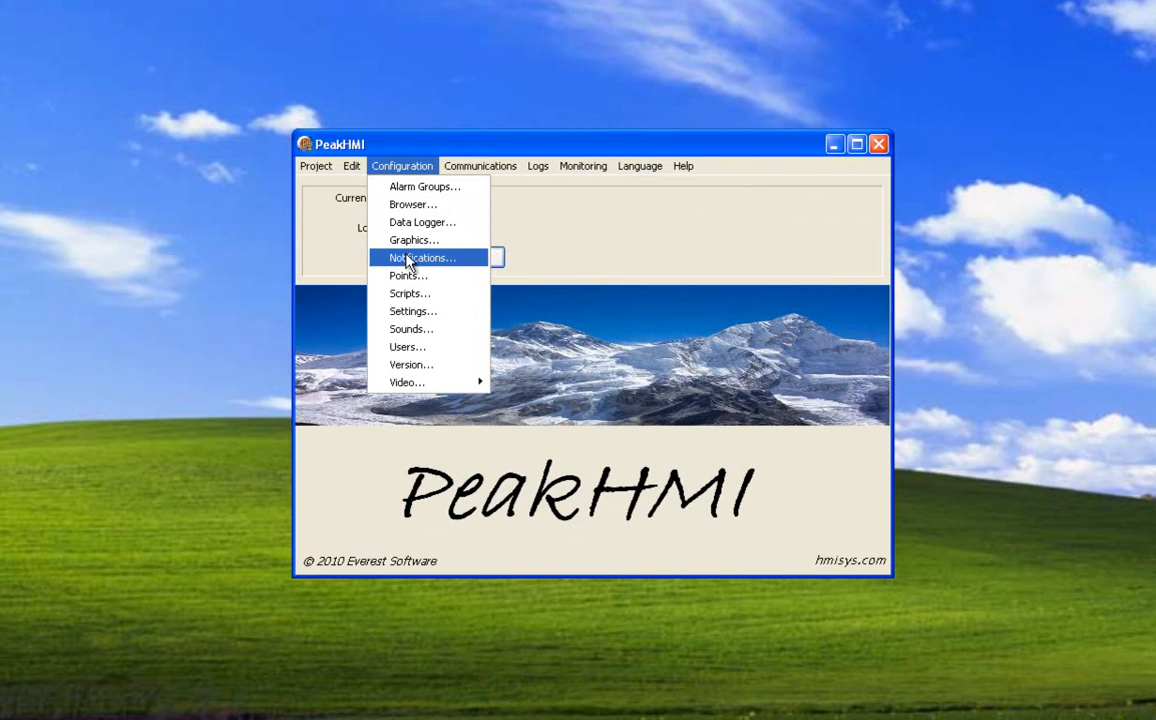
mouse_move(413, 240)
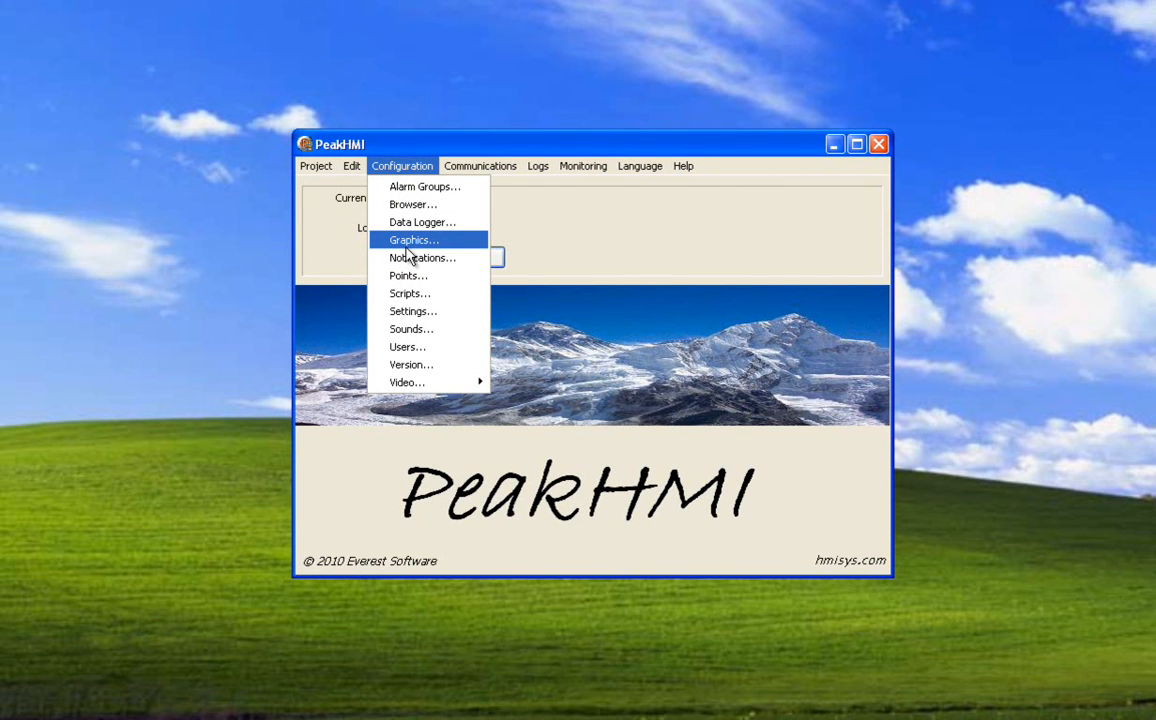
left_click(413, 239)
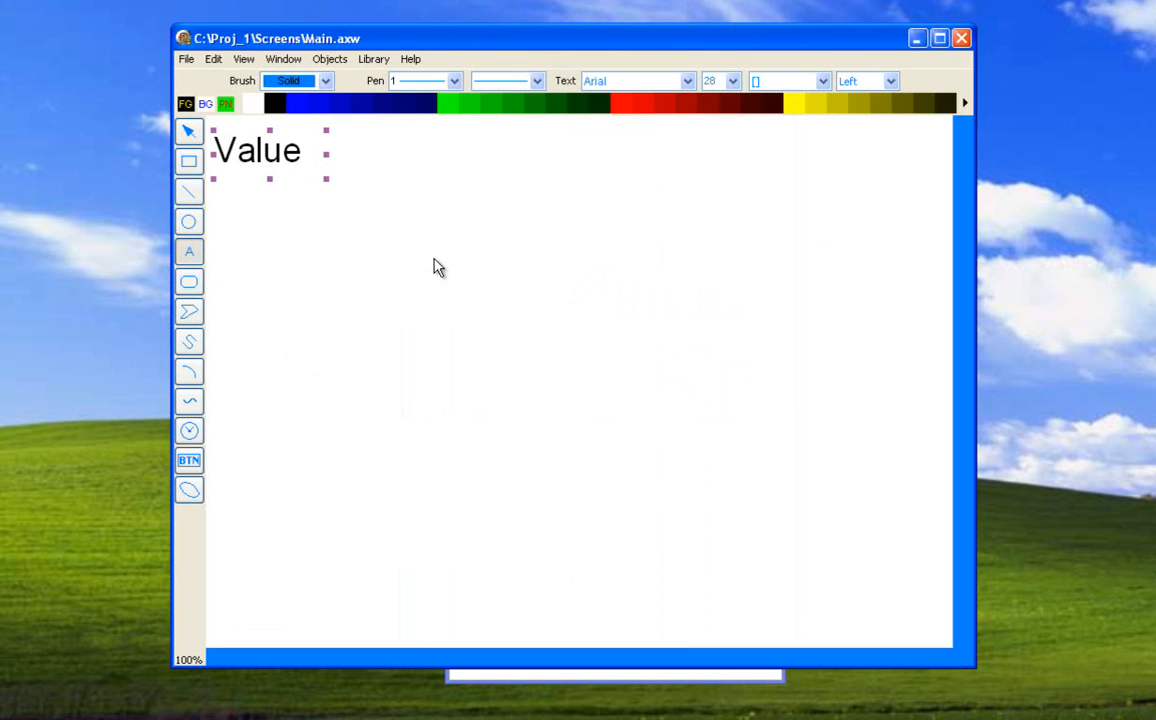
Add a resized green 'Value2' text and move it beside 'Value' at the top.
double_click(256, 150)
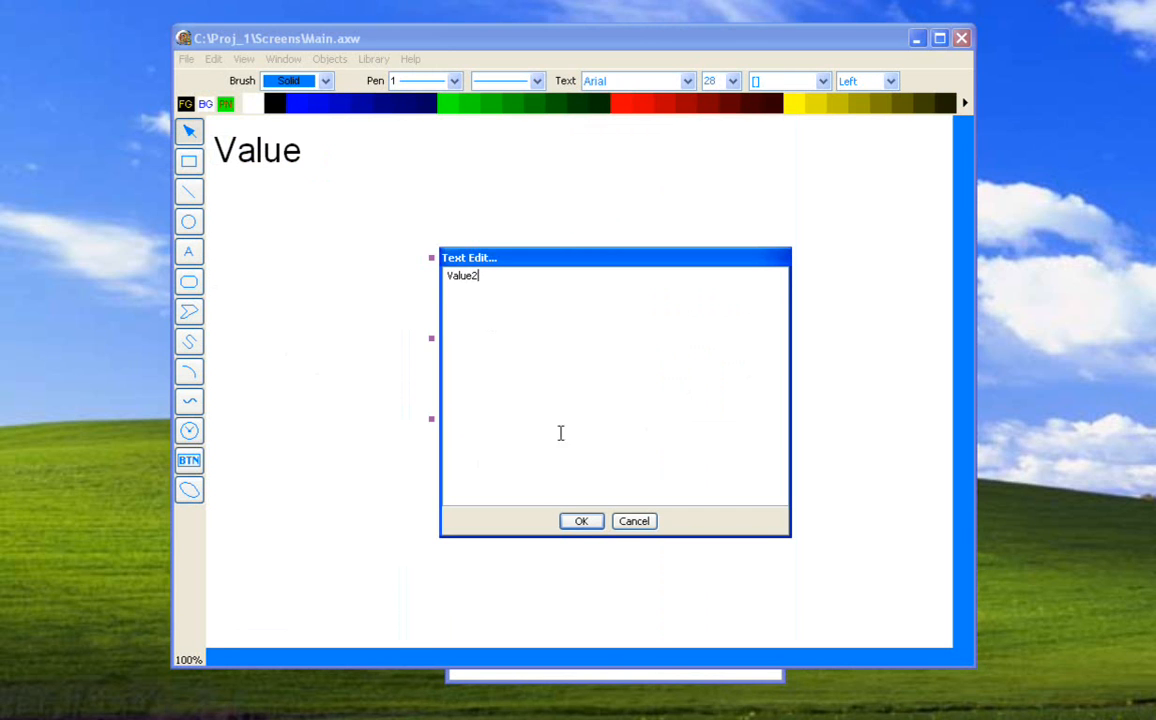
left_click(581, 521)
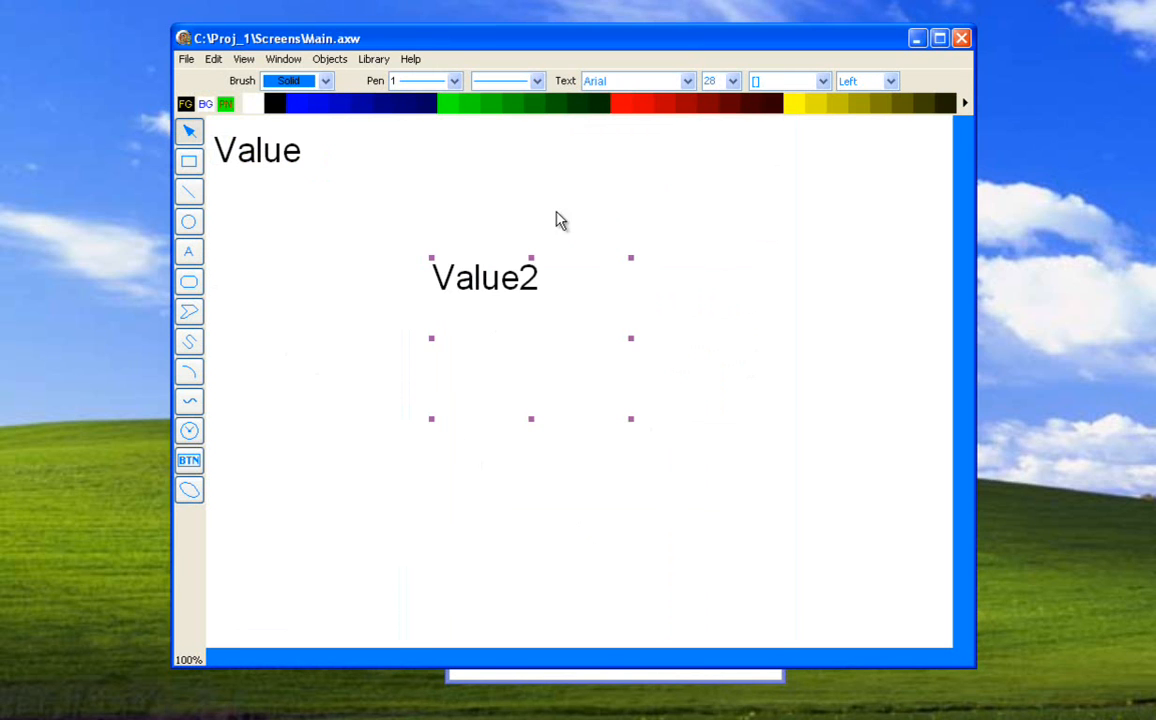
left_click_drag(572, 328, 632, 418)
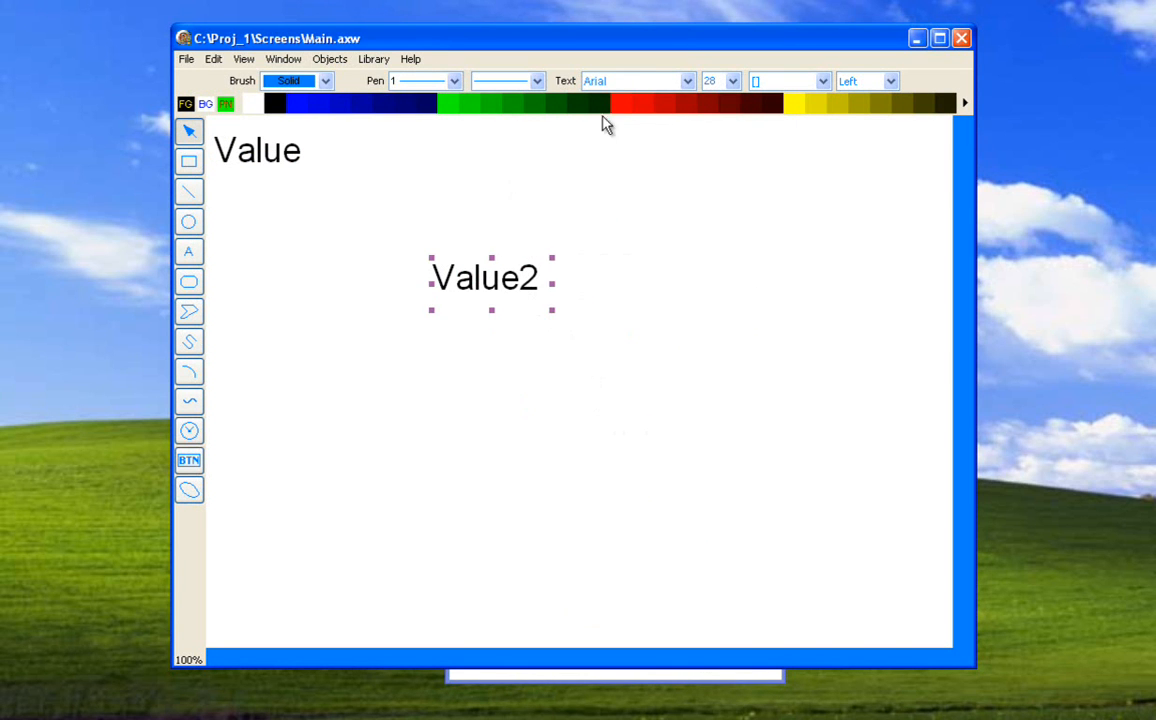
left_click(457, 103)
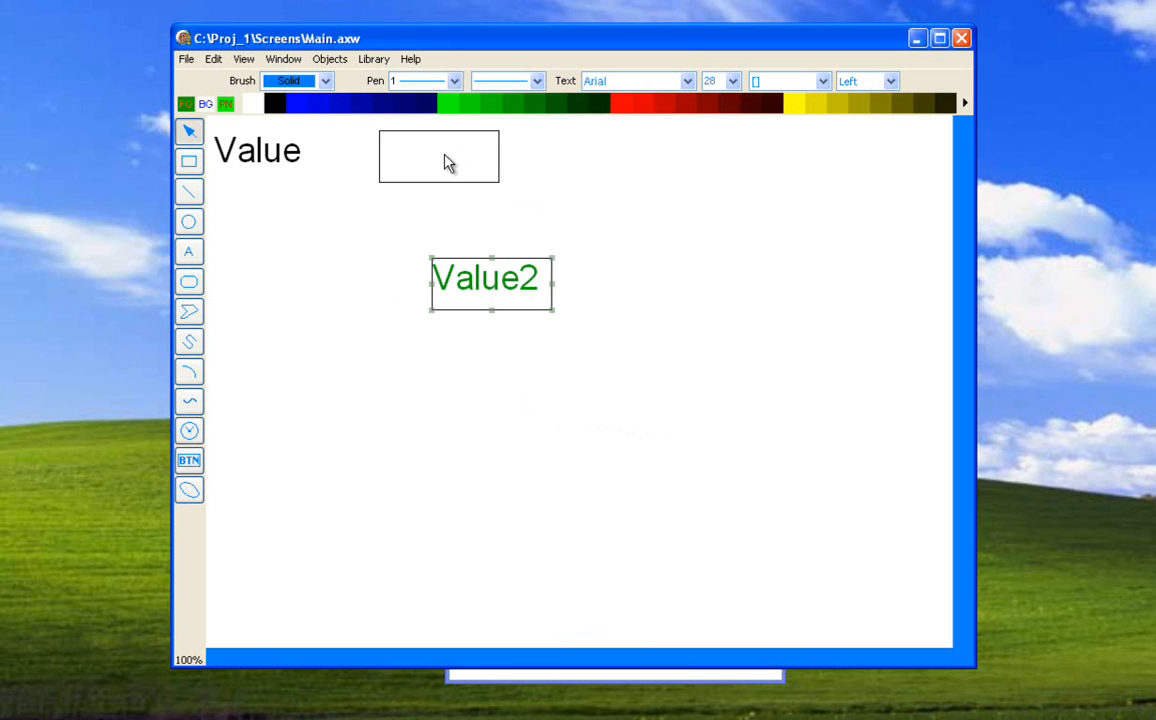
left_click_drag(490, 278, 418, 143)
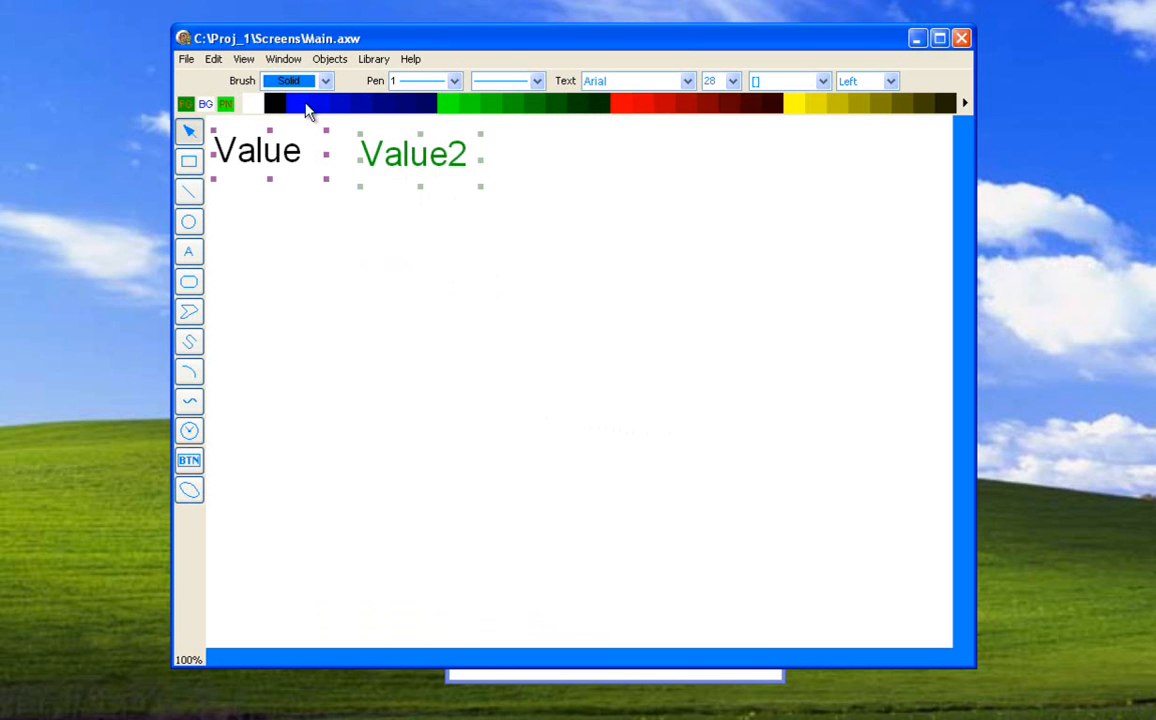
left_click(329, 58)
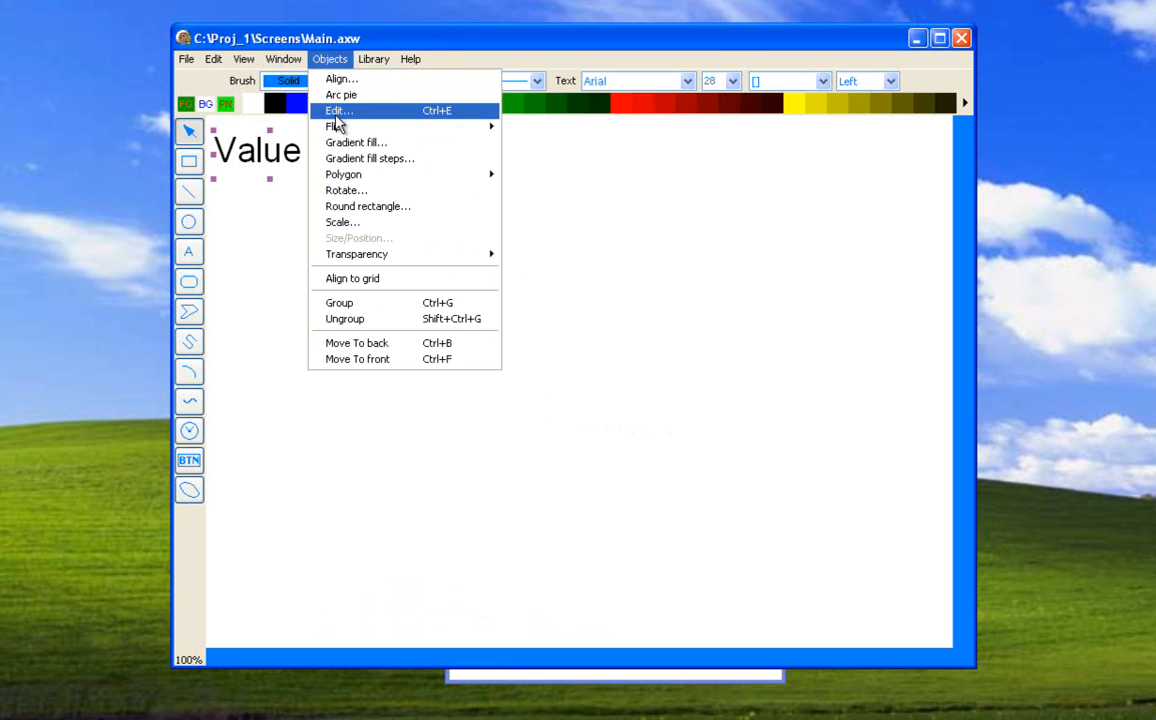
Top-align 'Value2' with 'Value' using Objects > Align.
left_click(338, 110)
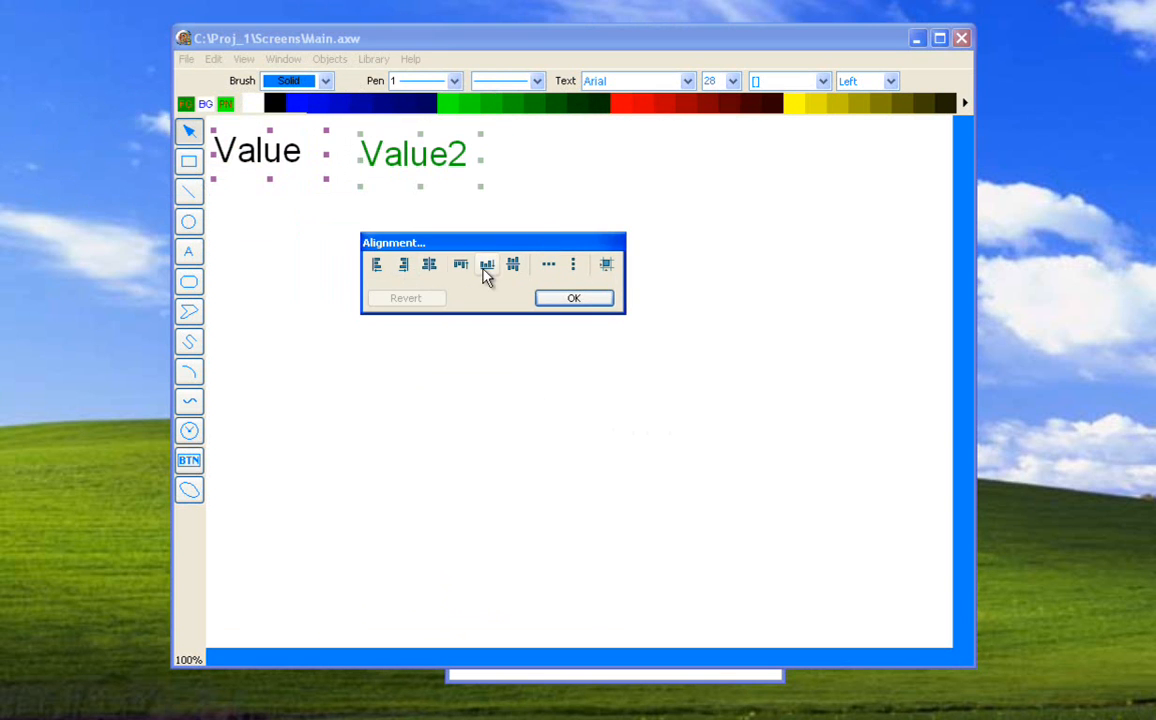
left_click(573, 297)
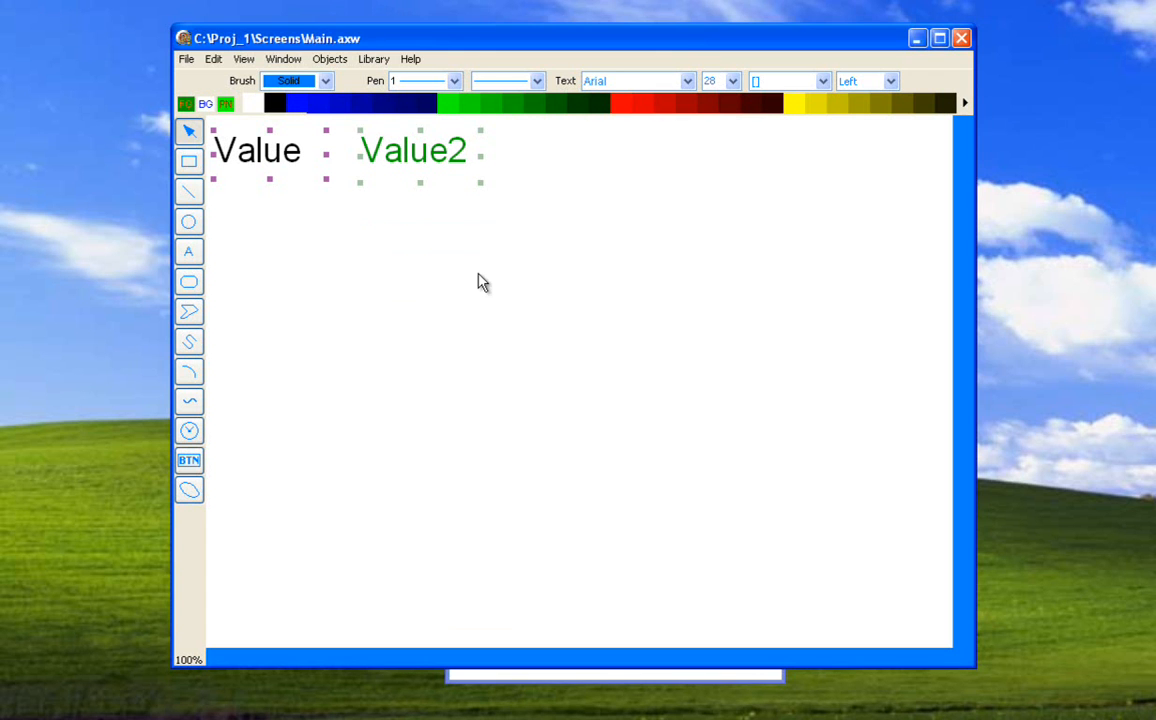
double_click(412, 150)
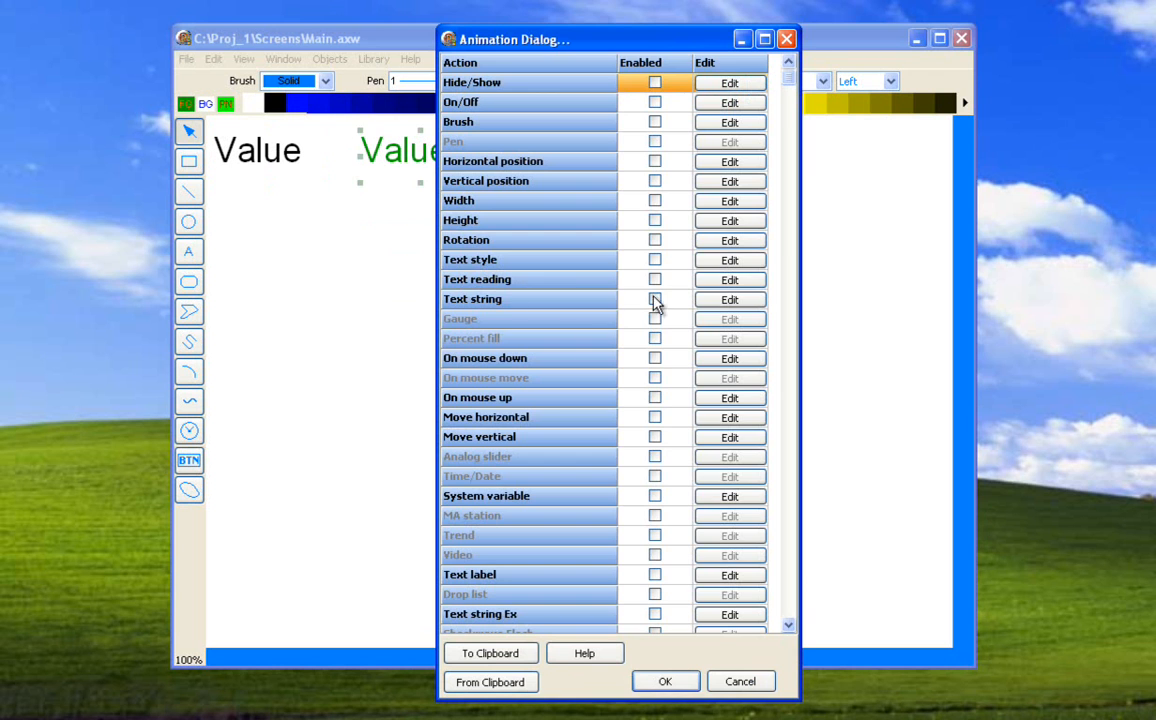
Link Value2's text reading to Long2's process variable, first range 0, N/A, no EU/decimals.
left_click(729, 279)
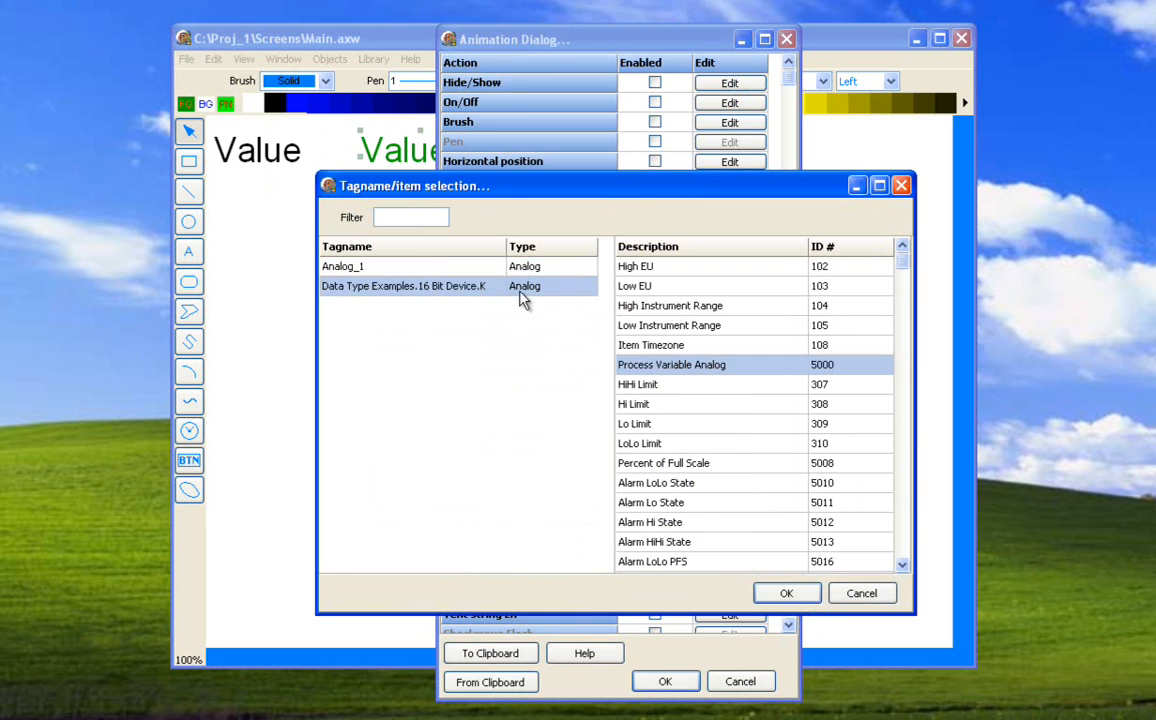
left_click(786, 592)
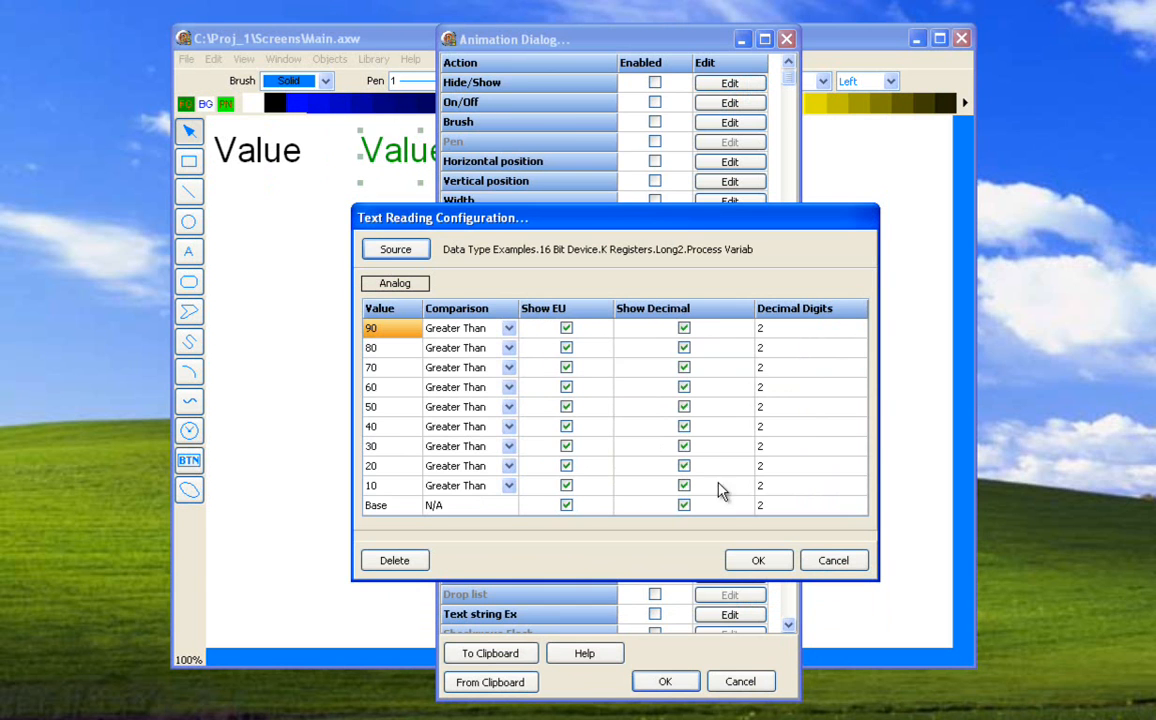
type("0")
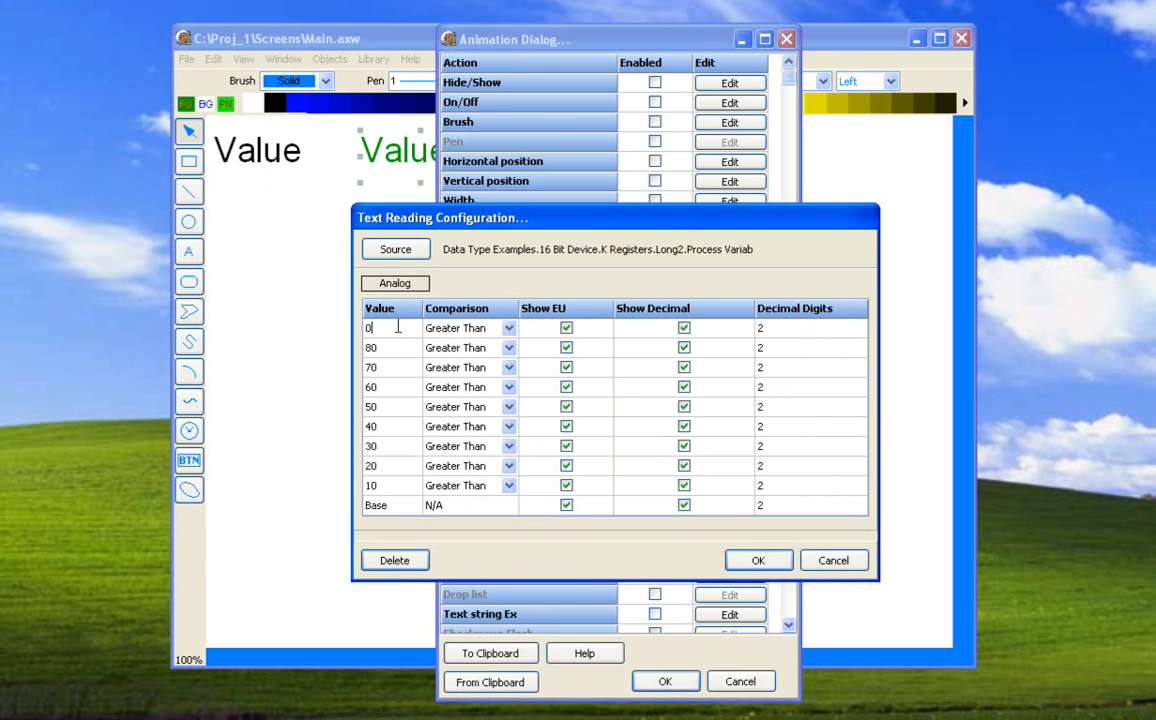
left_click(508, 347)
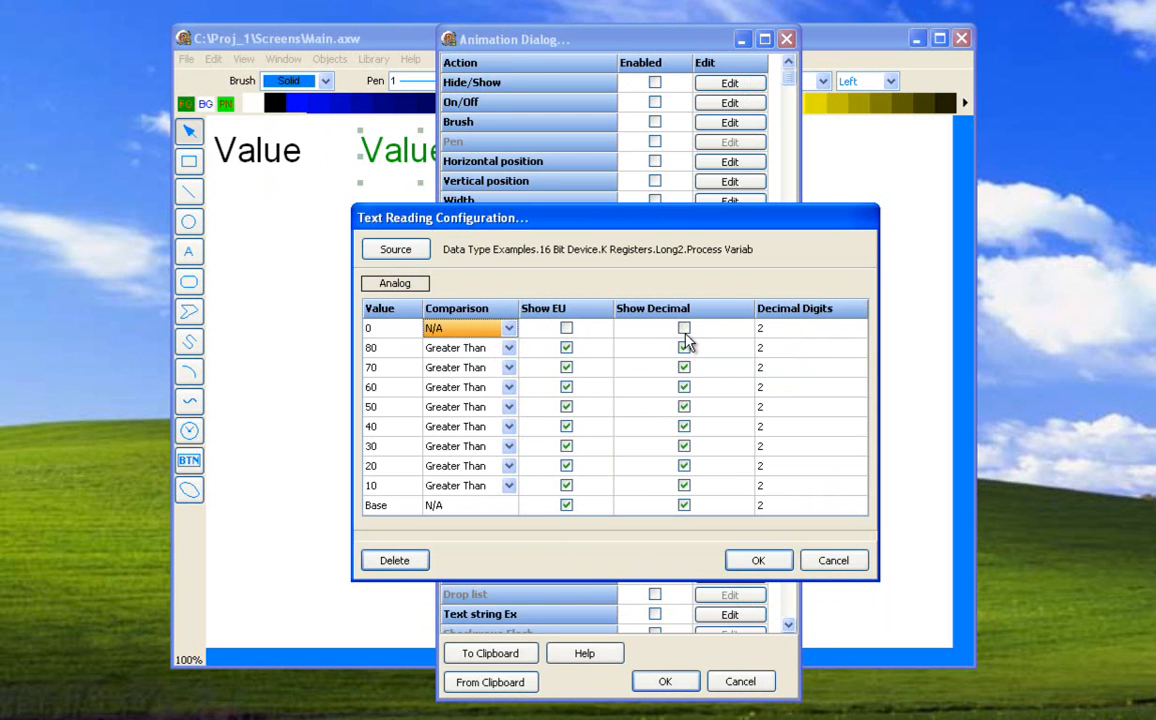
left_click(684, 328)
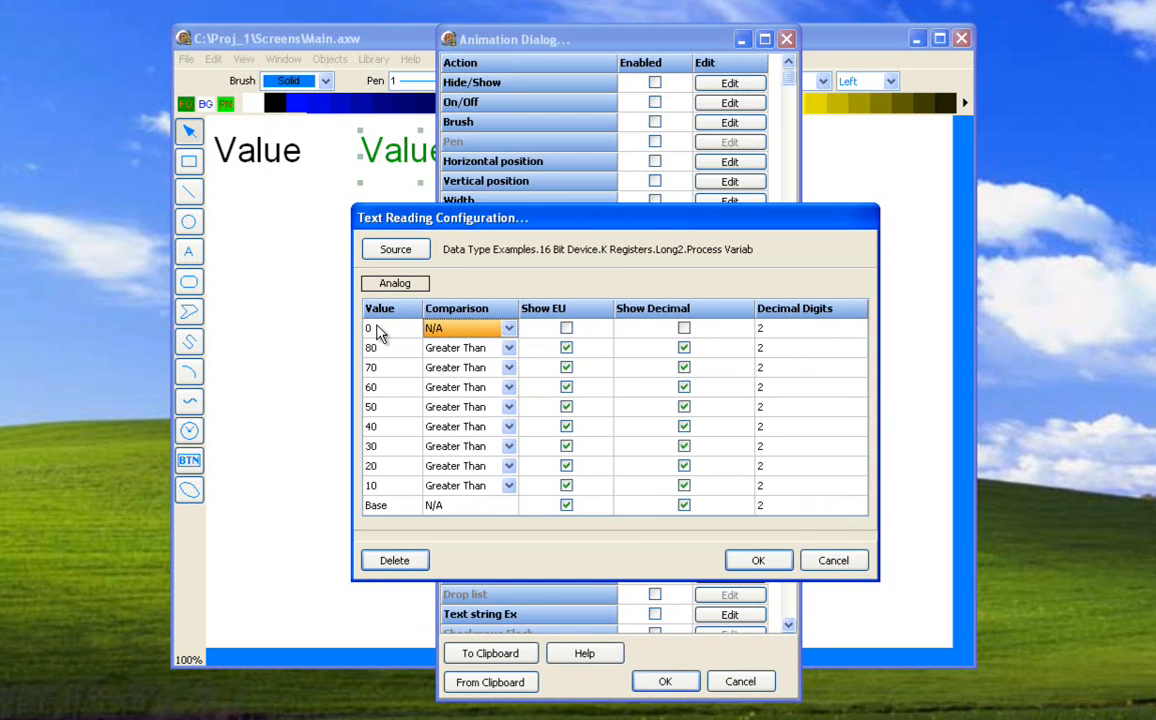
mouse_move(390, 335)
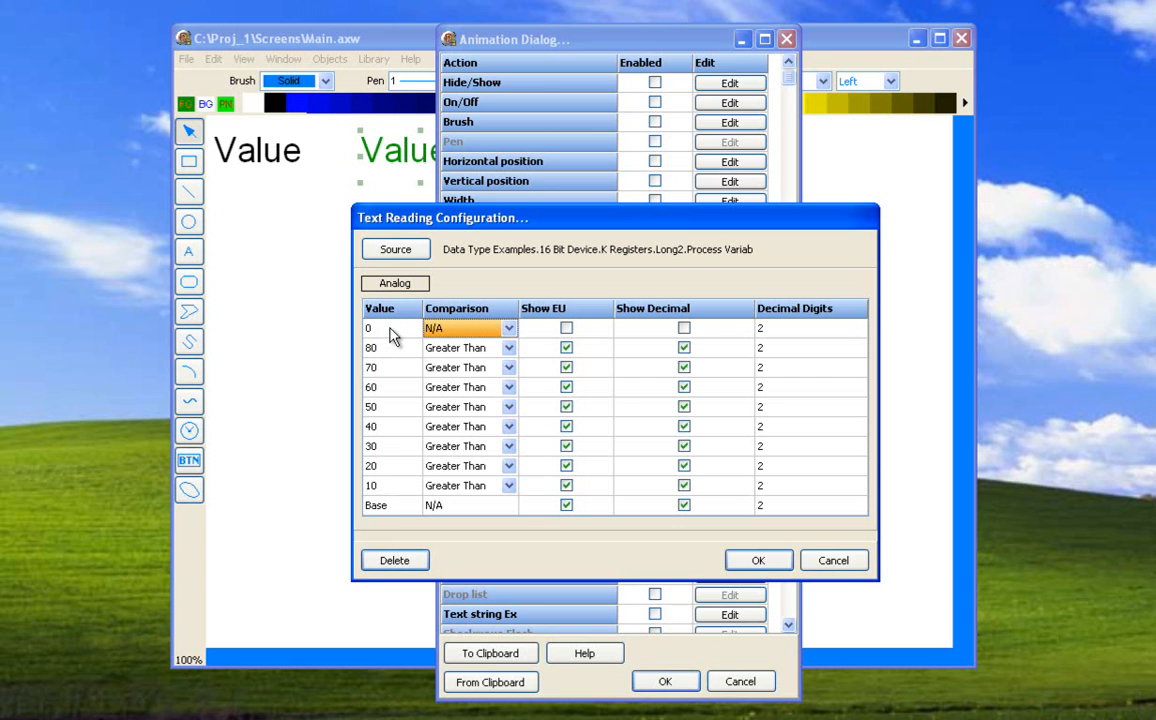
mouse_move(400, 342)
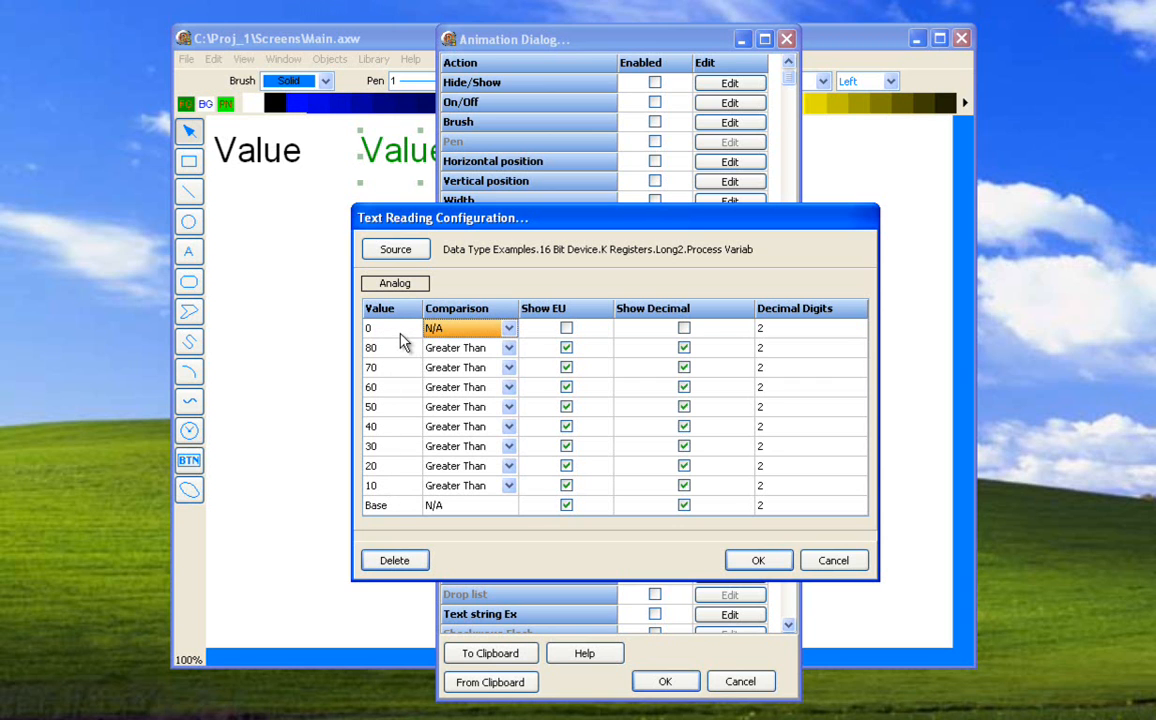
mouse_move(478, 521)
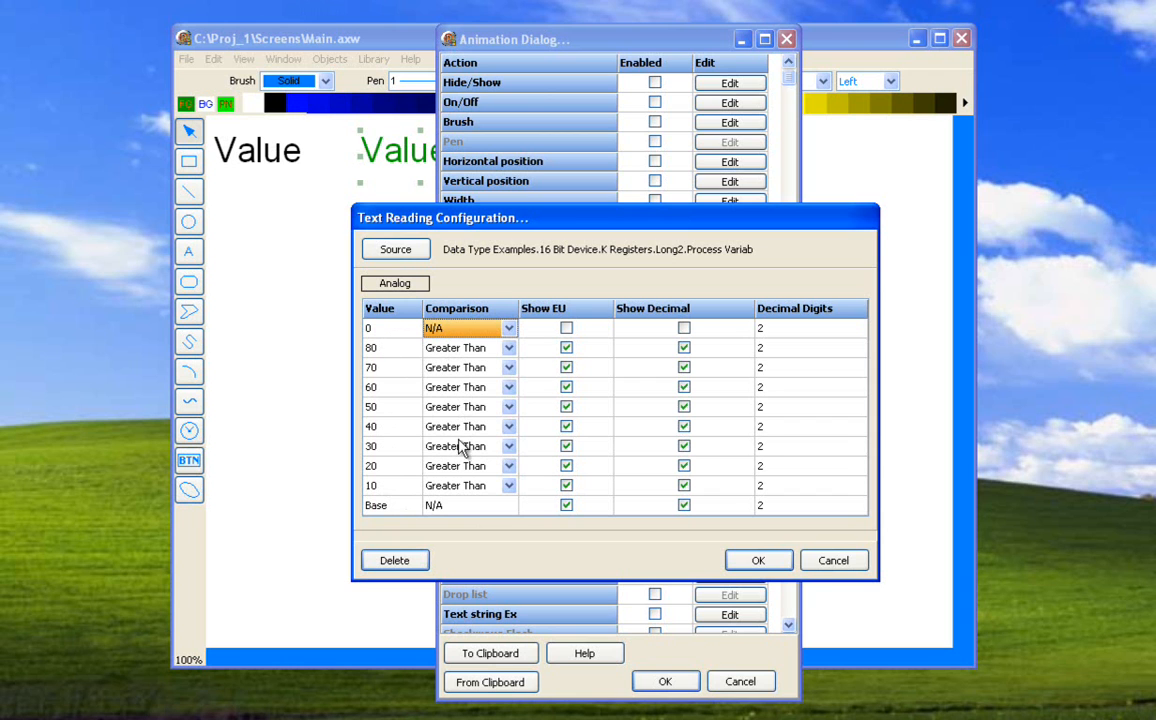
mouse_move(681, 444)
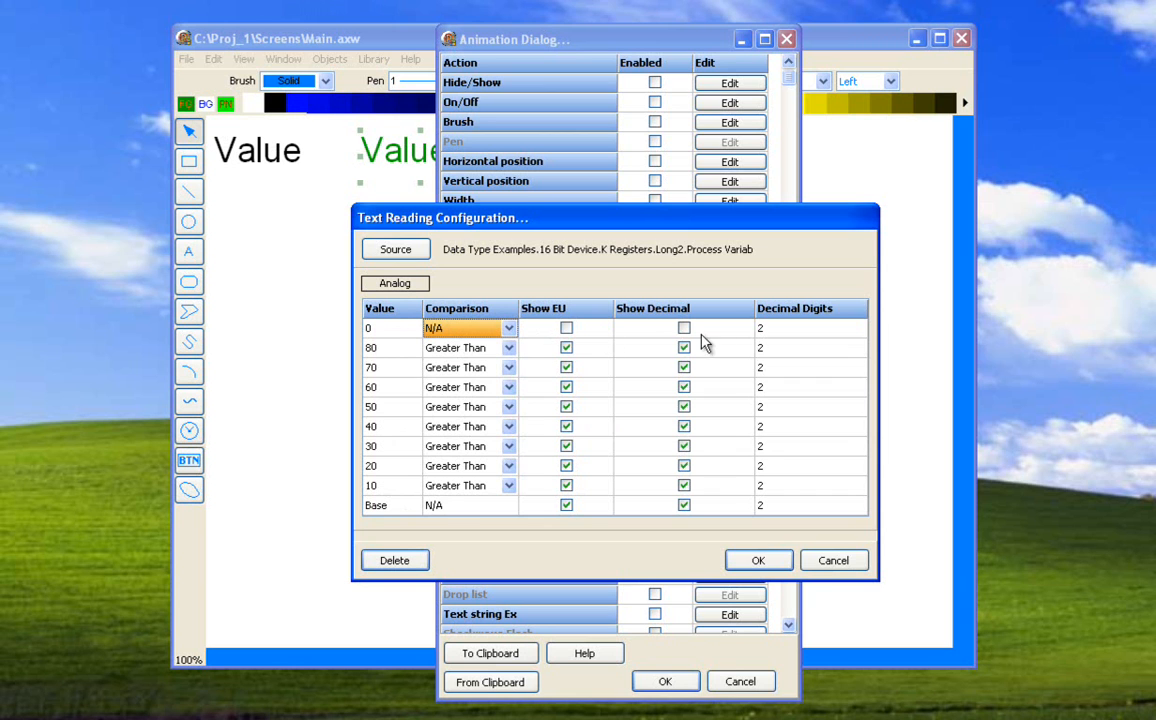
mouse_move(450, 347)
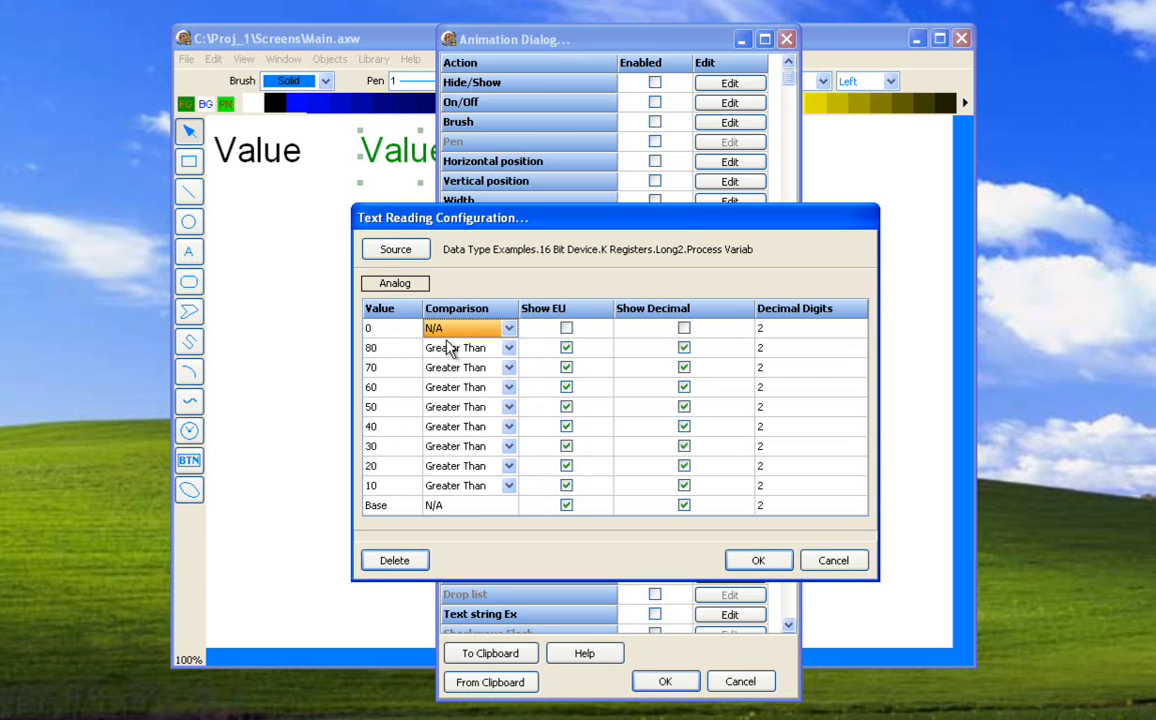
mouse_move(412, 440)
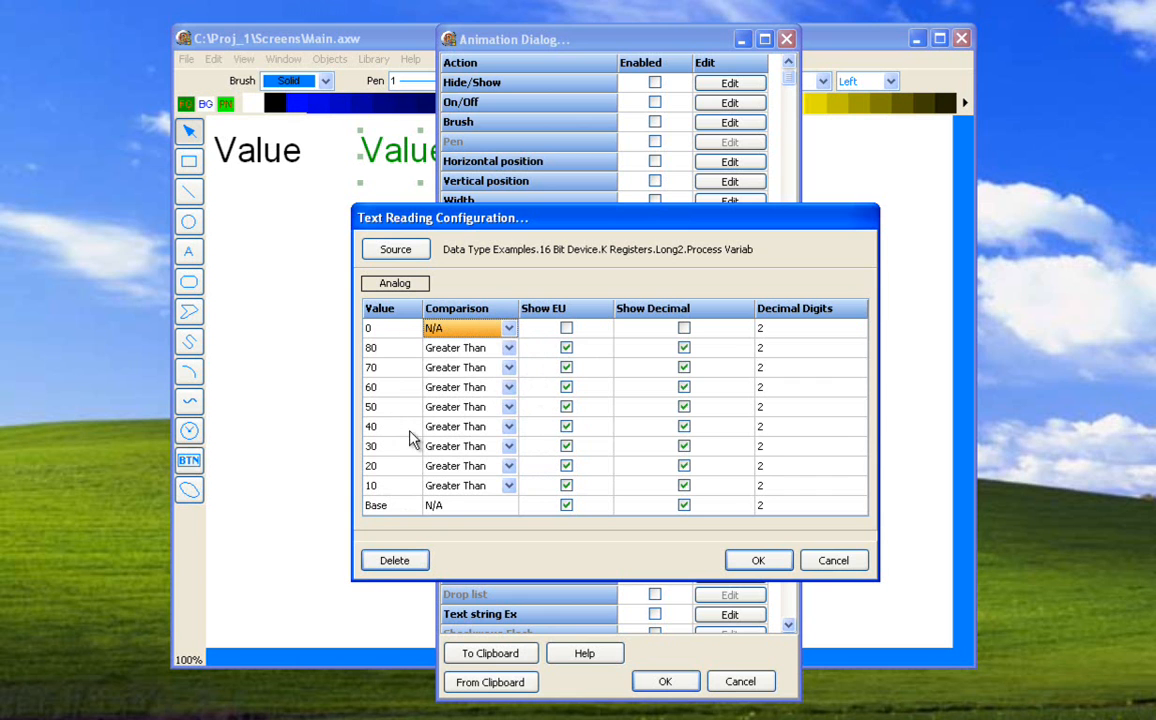
mouse_move(465, 367)
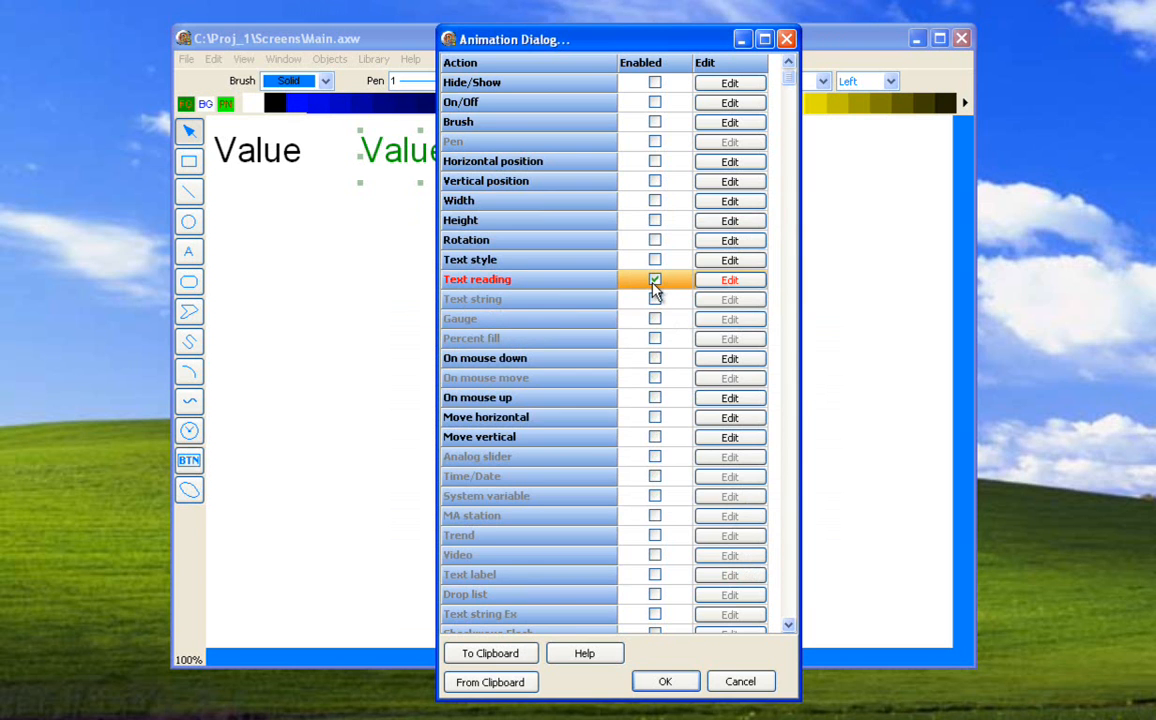
left_click(665, 681)
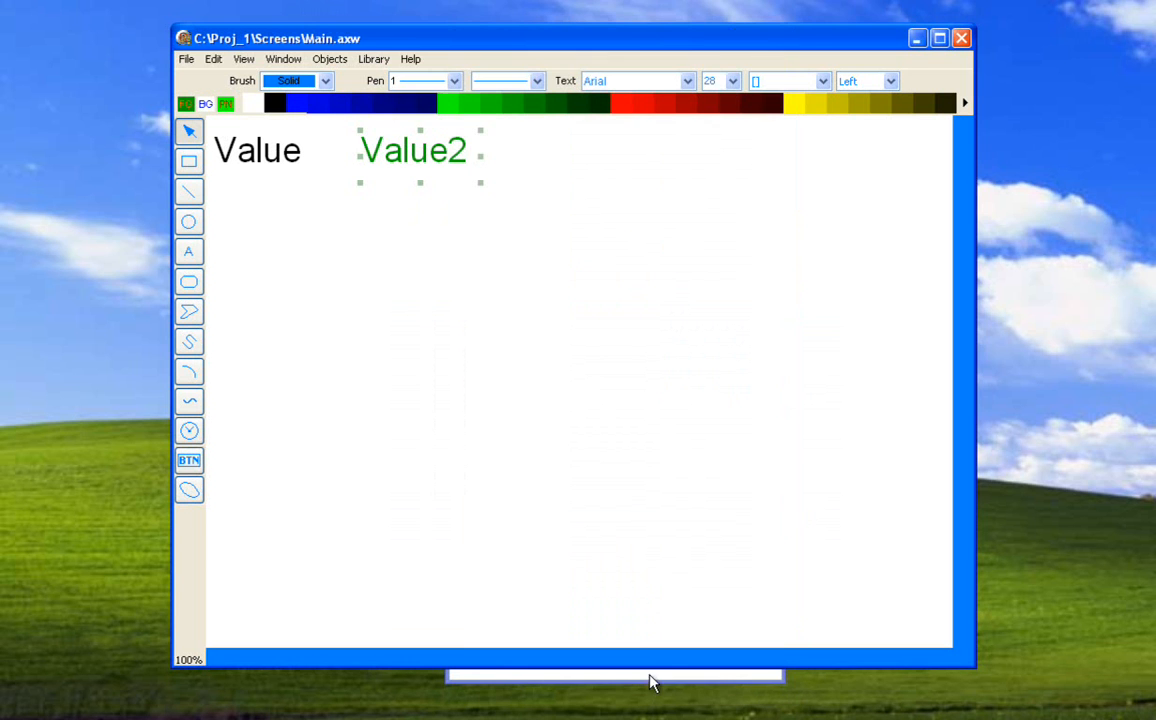
Close the Main.axw screen editor to return to the project window.
left_click(186, 58)
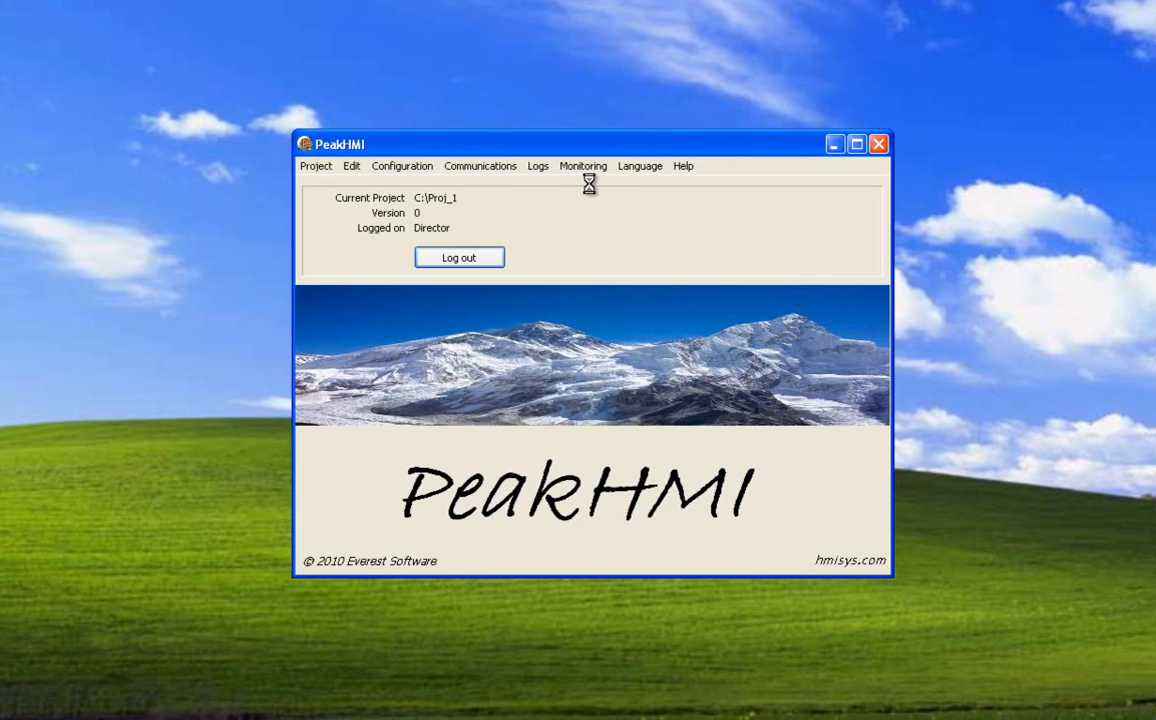
Run the Main screen in PeakHMI Runtime, green Value2 reading 0, and bring up OPC Quick Client.
left_click(583, 166)
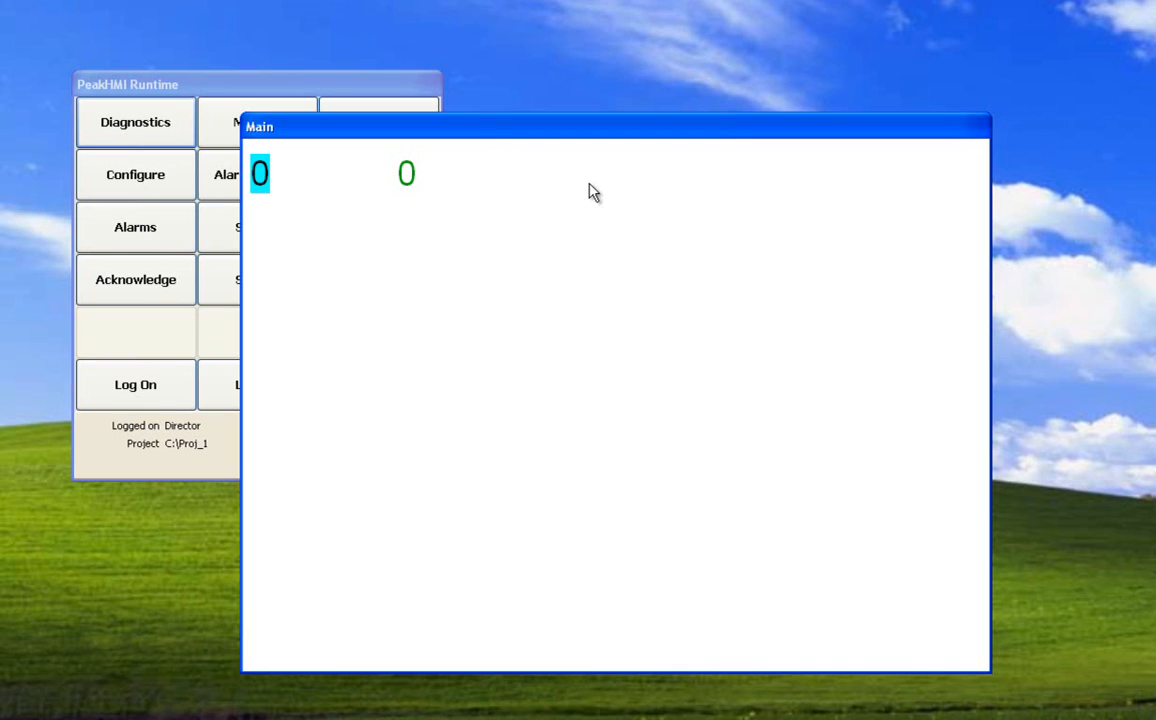
left_click(260, 173)
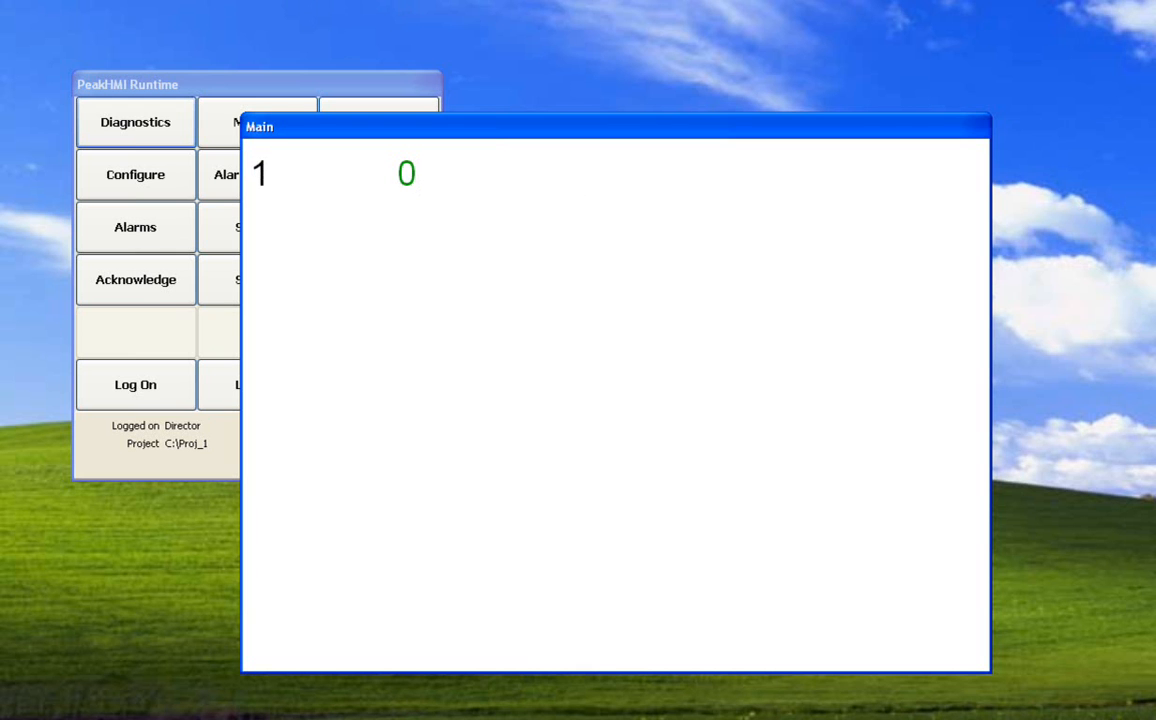
left_click(920, 106)
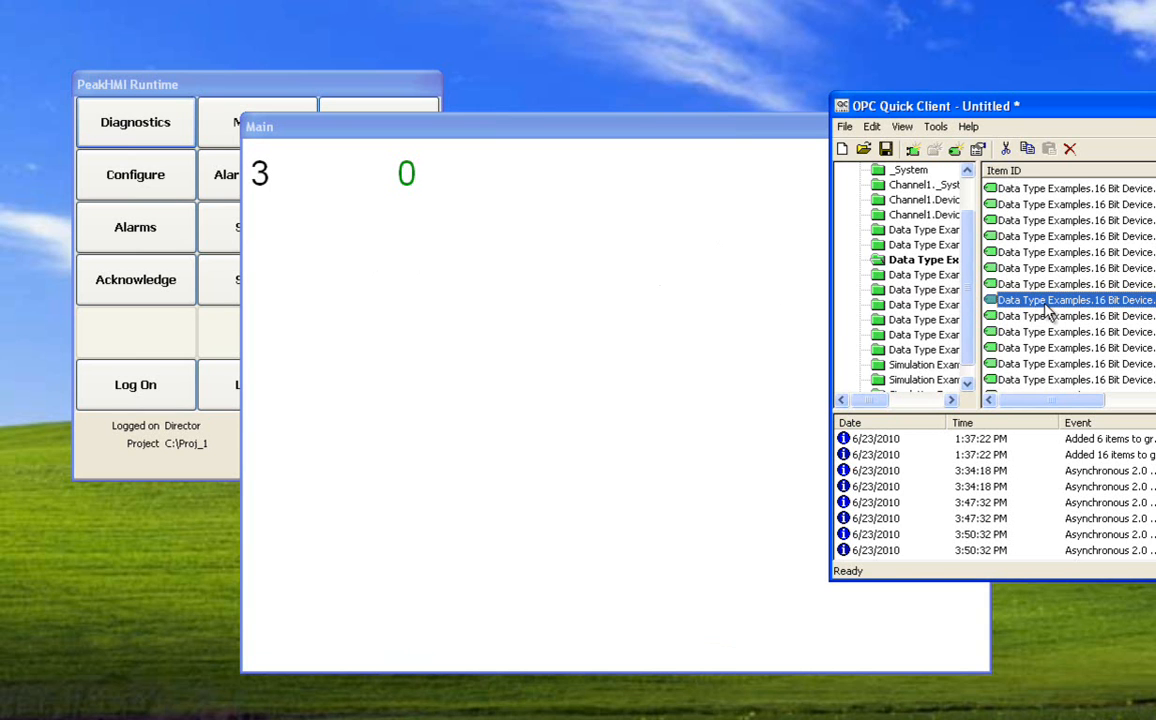
Begin an Asynchronous 2.0 Write on the Long2 item with write value 55.
right_click(1075, 300)
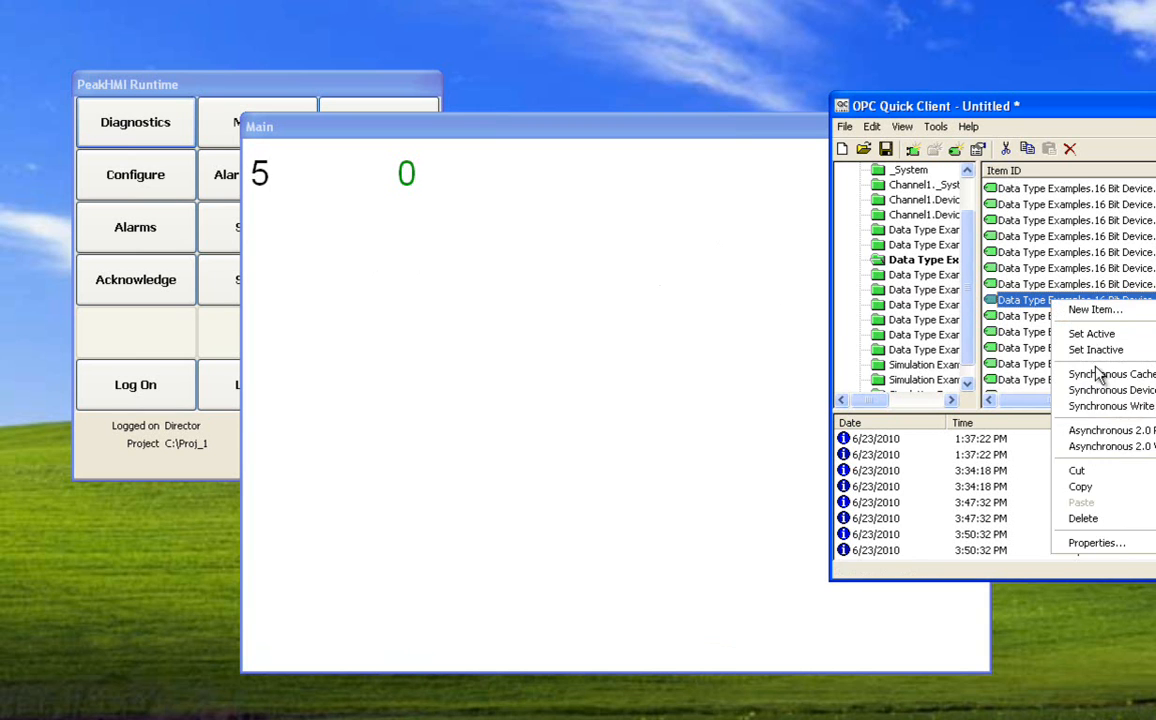
left_click(1112, 446)
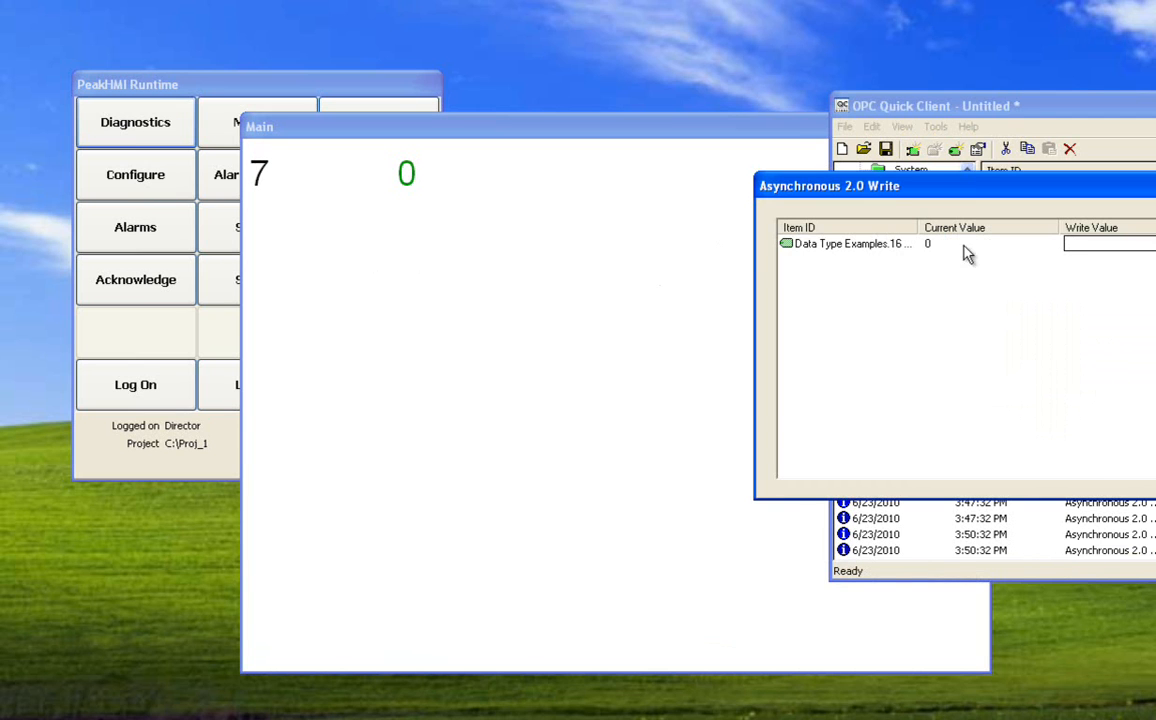
type("55")
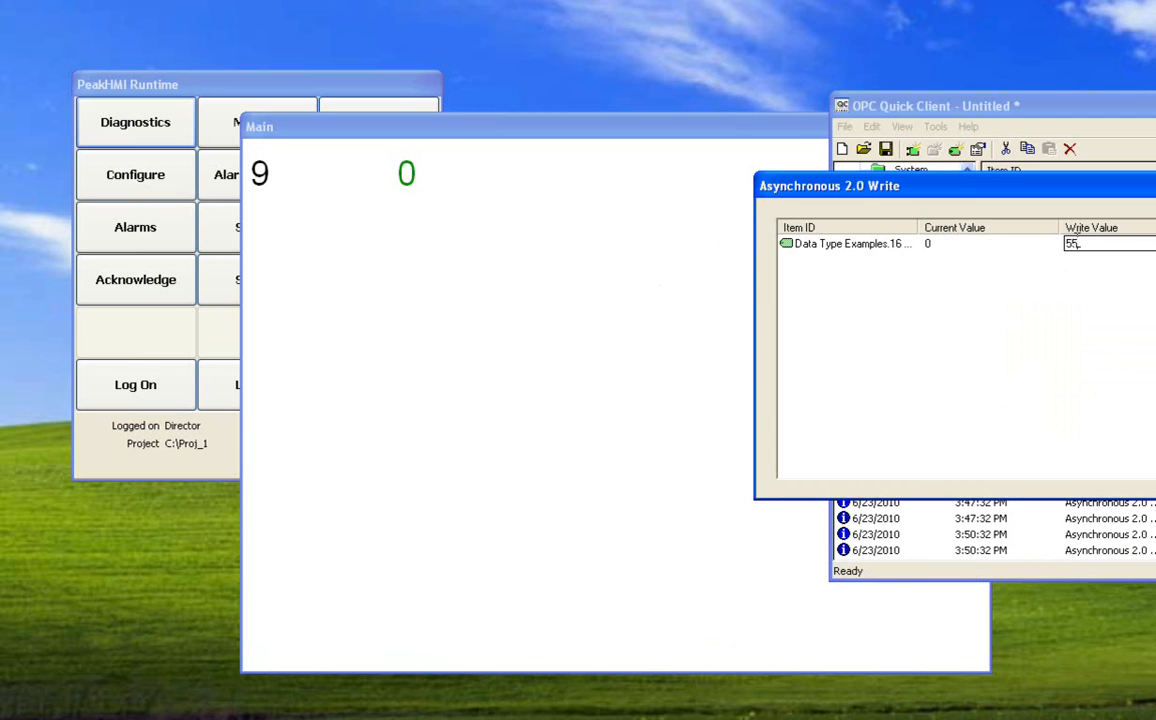